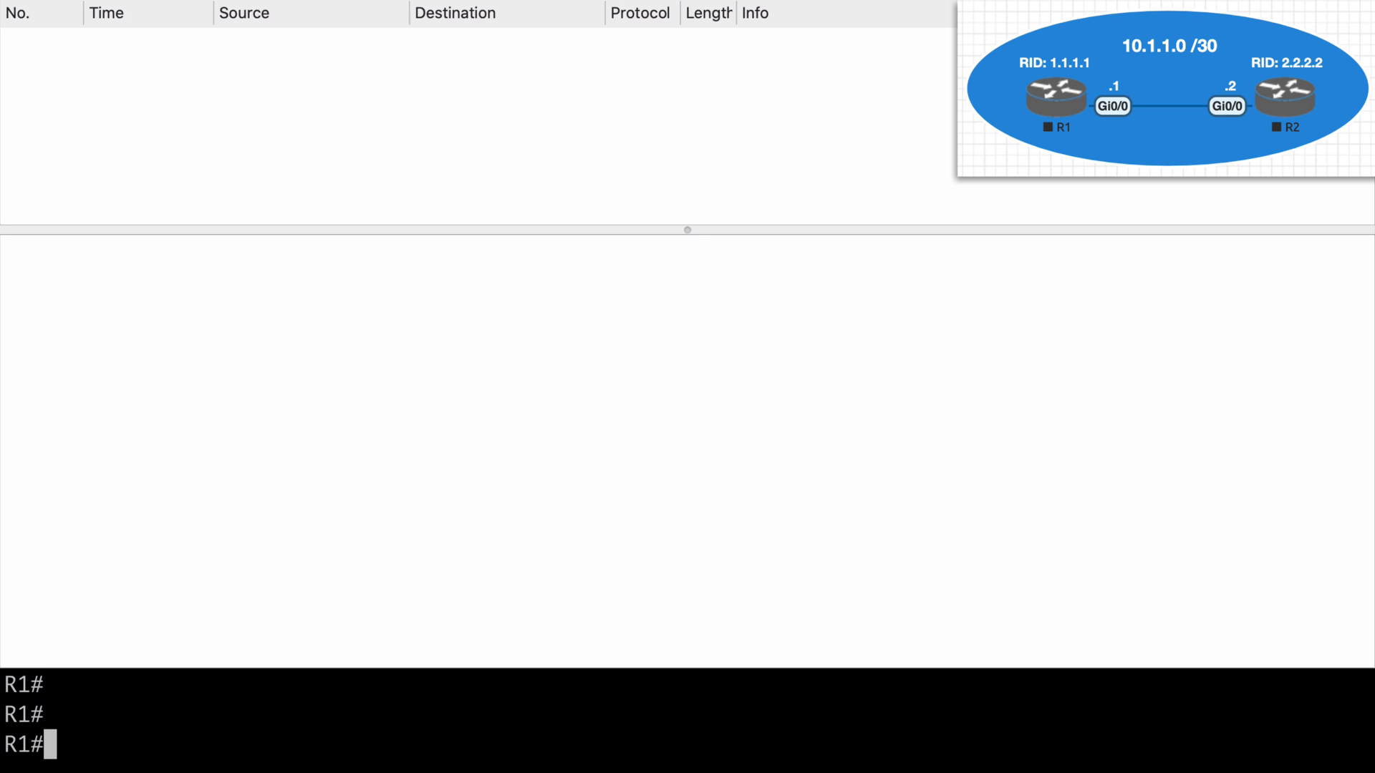
- Enter conf t, router ospf 1, router-id 1.1.1.1 and network 10.1.1.0 0.0.0.3 area 0 on R1
text(conf t)
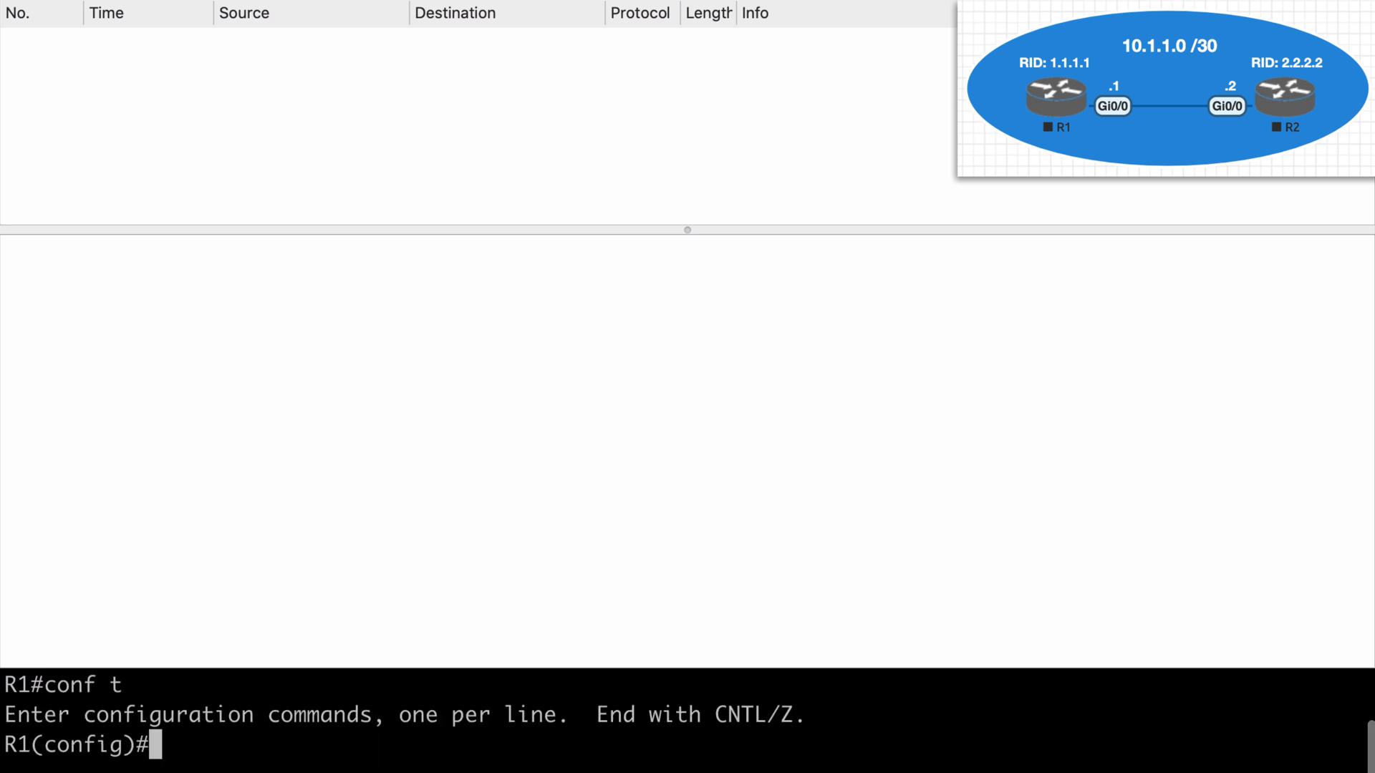
text(router ospf 1)
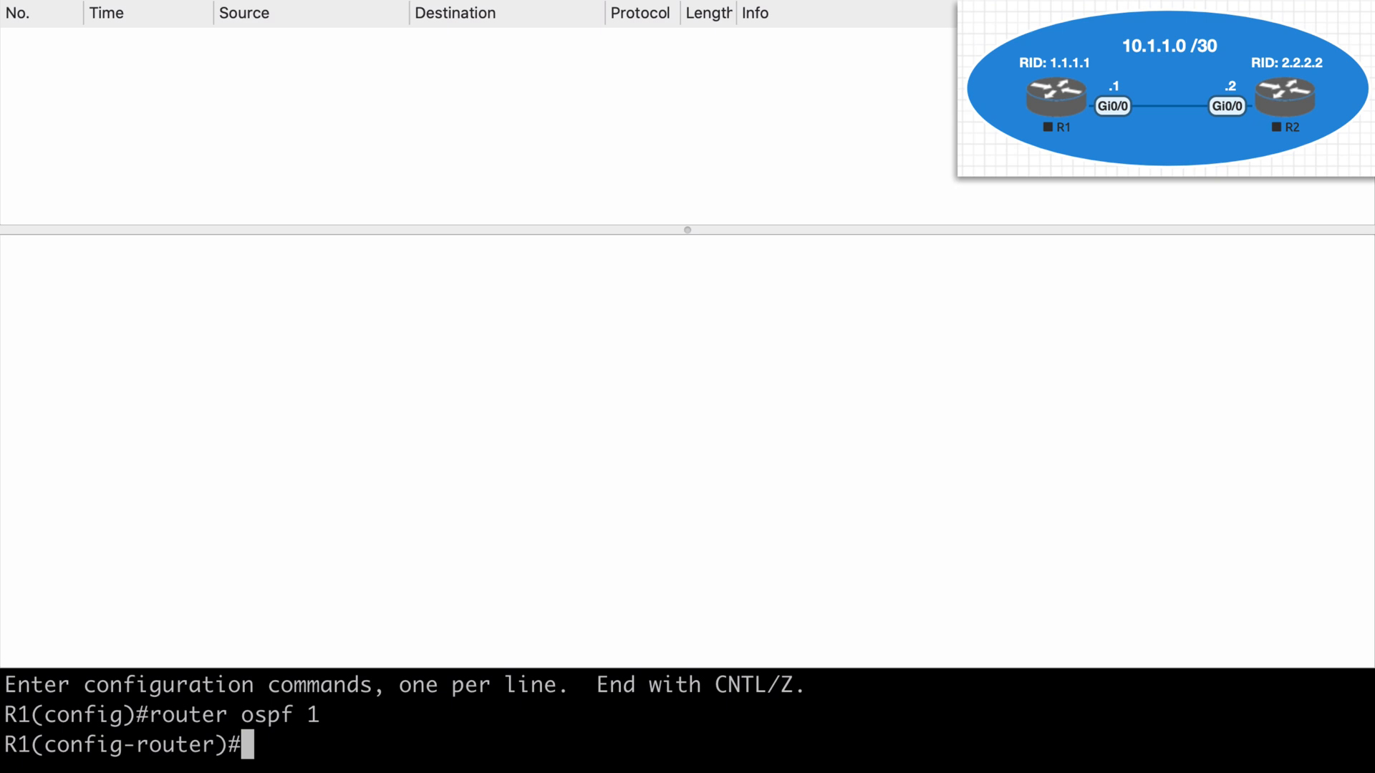
text(router-id 1.1.)
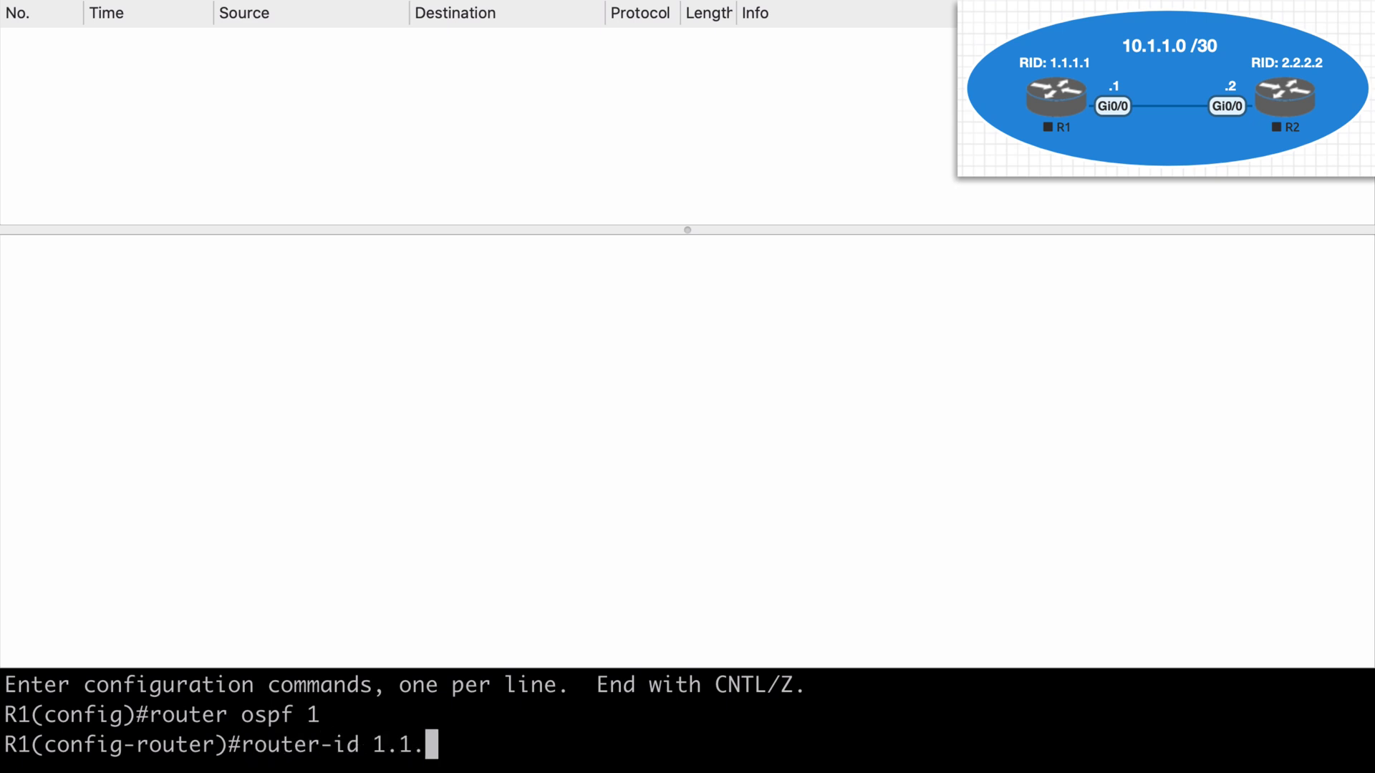
text(1.1.1.1)
text(network 10.1.1.0 )
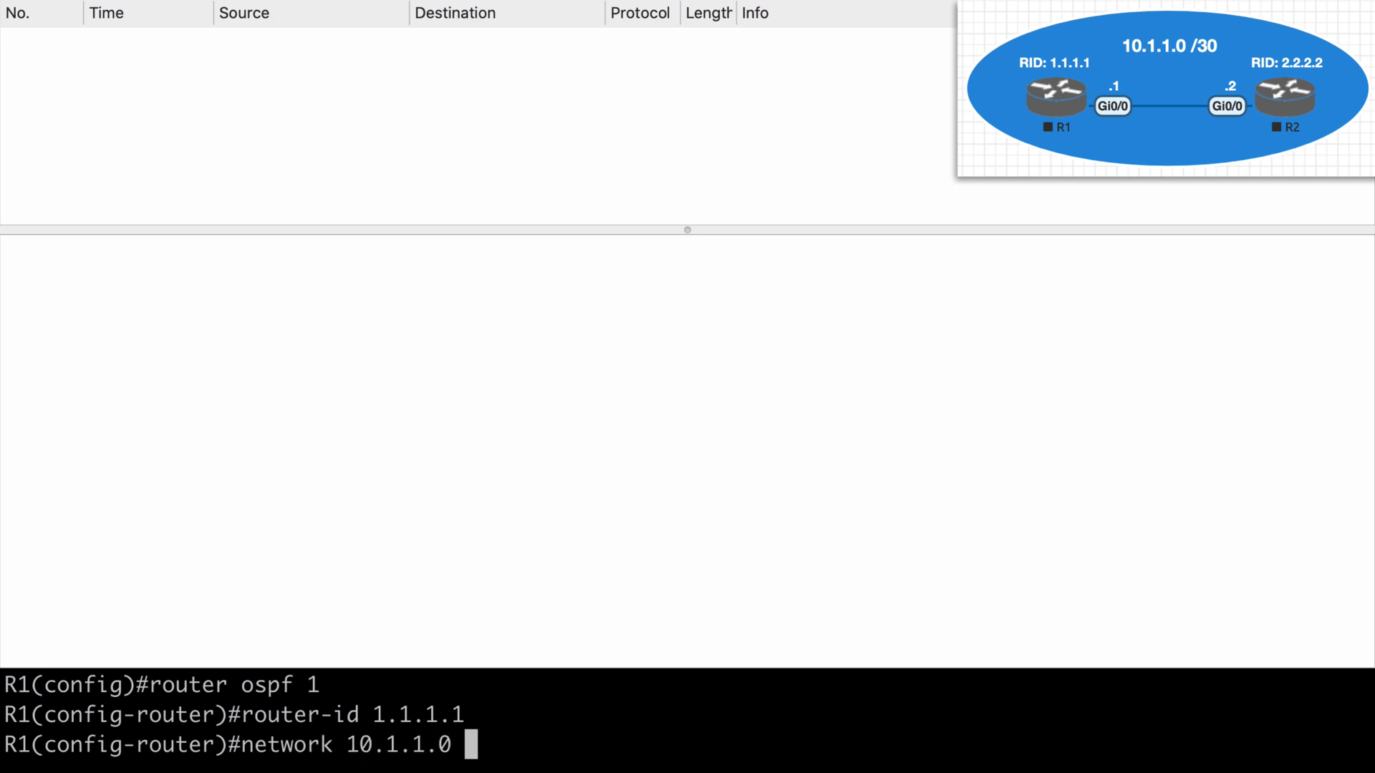
text(0.0.0.3 area 0)
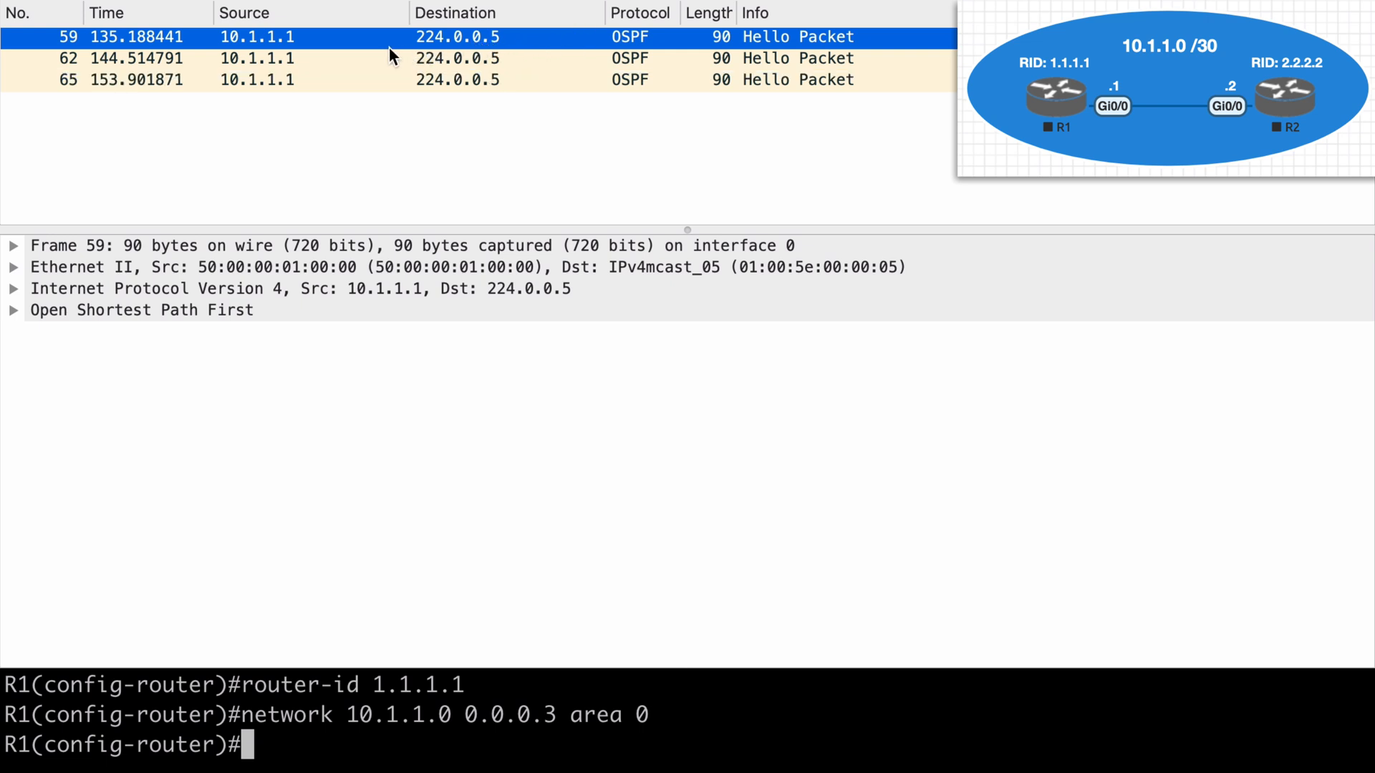
mouse_move(451, 54)
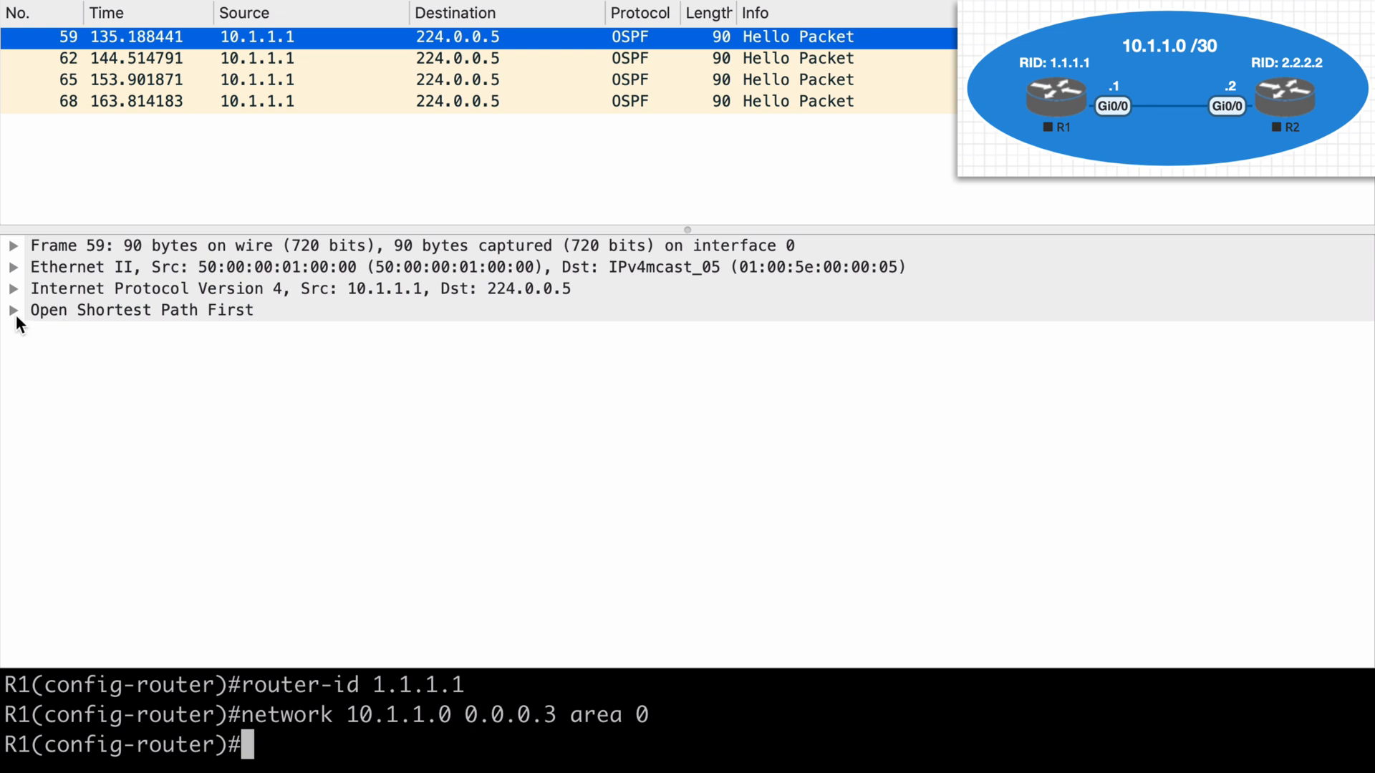
- Expand the OSPF header and Hello packet fields, highlighting the 10-second hello and 40-second dead intervals
click(14, 309)
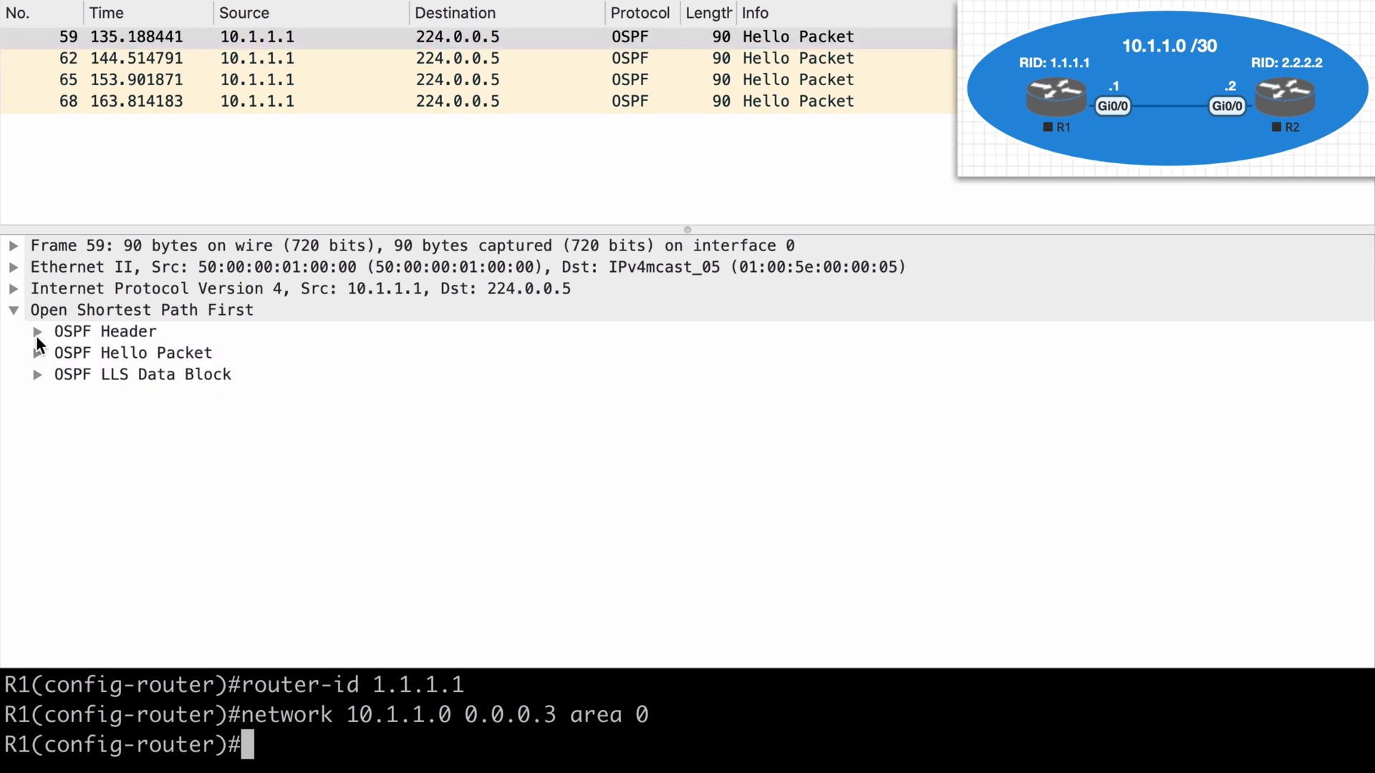
click(38, 331)
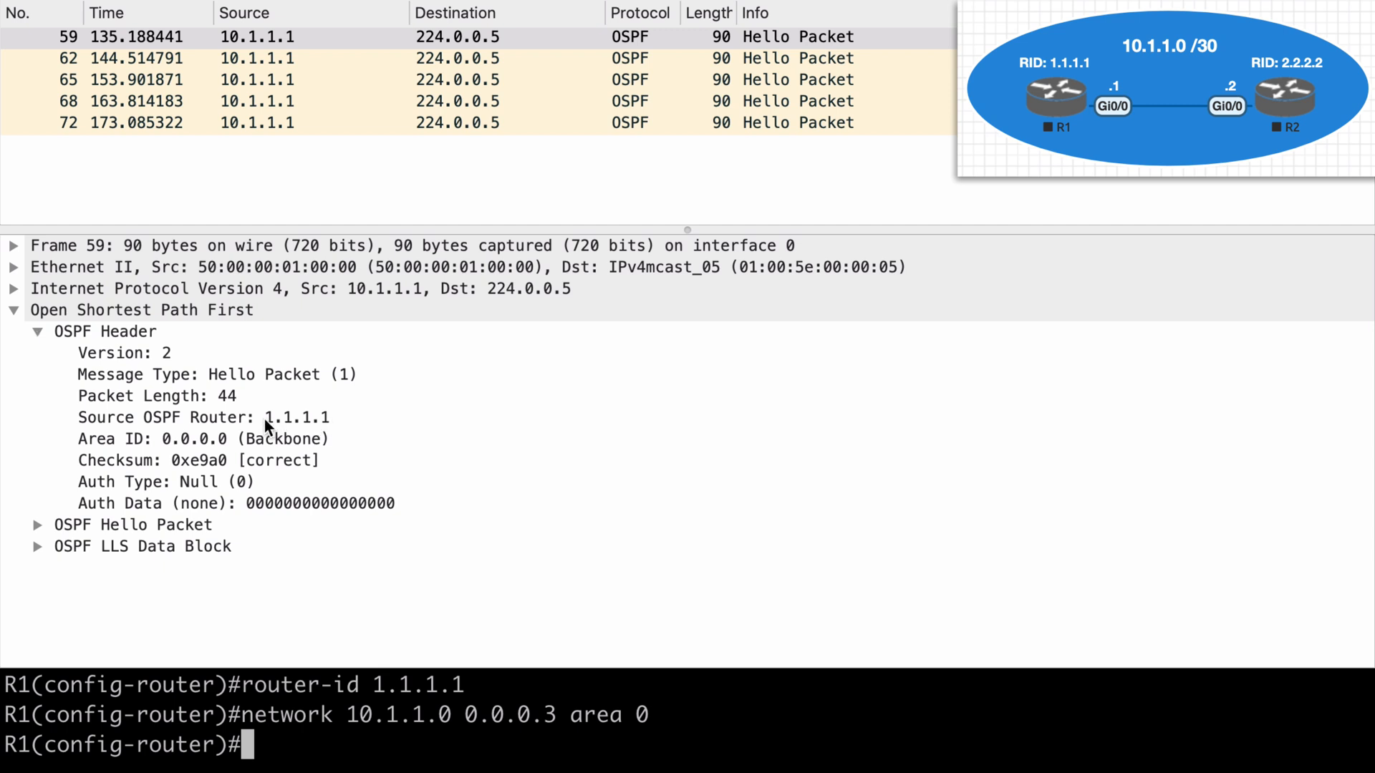
click(38, 525)
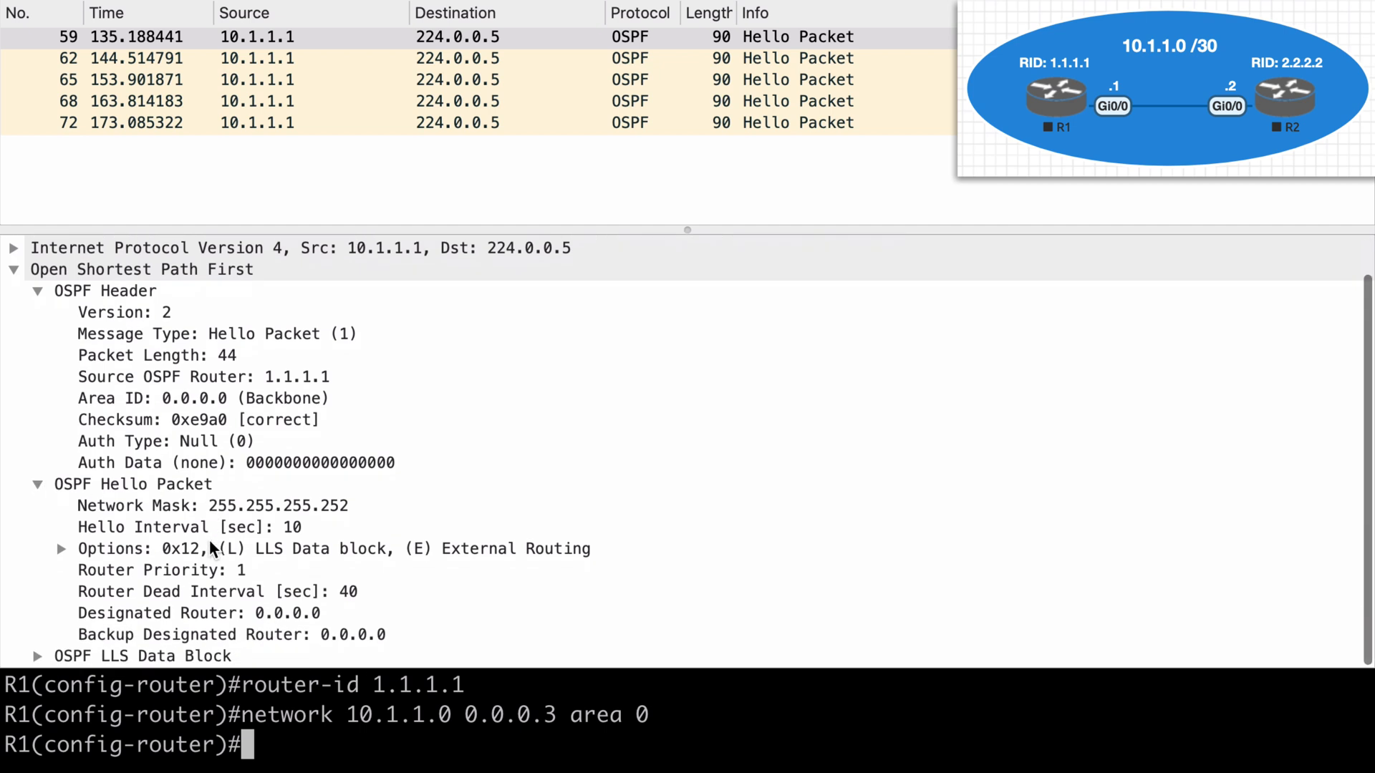
click(189, 528)
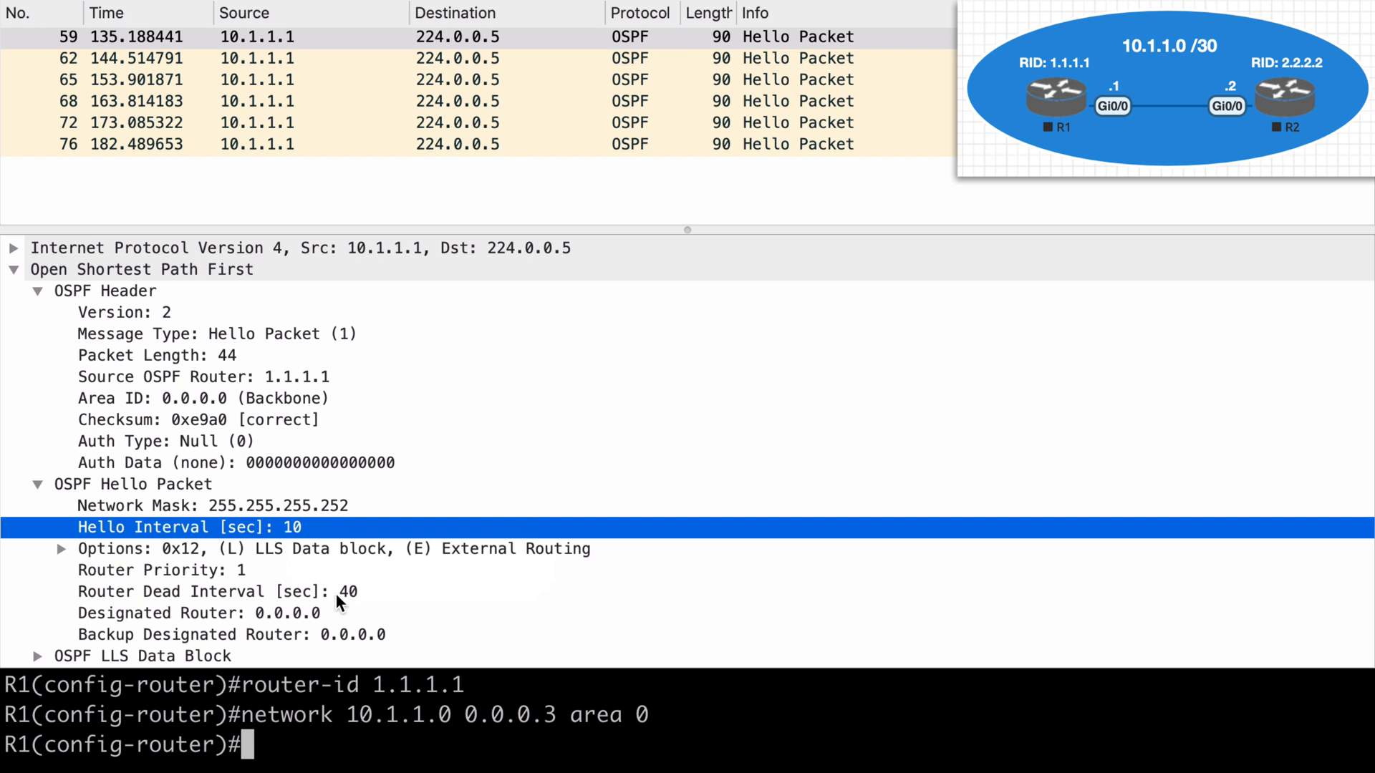
click(202, 592)
text(router-id 2.2.2.)
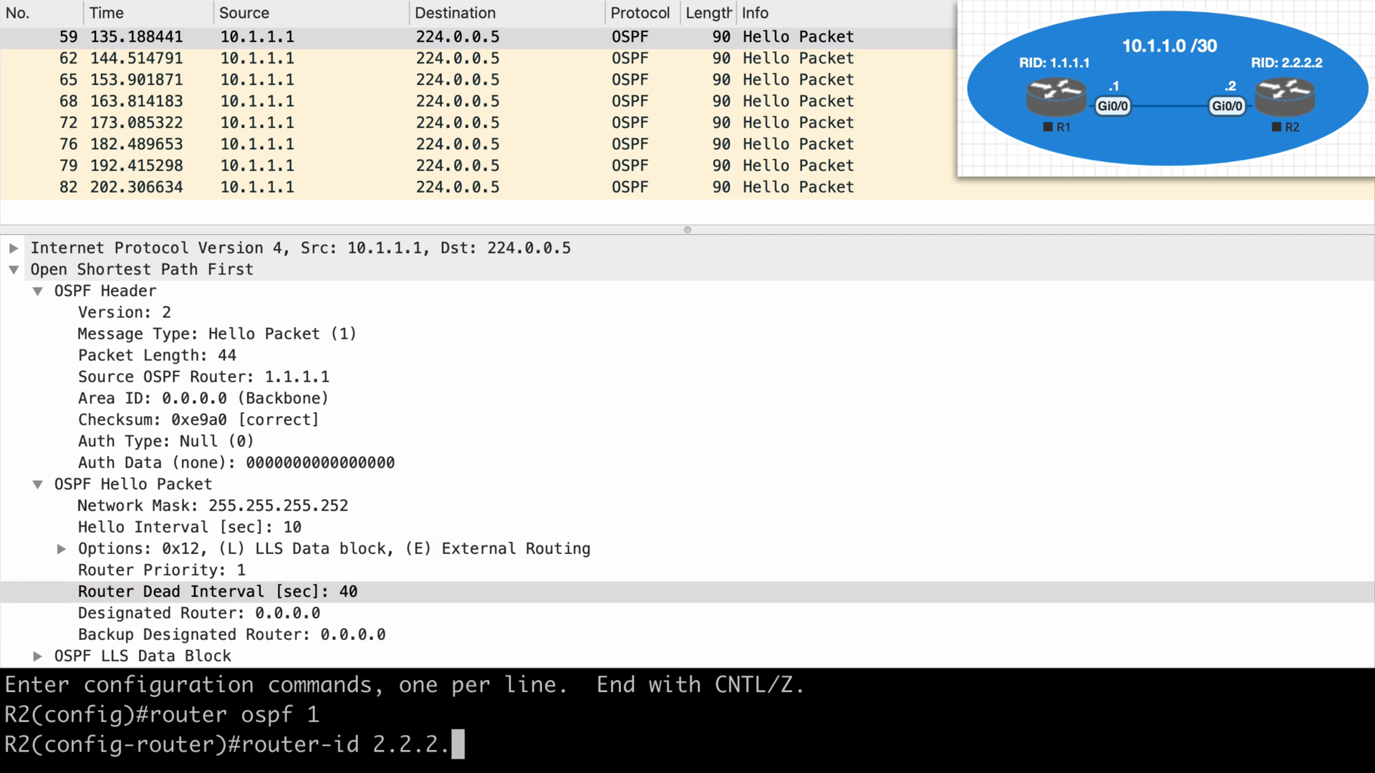
- Enter network 10.1.1.0 0.0.0.3 area 0 in R2's OSPF process 1 configuration
text(network 10)
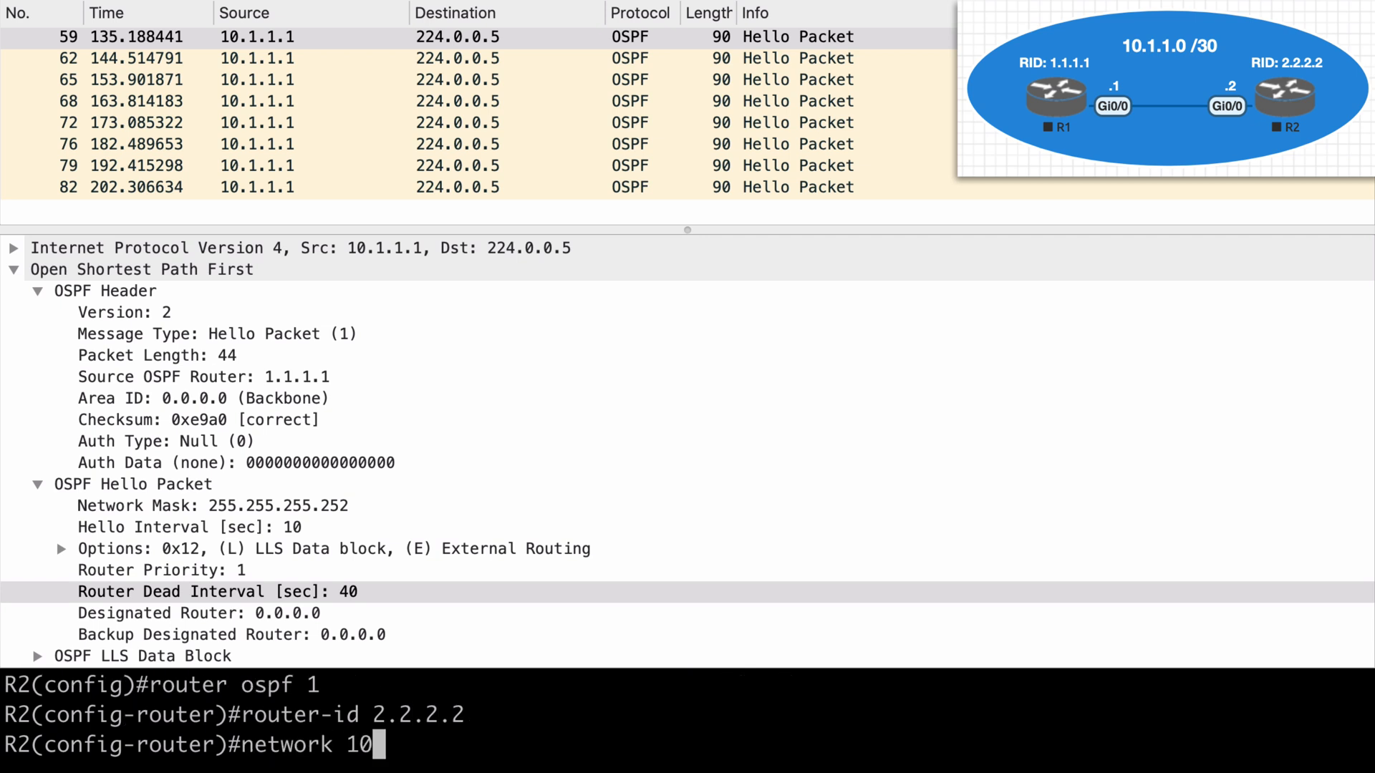
text(.1.1.0 0.0.0.3 area)
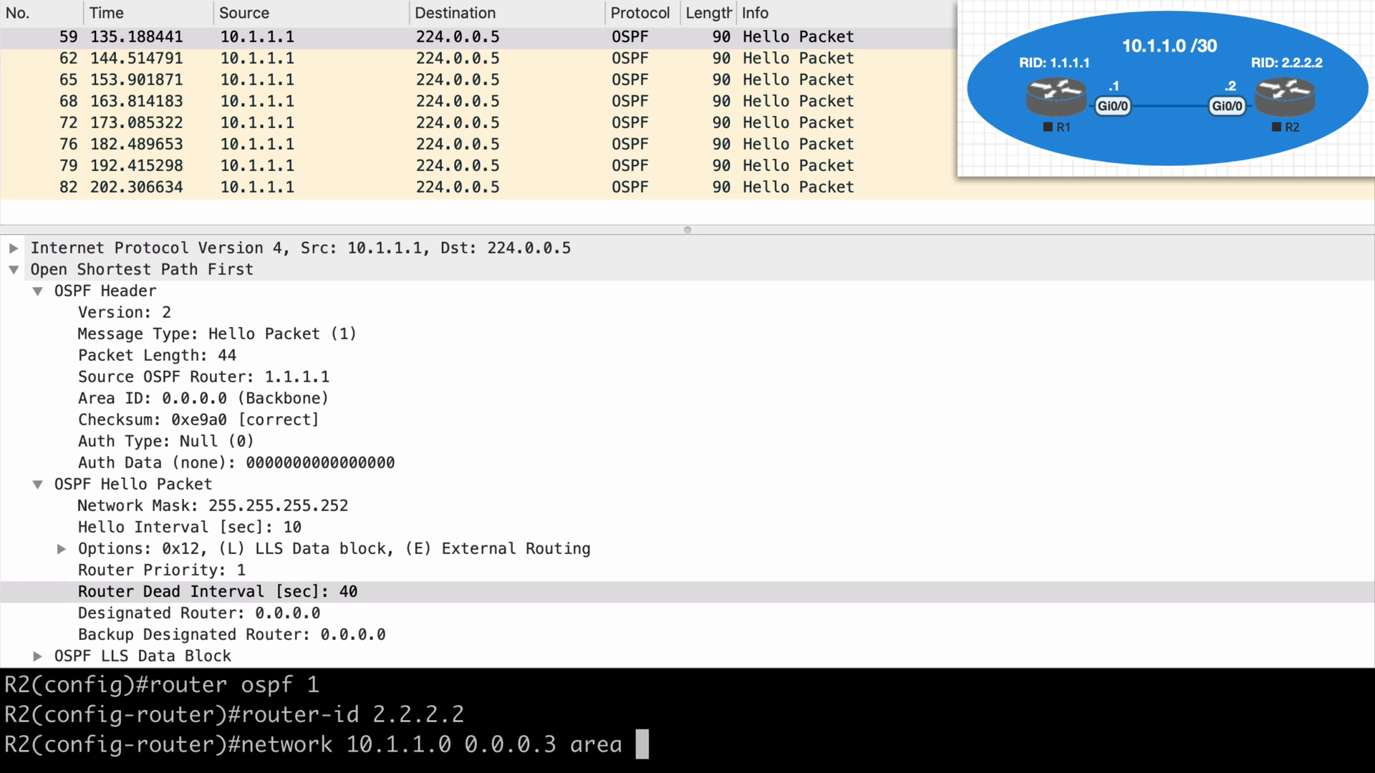
text(0)
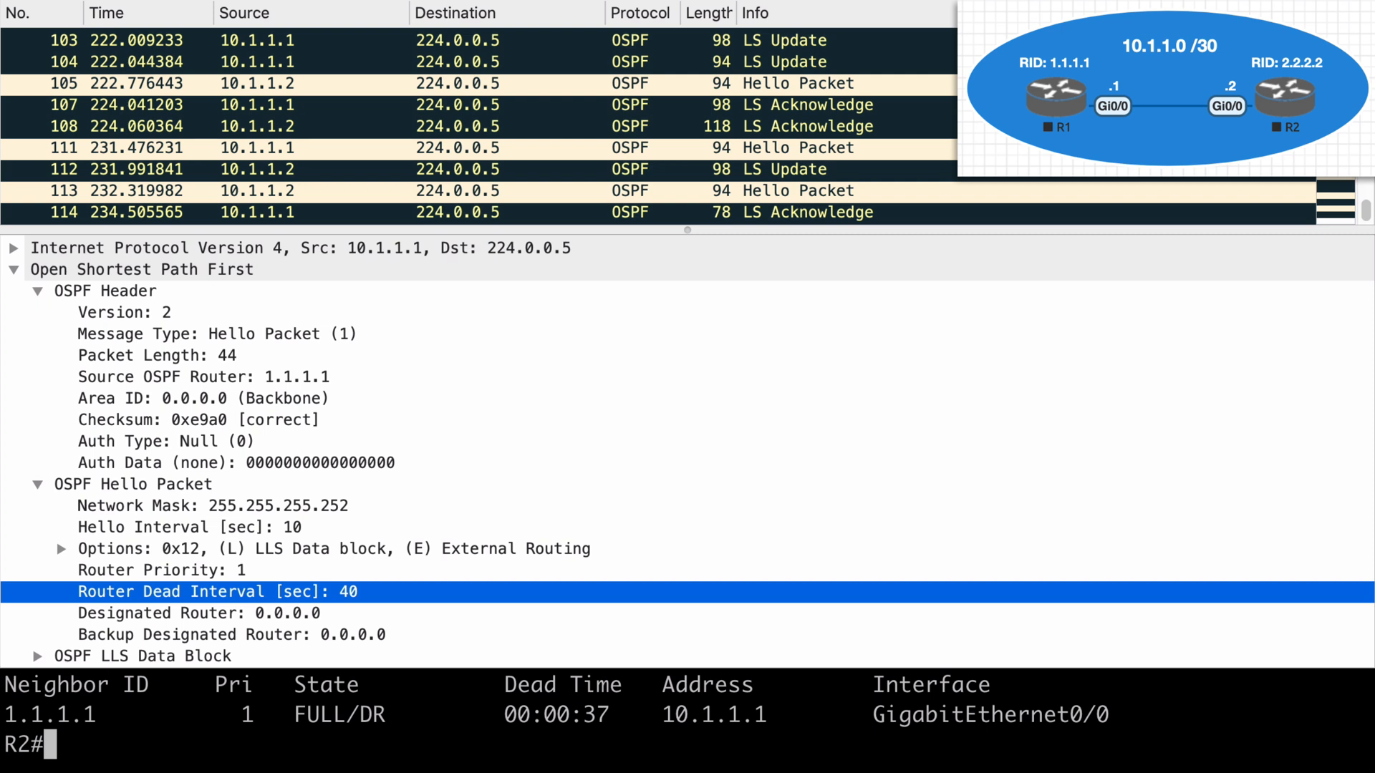
mouse_move(392, 712)
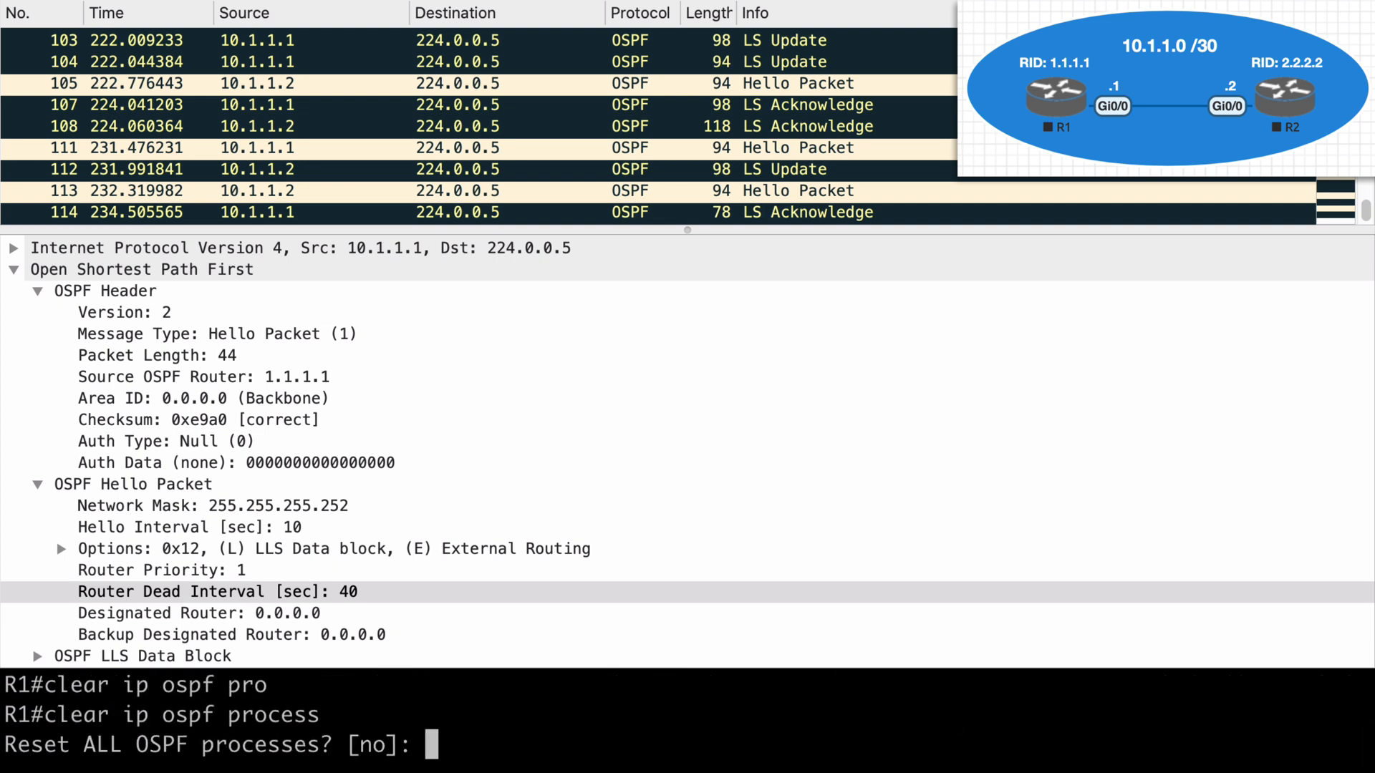
- Confirm the OSPF process clear with y and check R1's neighbor table with show ip ospf neighbor
text(y)
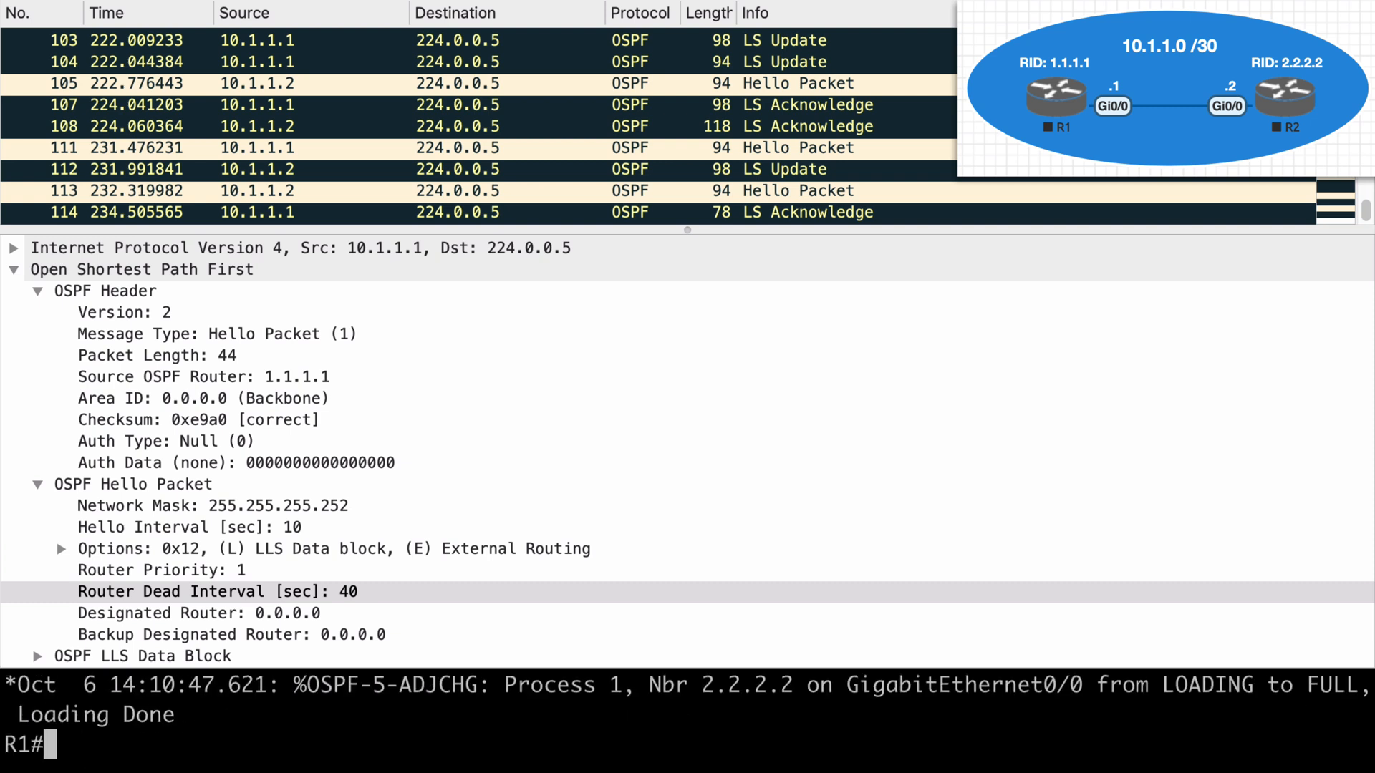
text(sh ip)
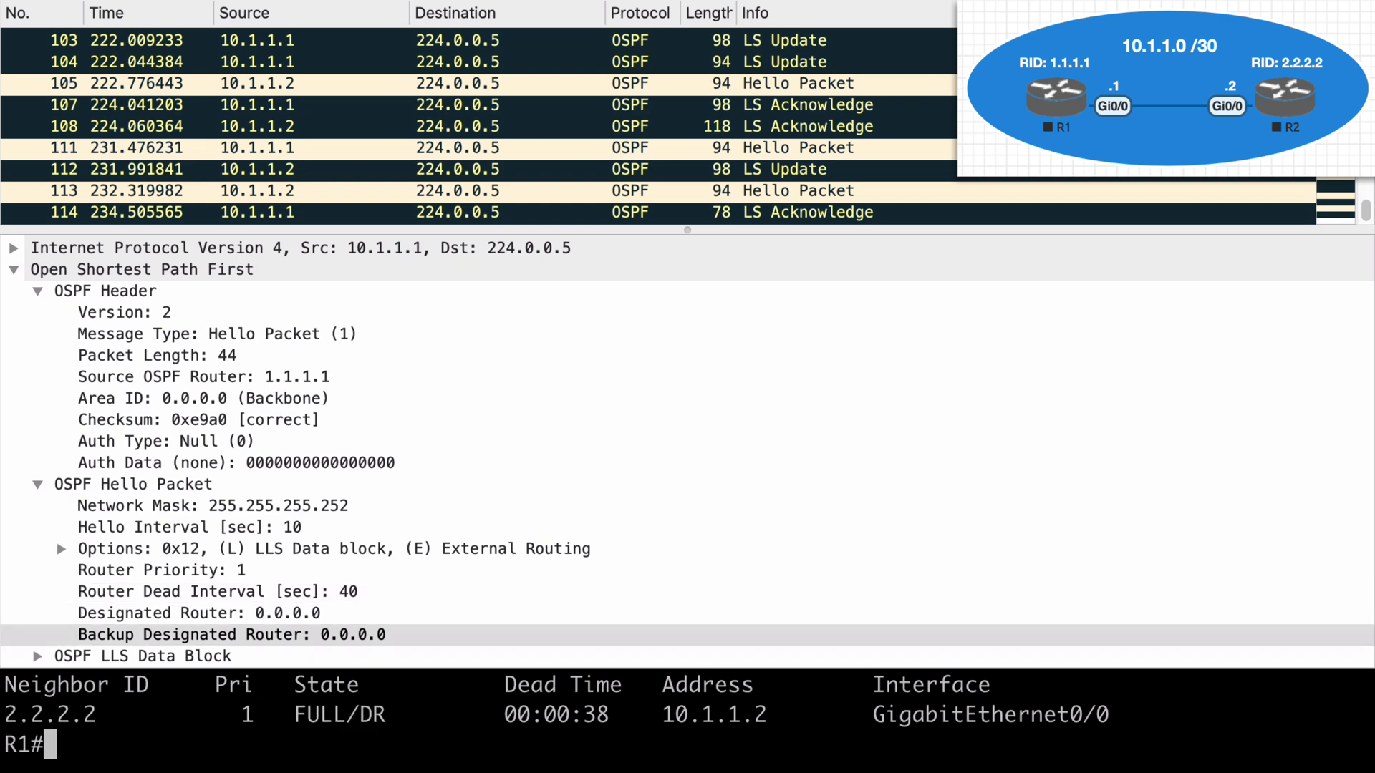
mouse_move(587, 121)
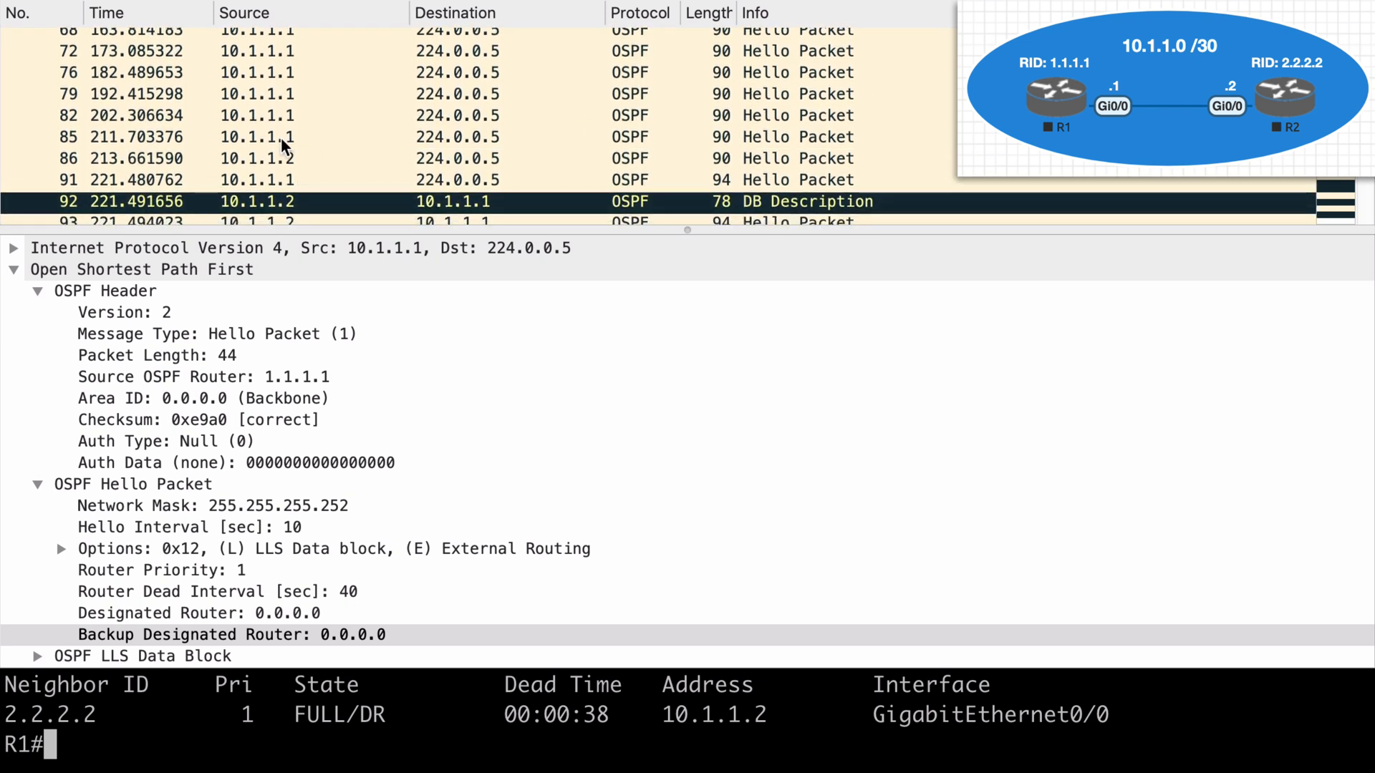
click(256, 137)
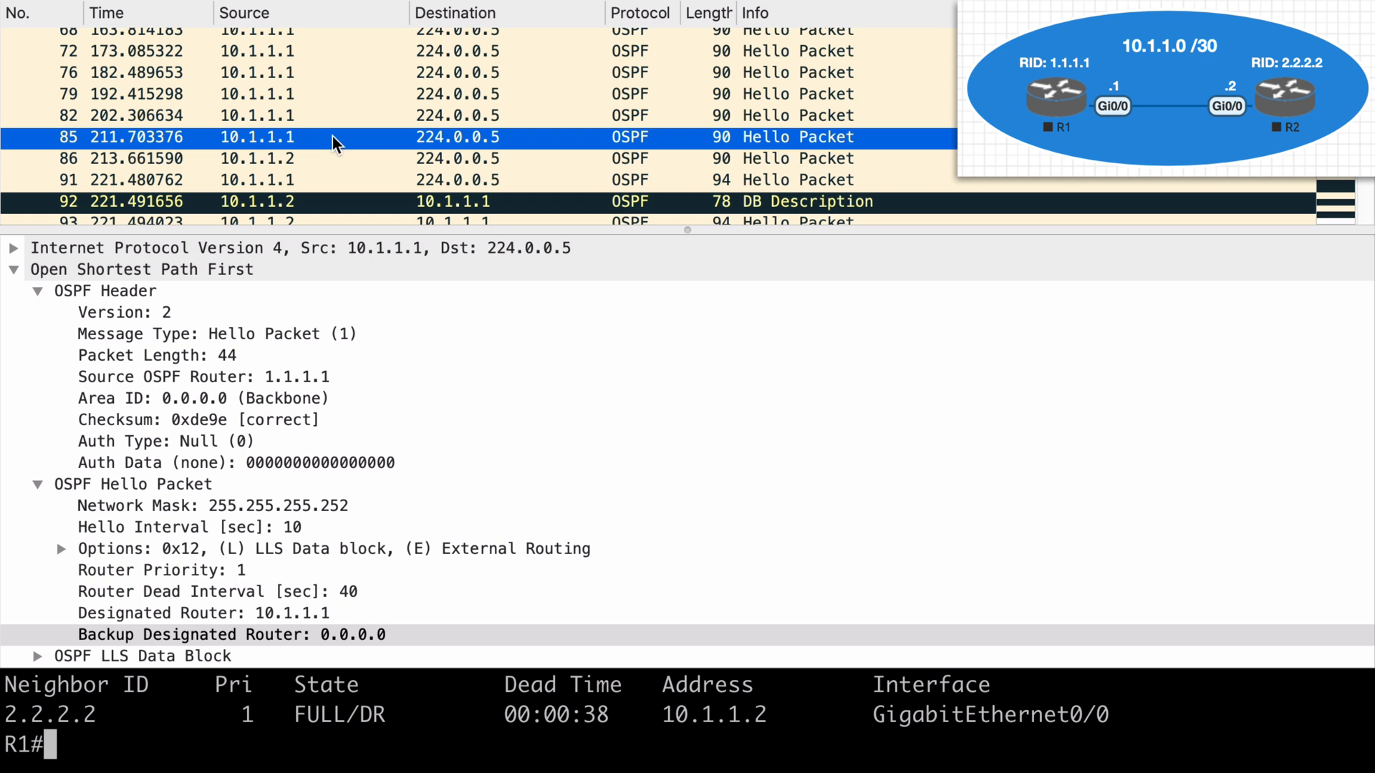
mouse_move(240, 153)
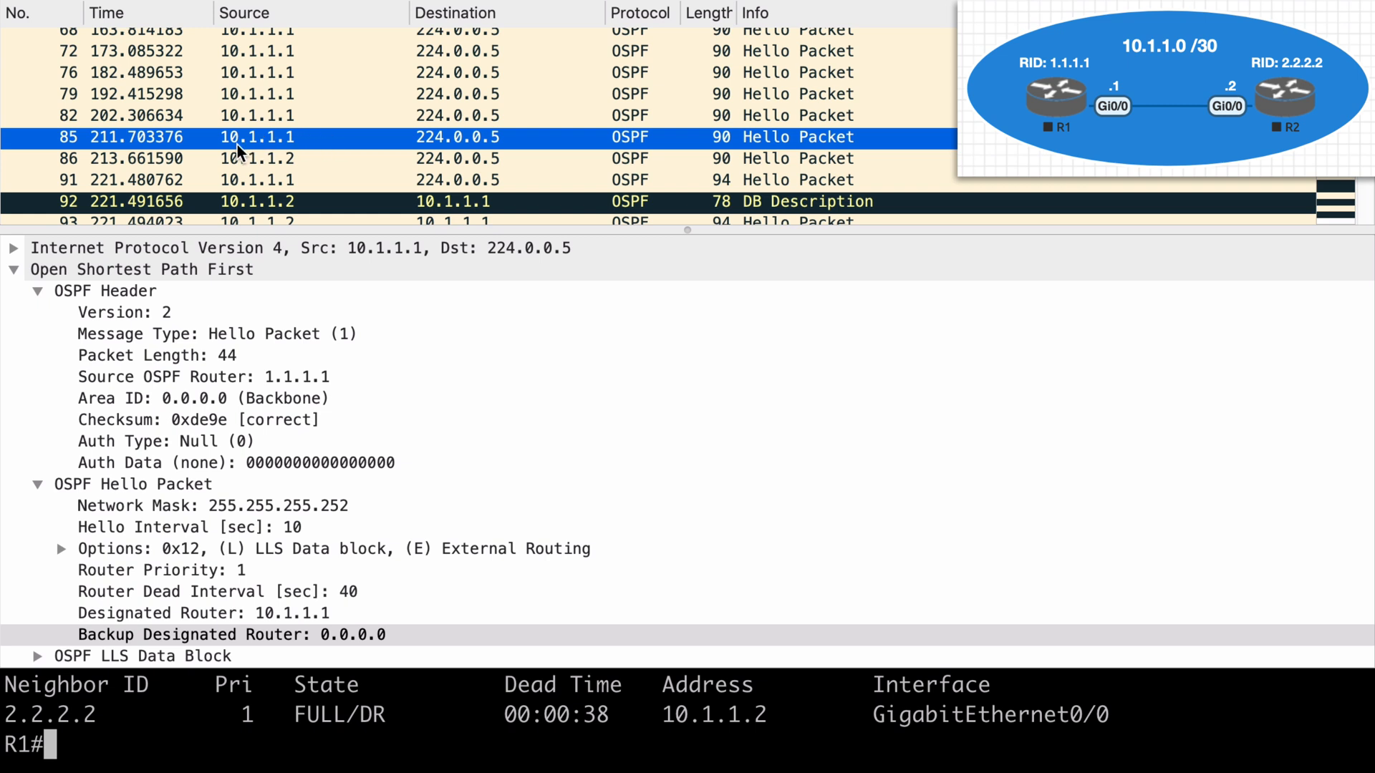
mouse_move(320, 144)
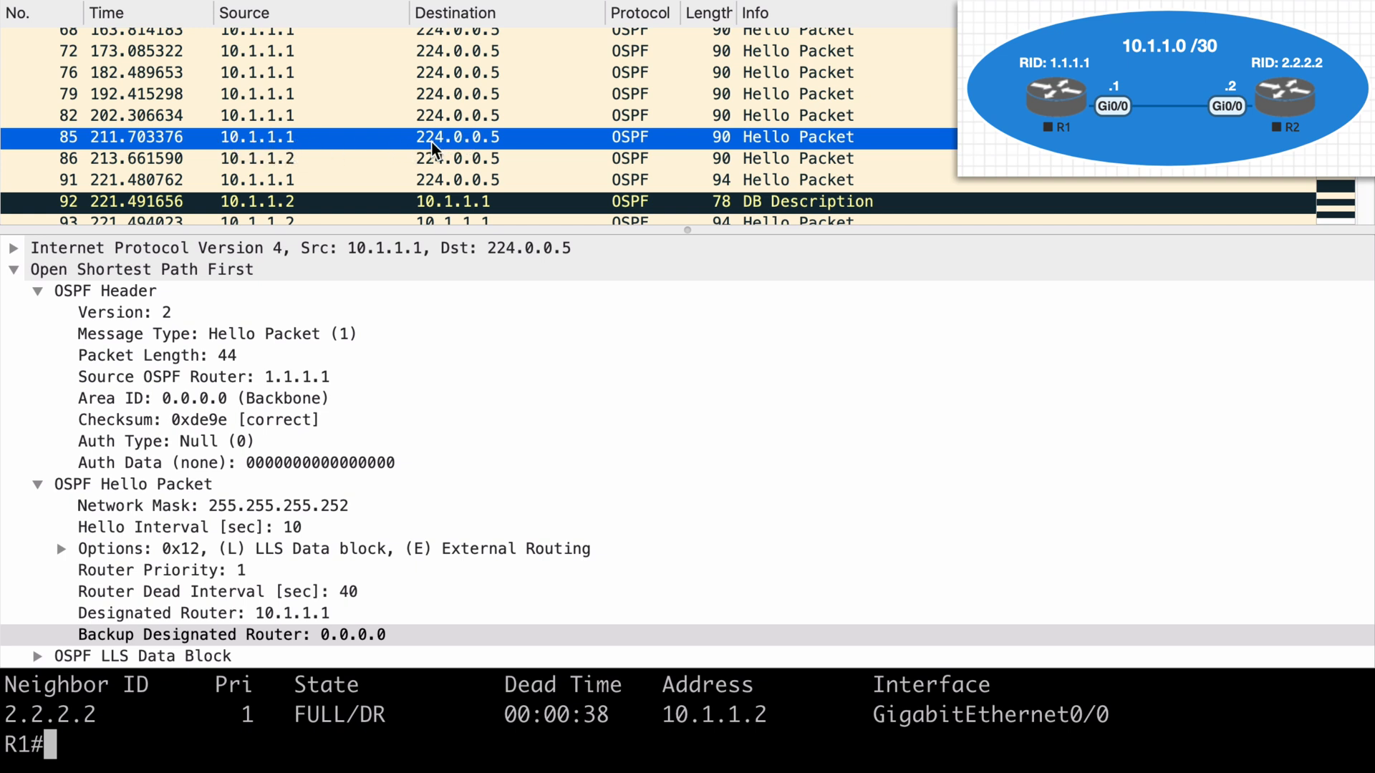
mouse_move(215, 355)
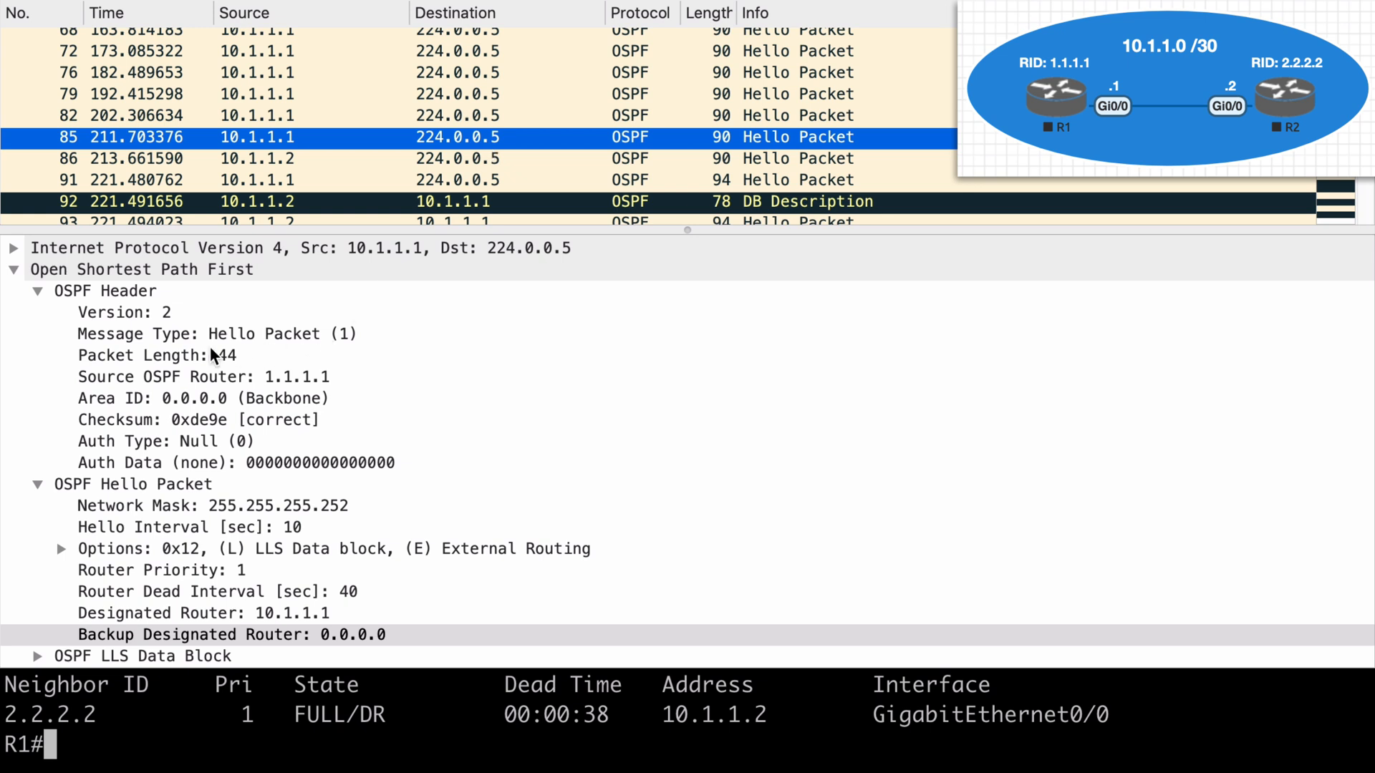
click(205, 377)
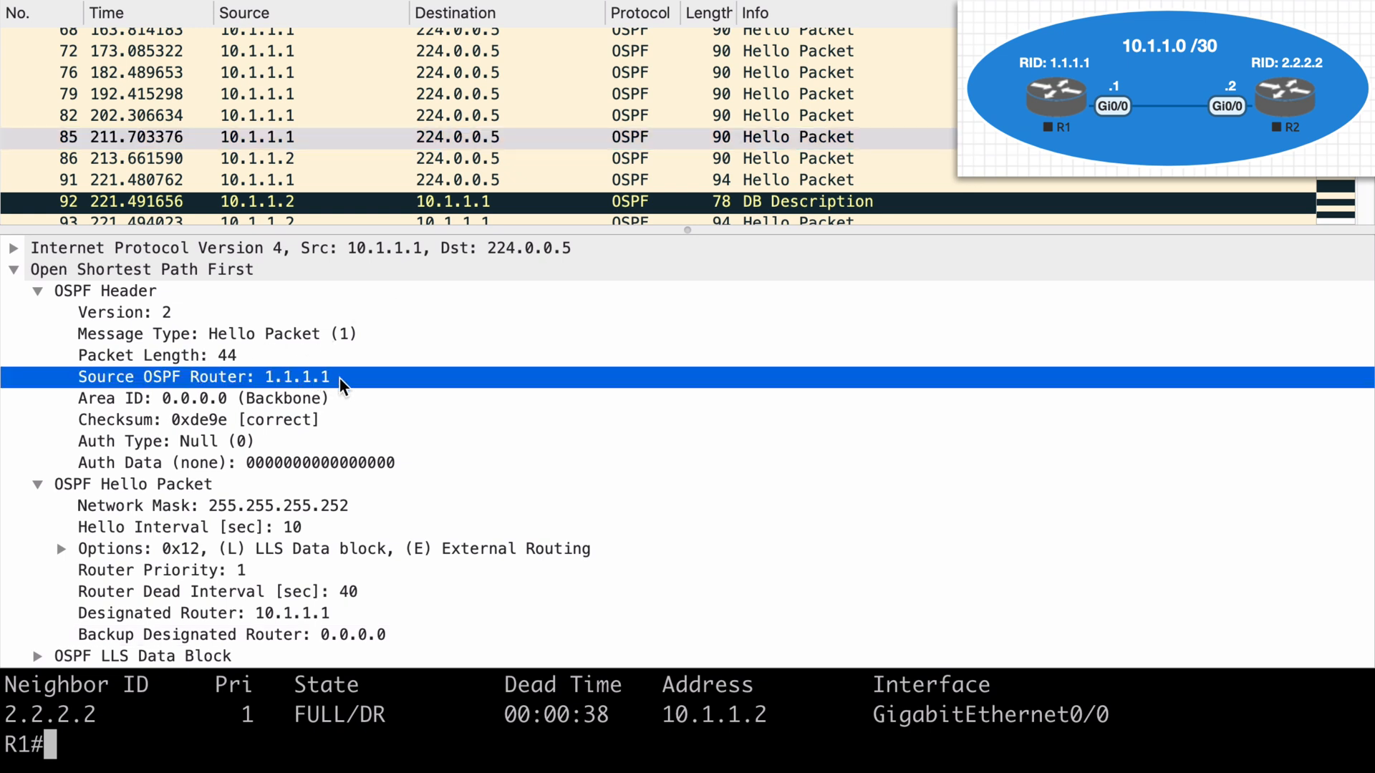
mouse_move(365, 392)
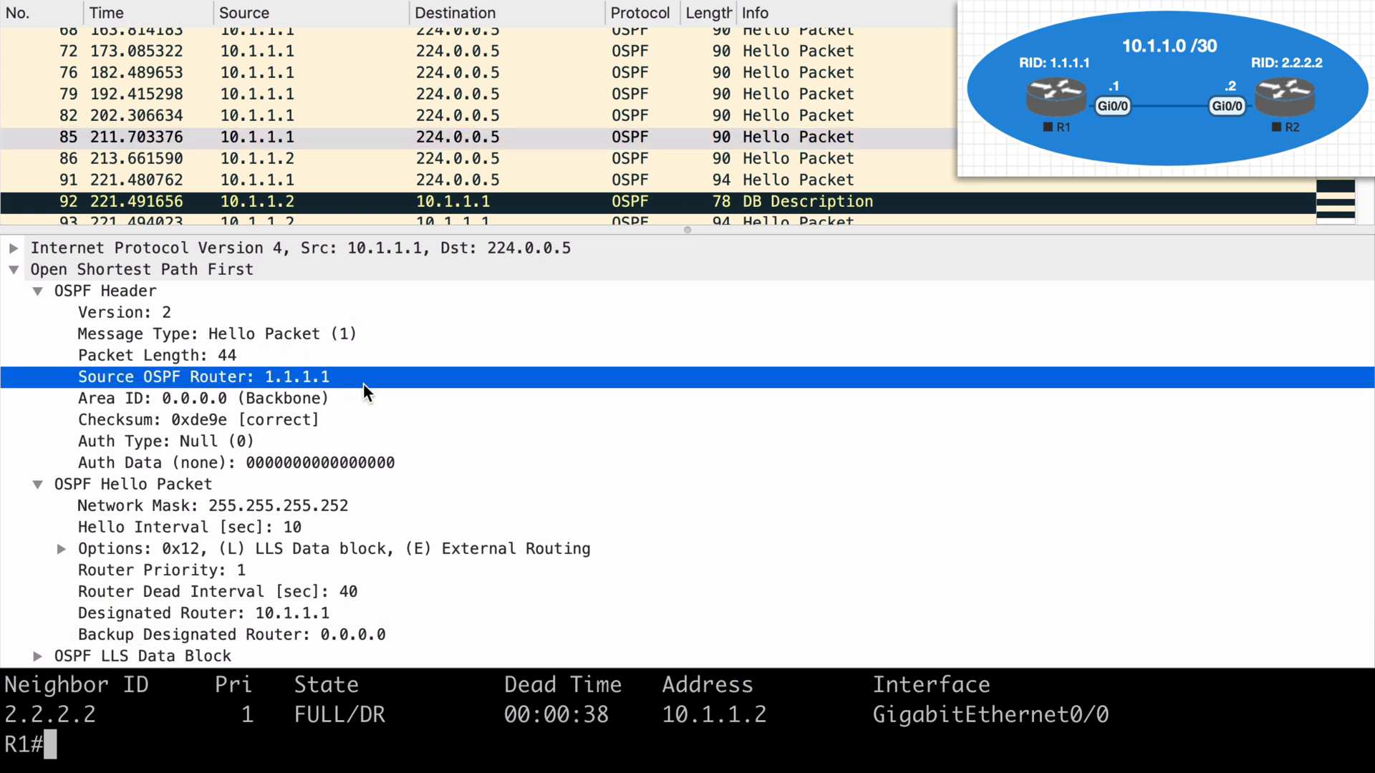
mouse_move(371, 402)
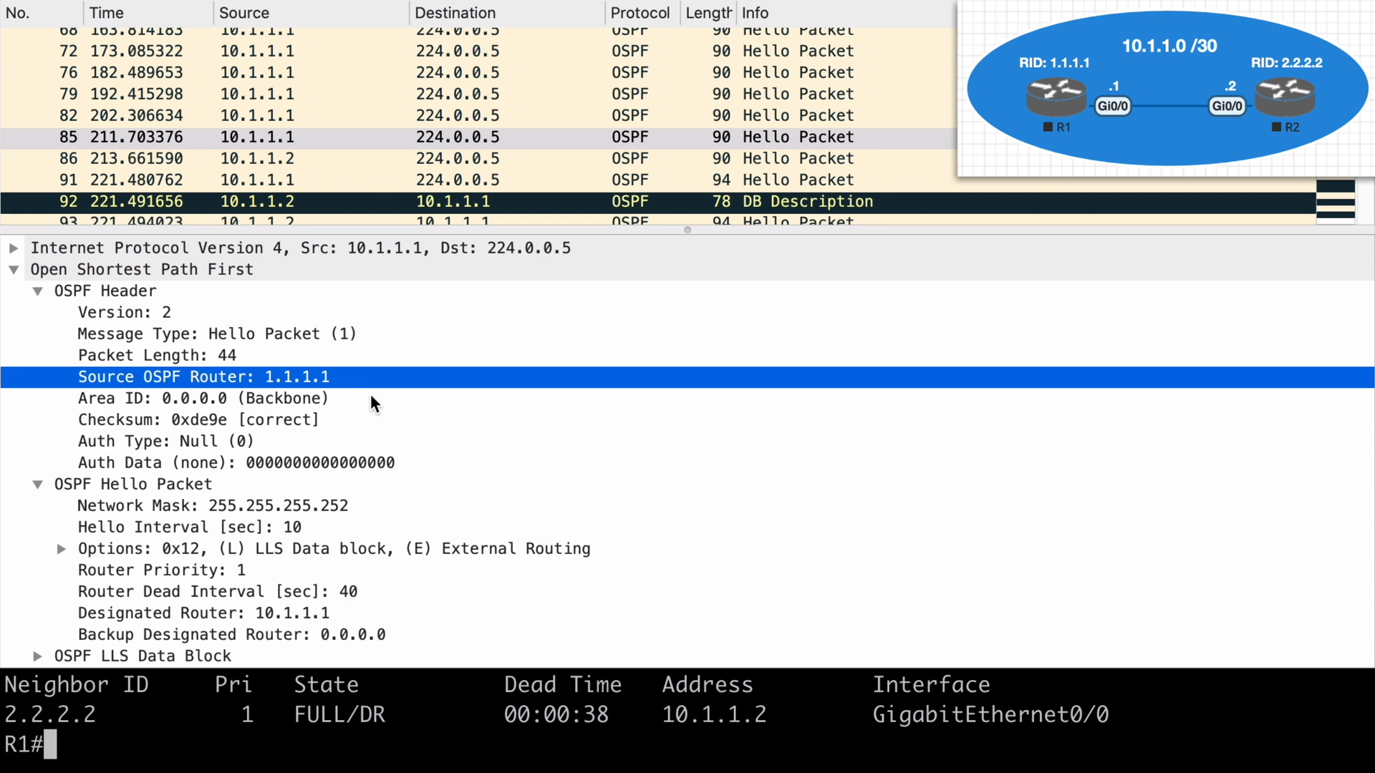
click(203, 398)
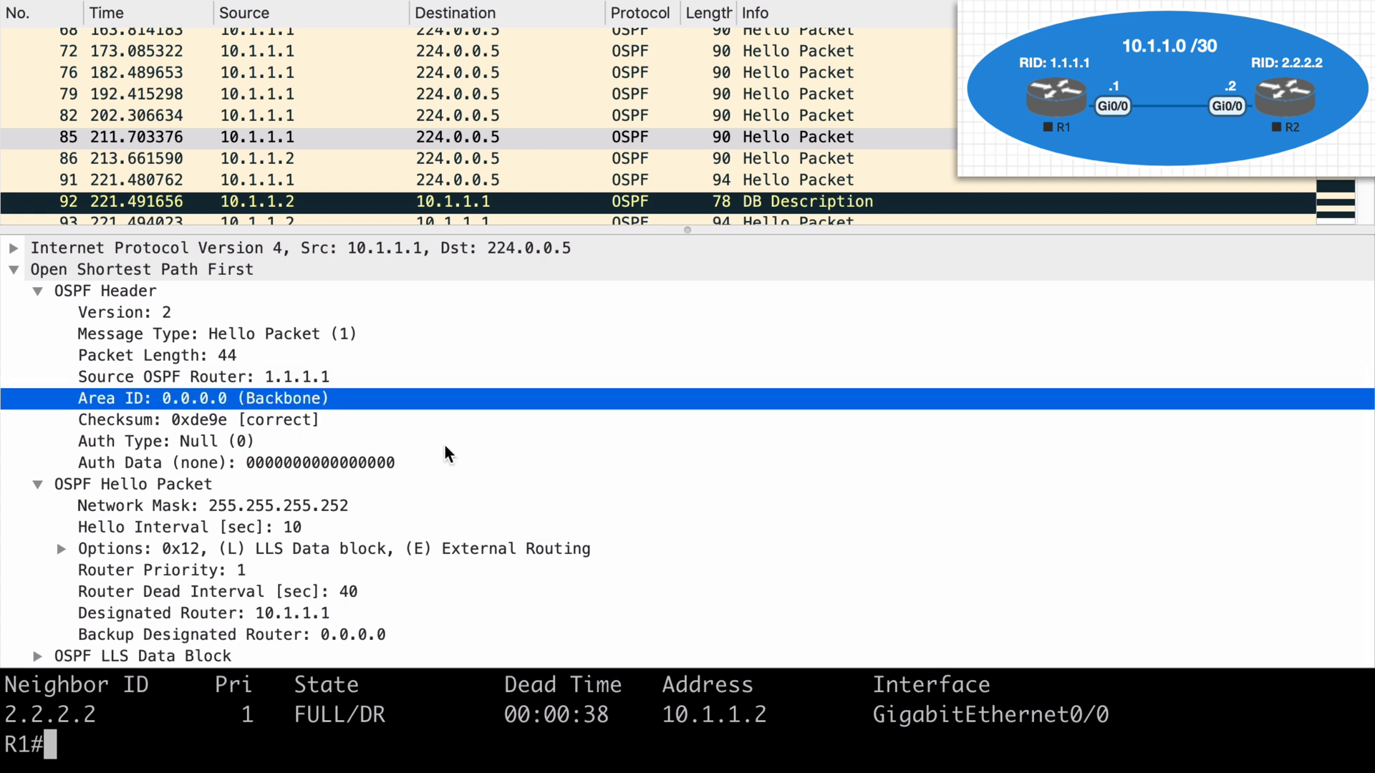
mouse_move(306, 515)
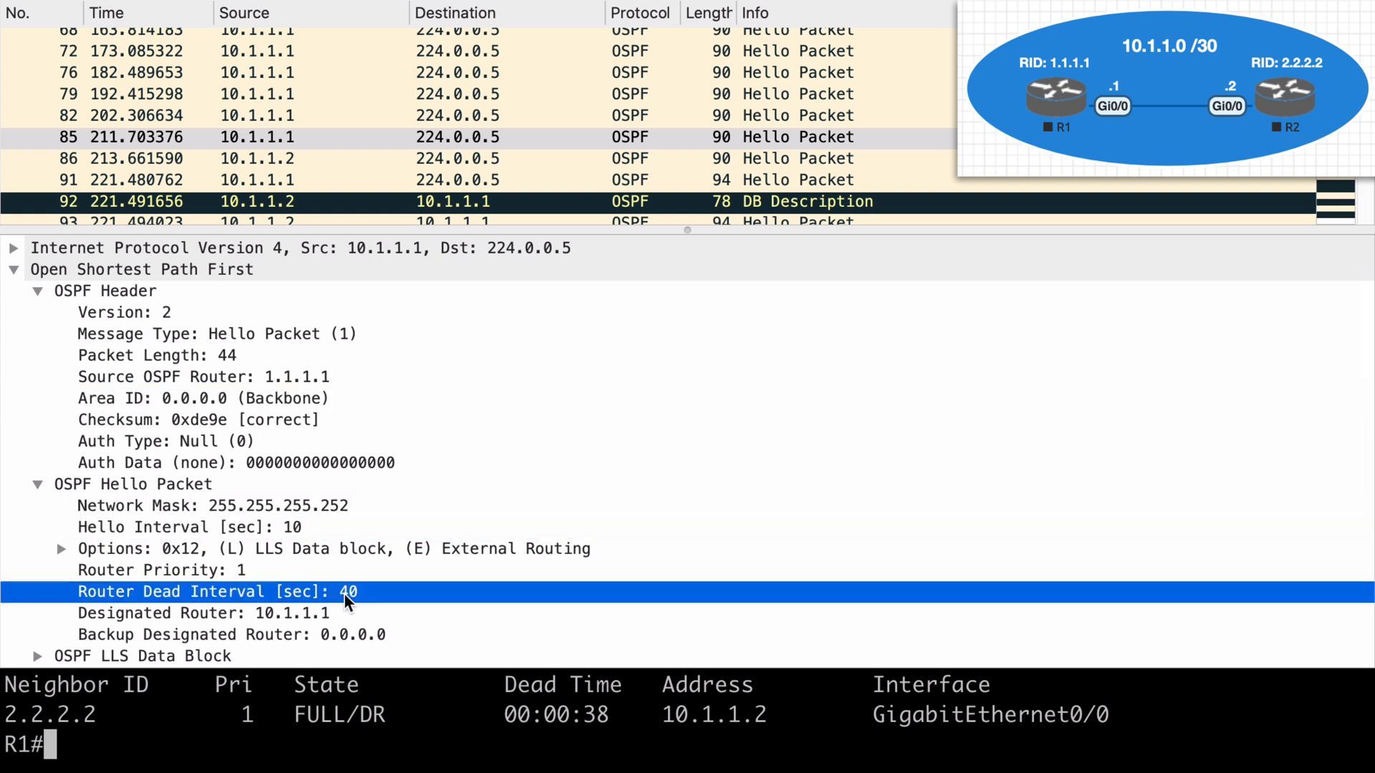
mouse_move(316, 620)
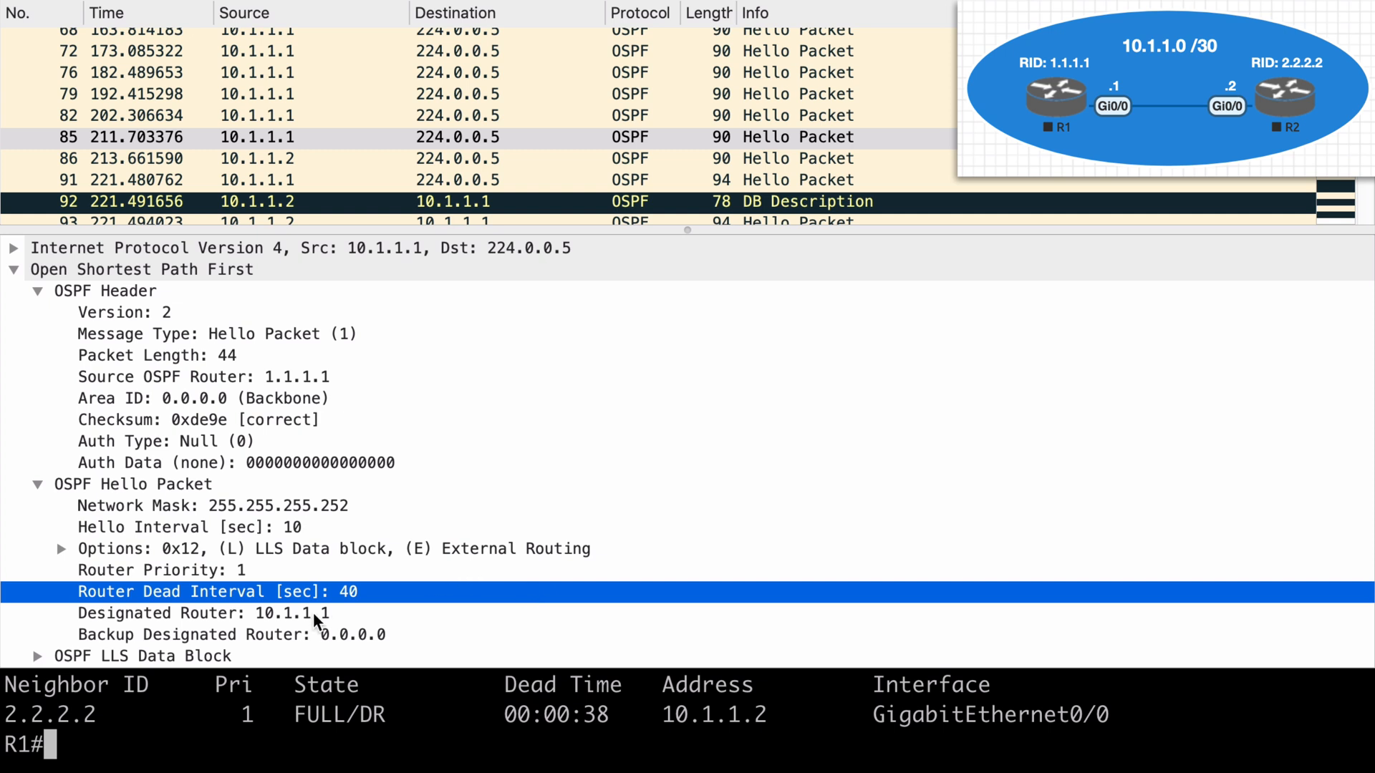
click(205, 613)
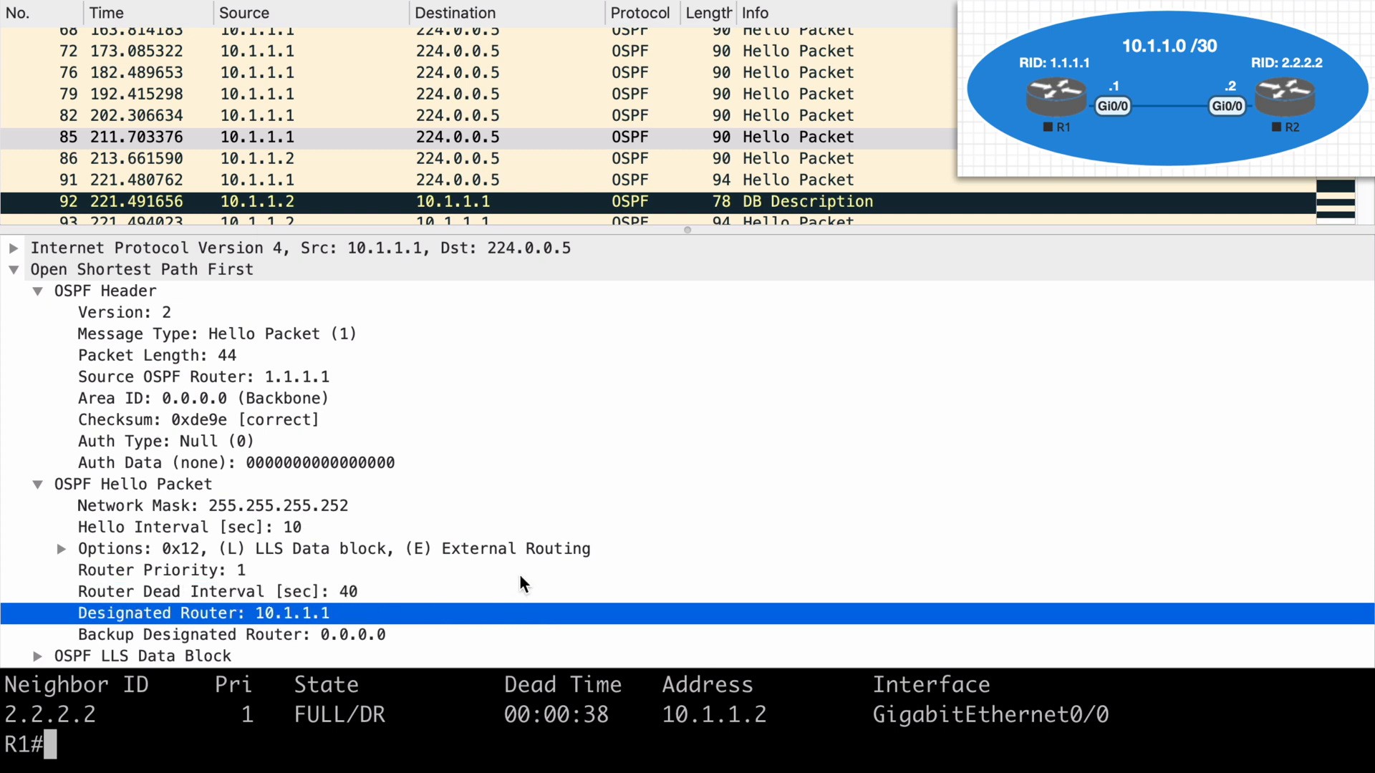
mouse_move(351, 643)
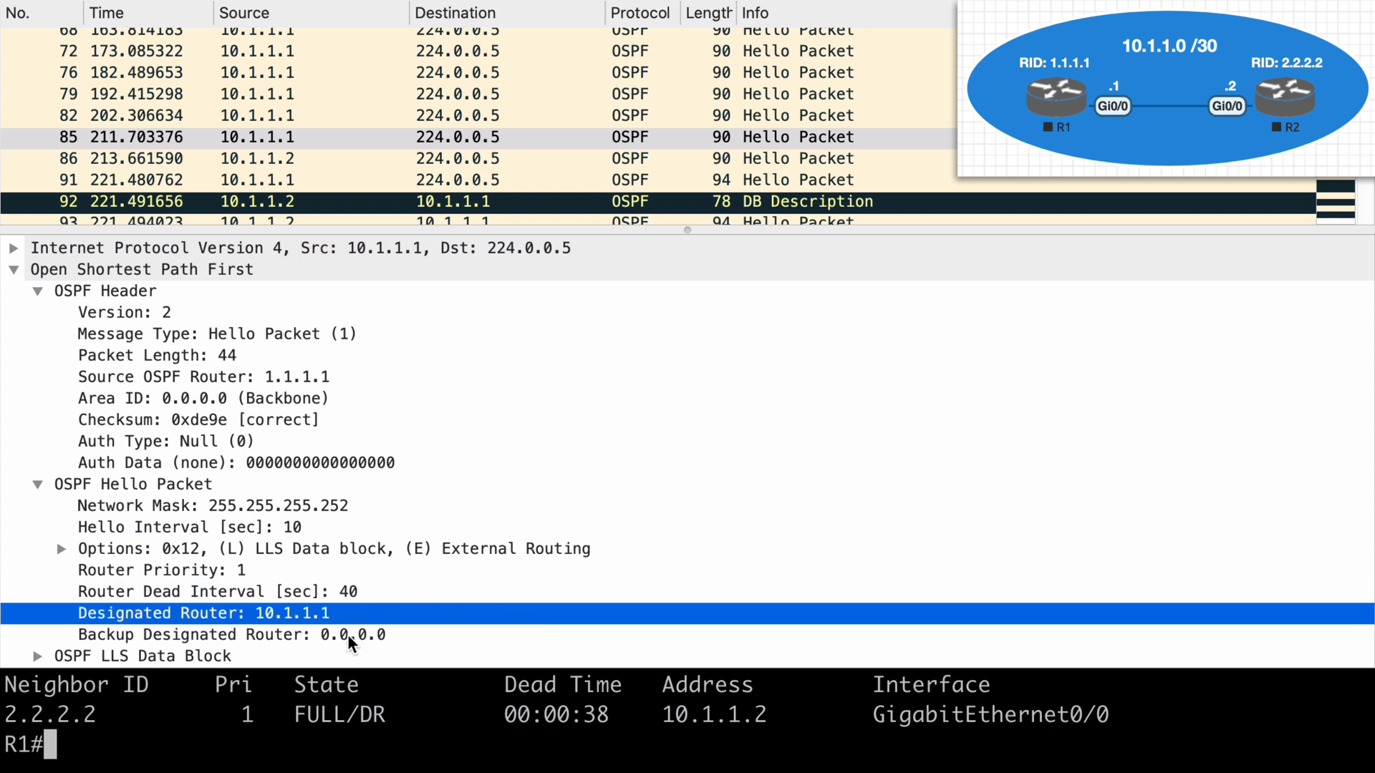
click(232, 635)
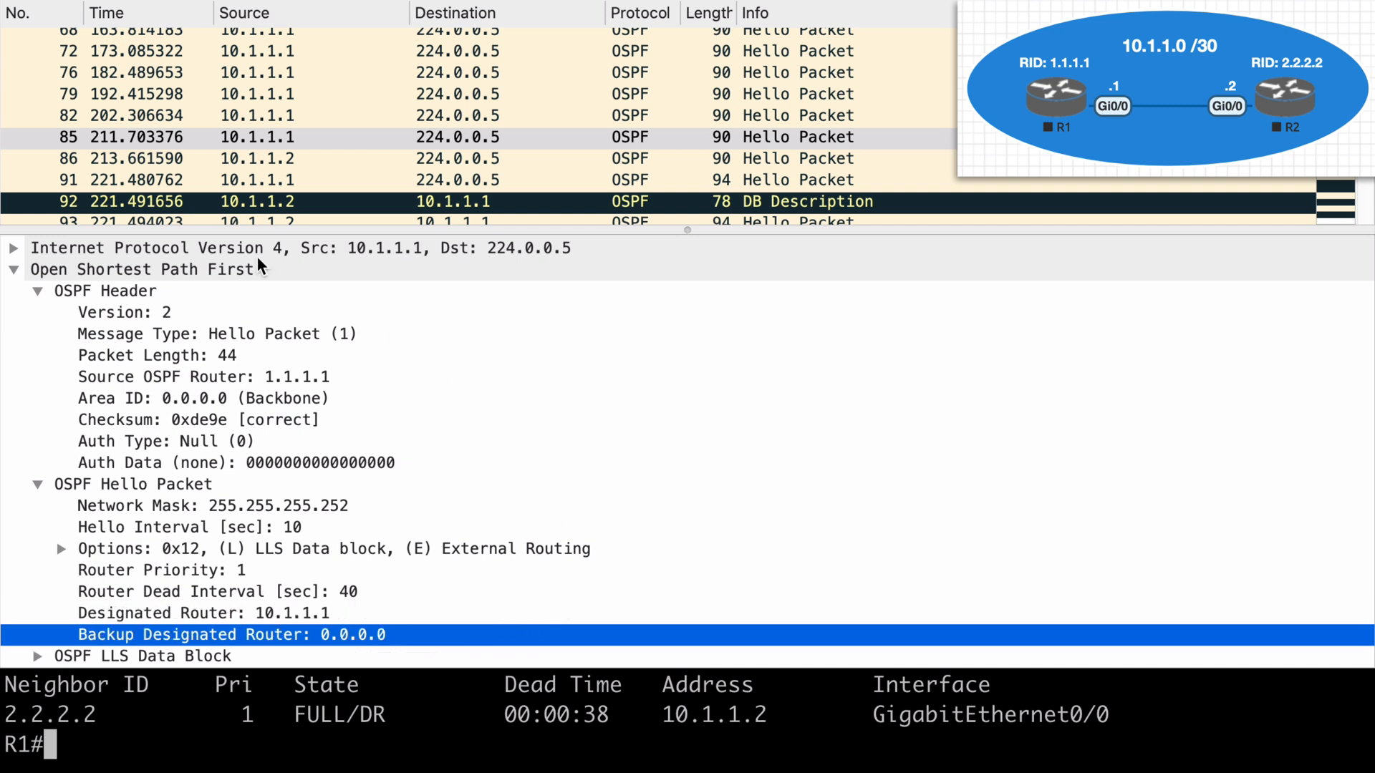
- Inspect packet 86's source router 2.2.2.2, backbone area, and DR and BDR both 0.0.0.0
click(255, 159)
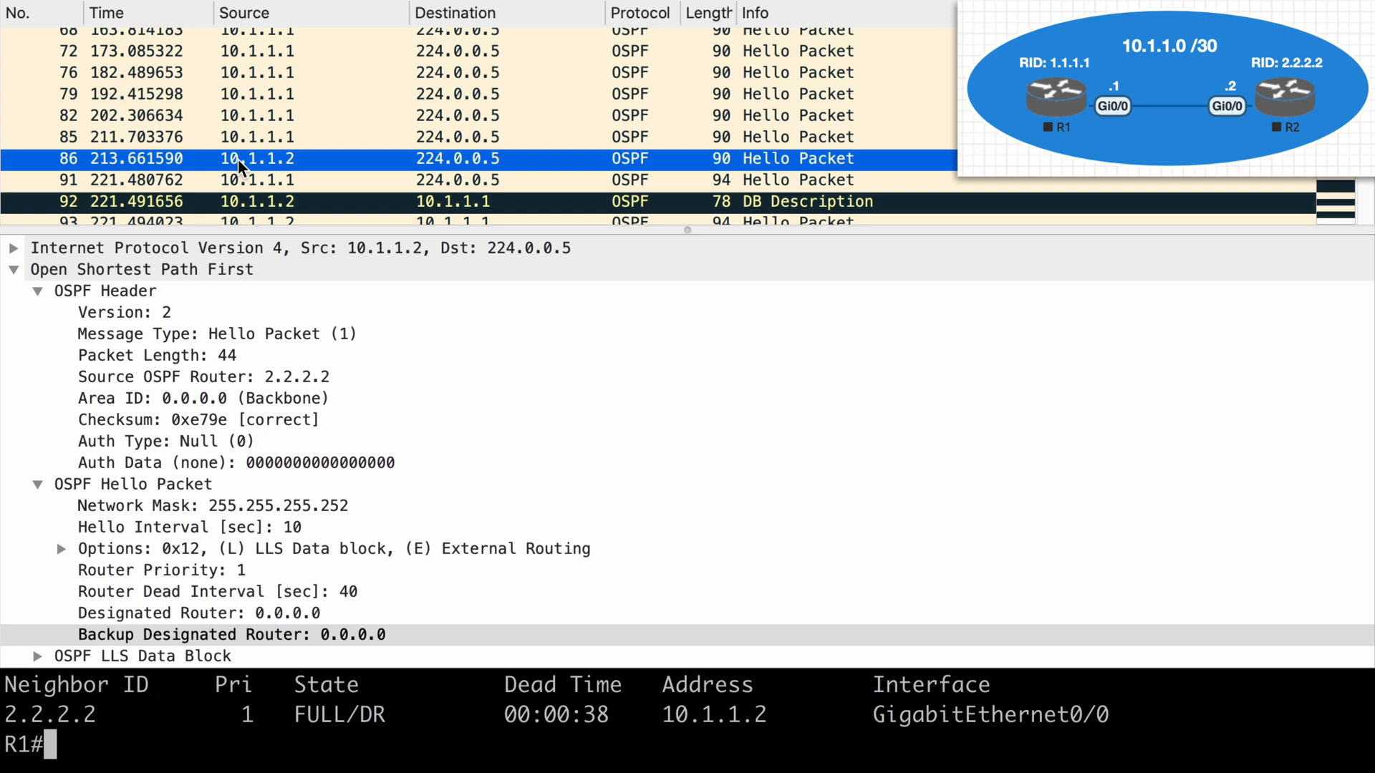
mouse_move(259, 166)
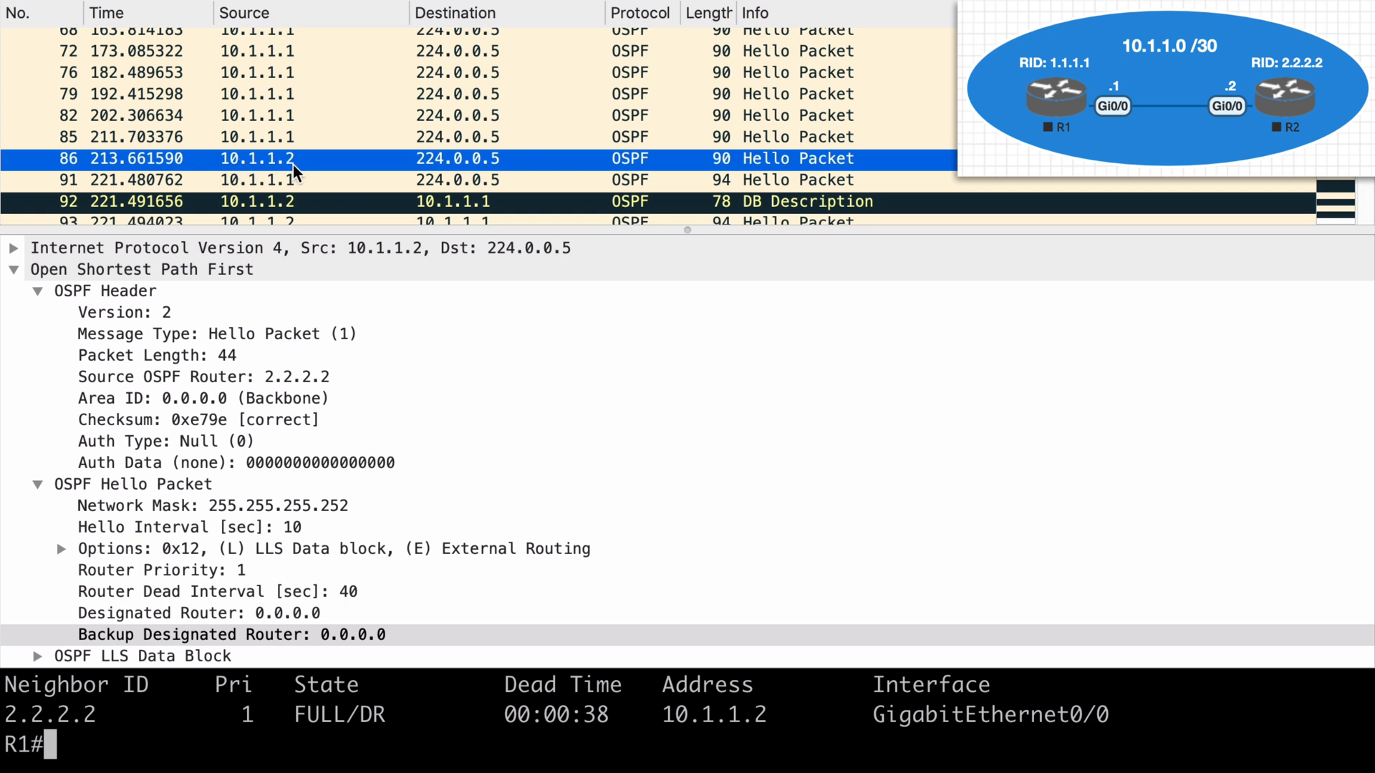
mouse_move(314, 173)
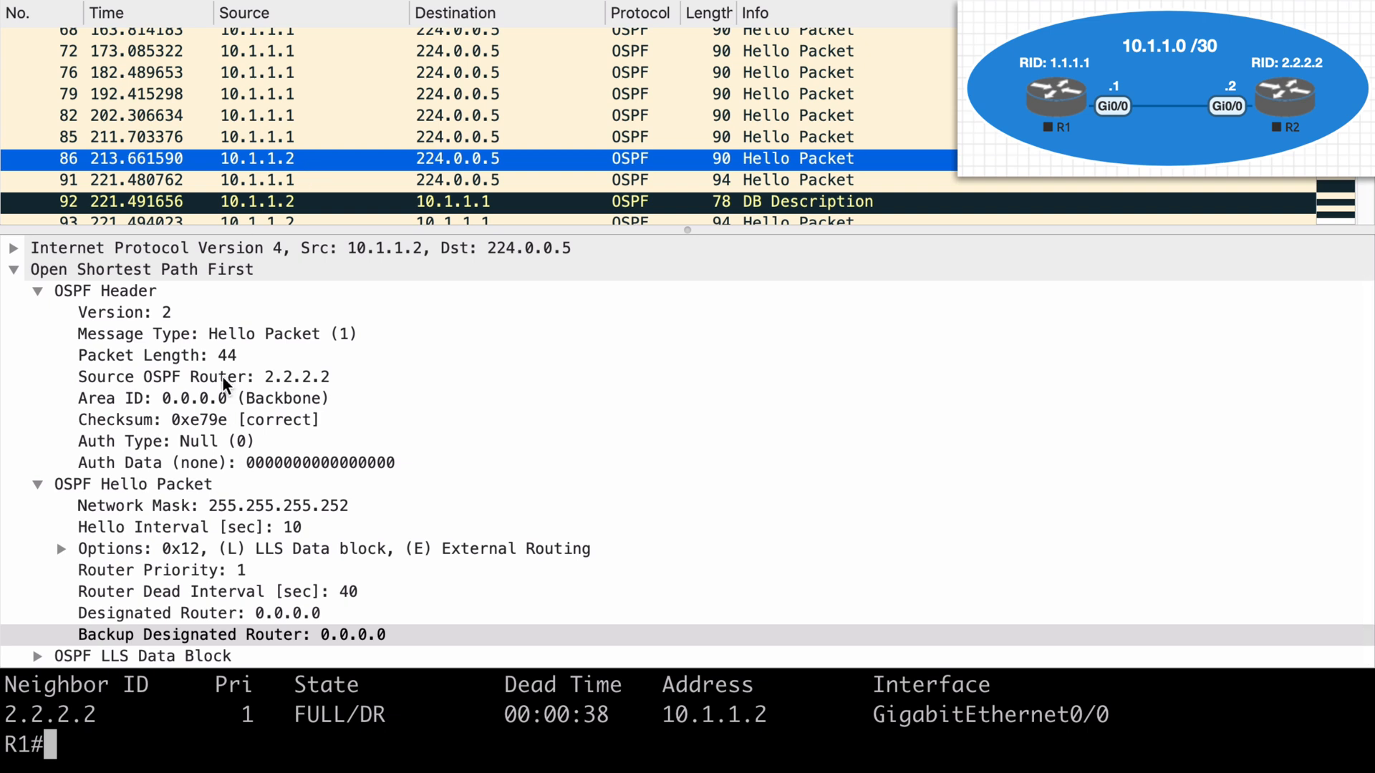
click(204, 377)
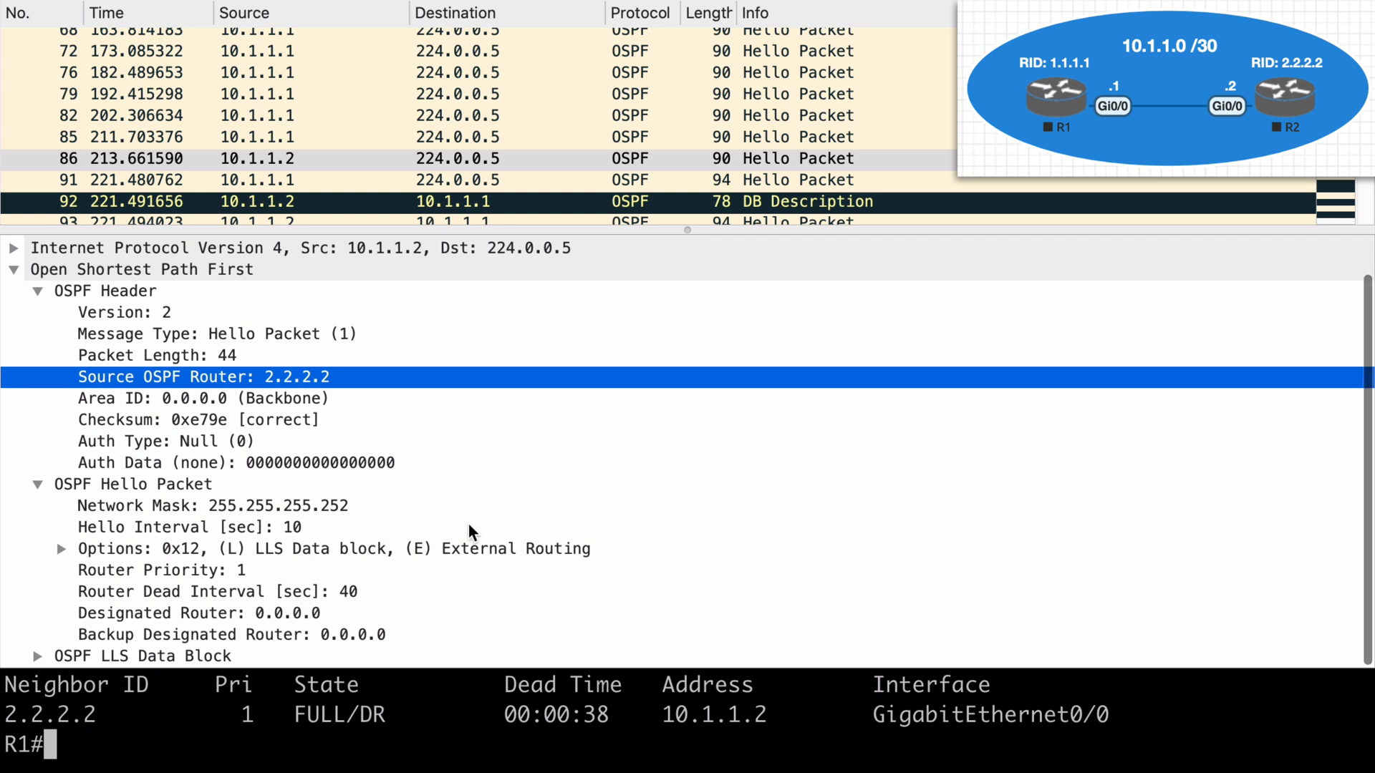
mouse_move(484, 564)
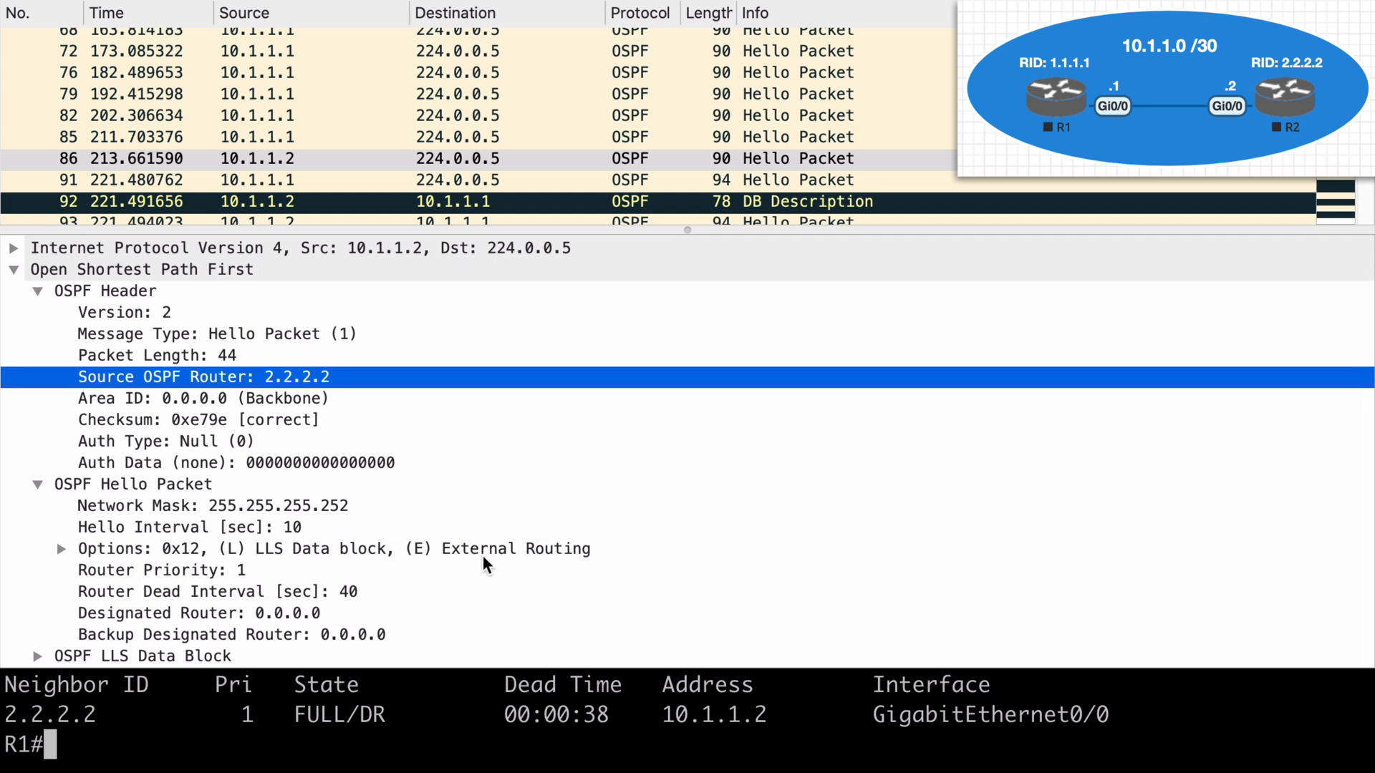
mouse_move(290, 356)
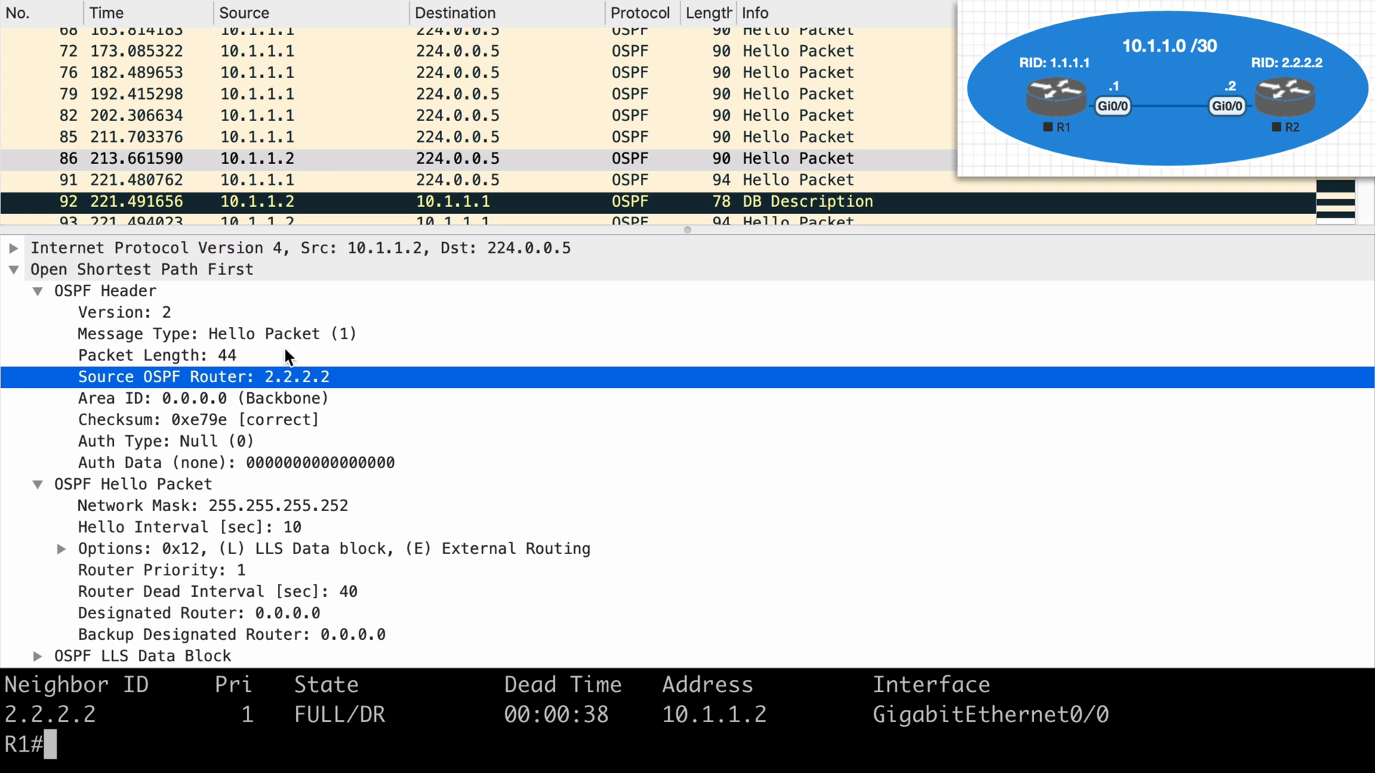
click(205, 398)
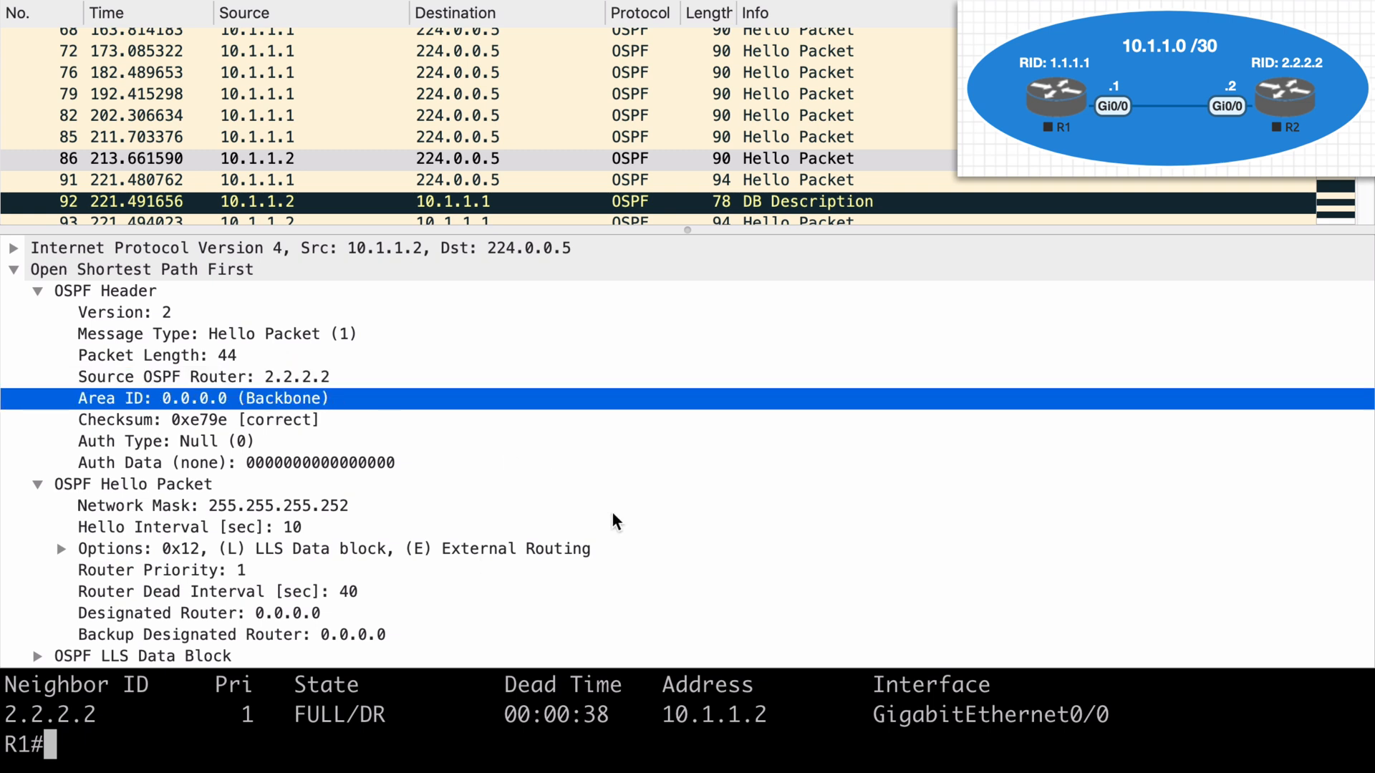
mouse_move(740, 523)
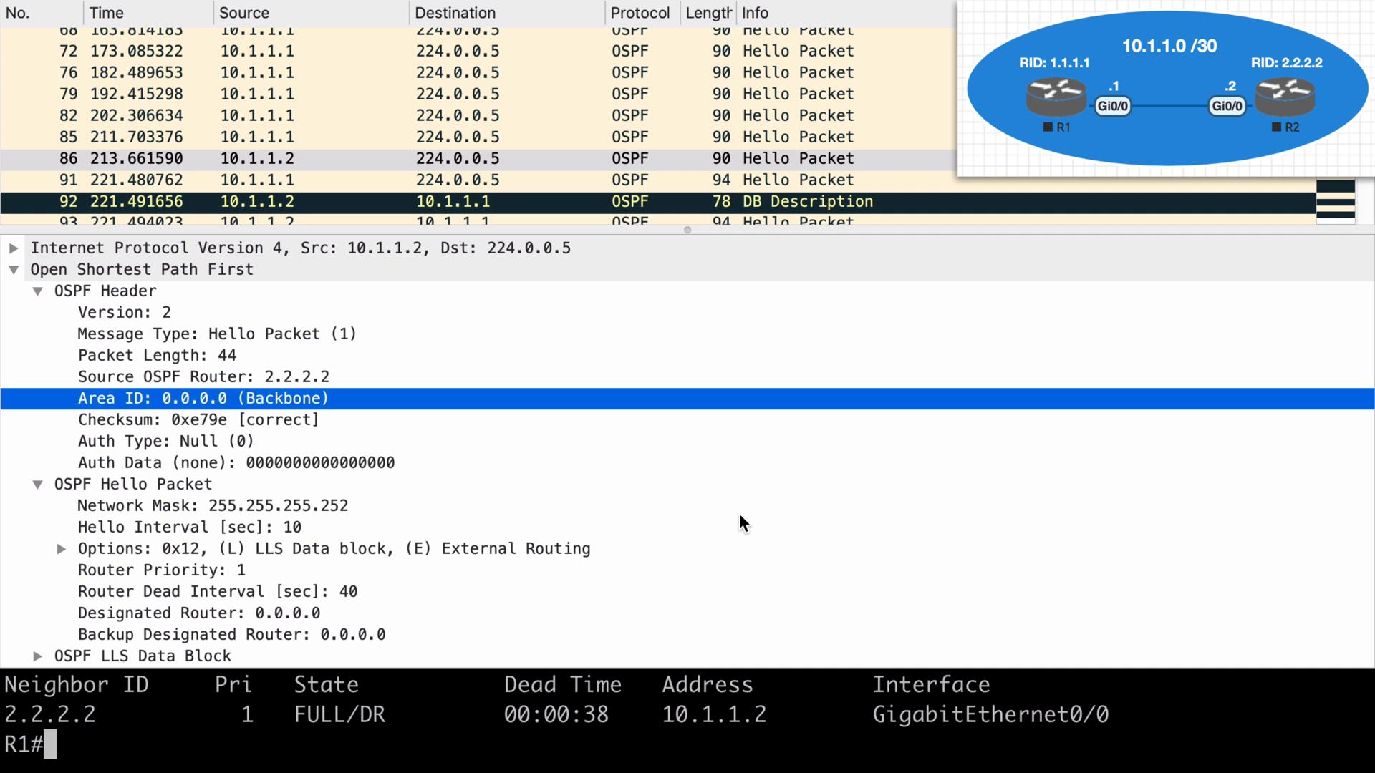
click(199, 613)
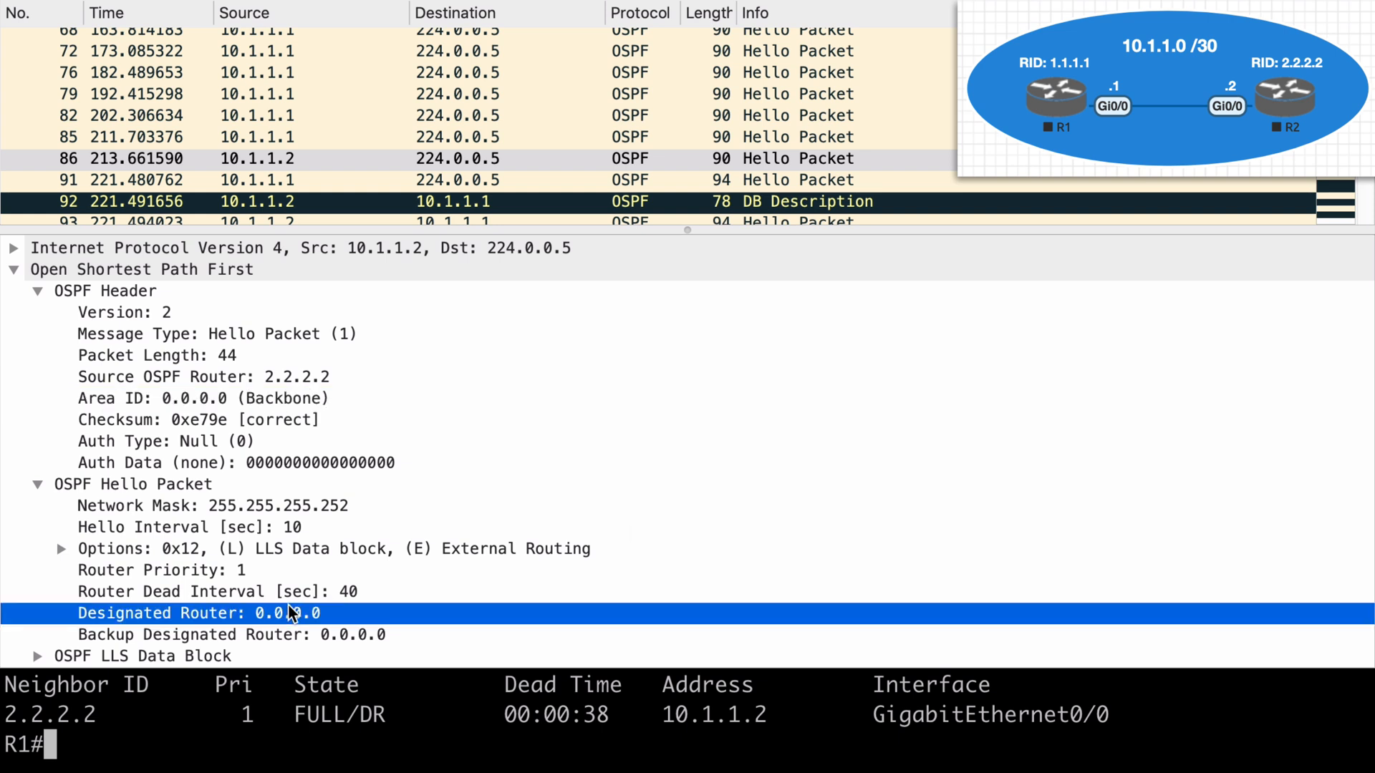
click(232, 635)
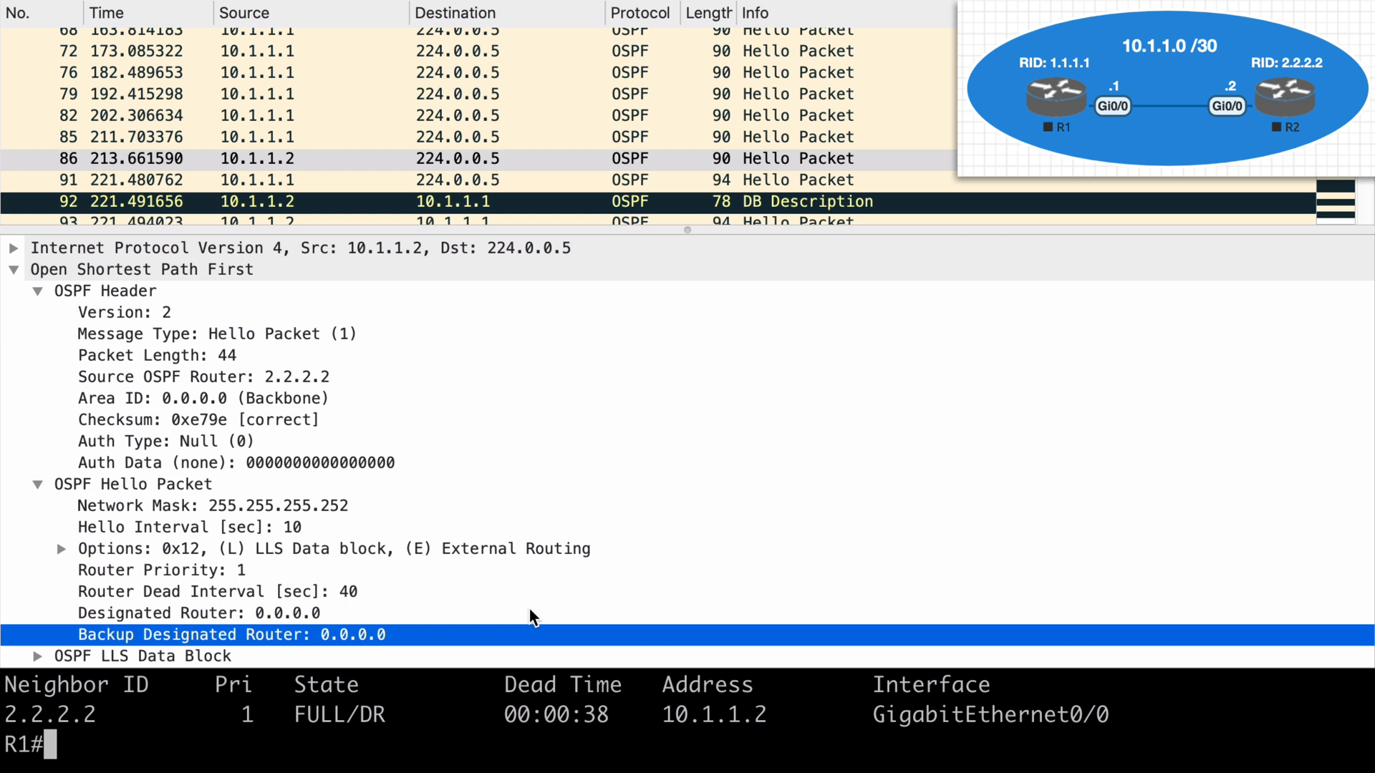
mouse_move(439, 467)
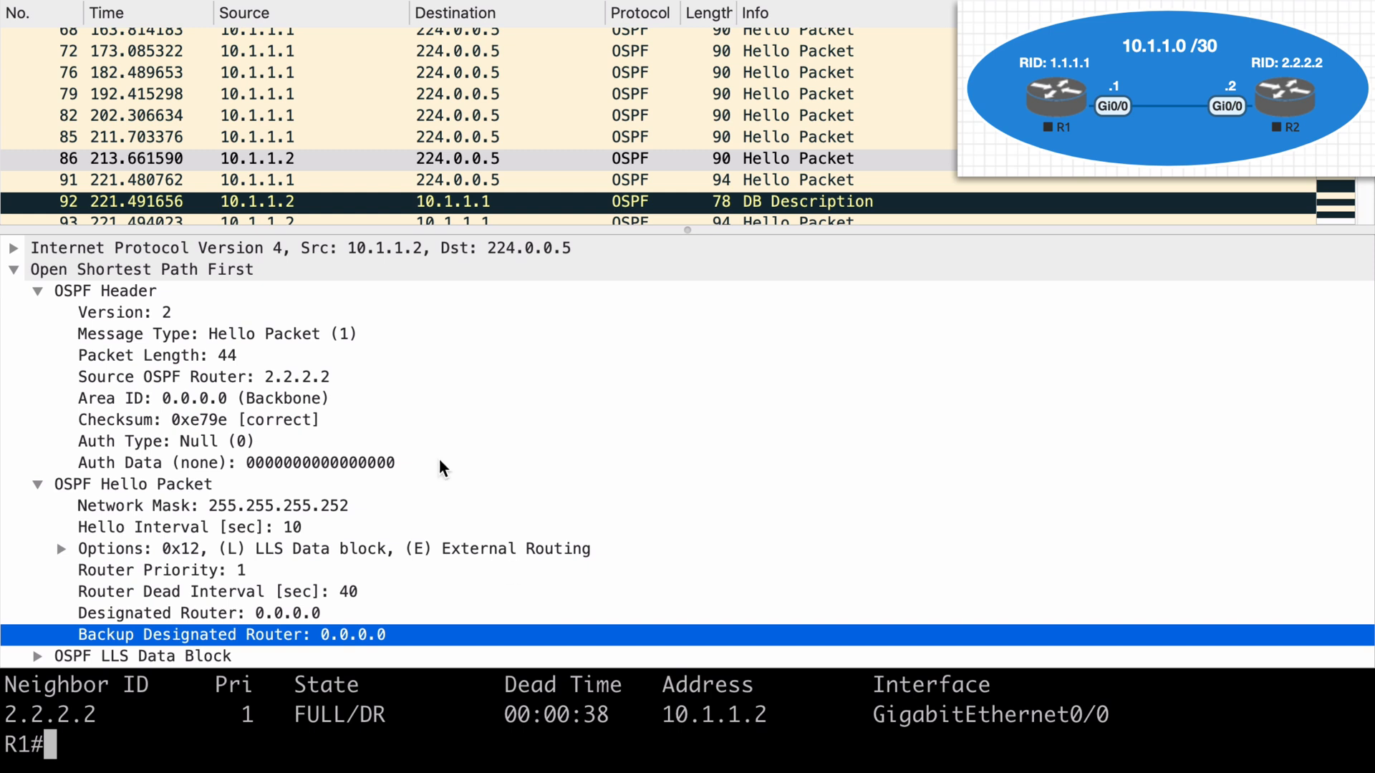
click(256, 159)
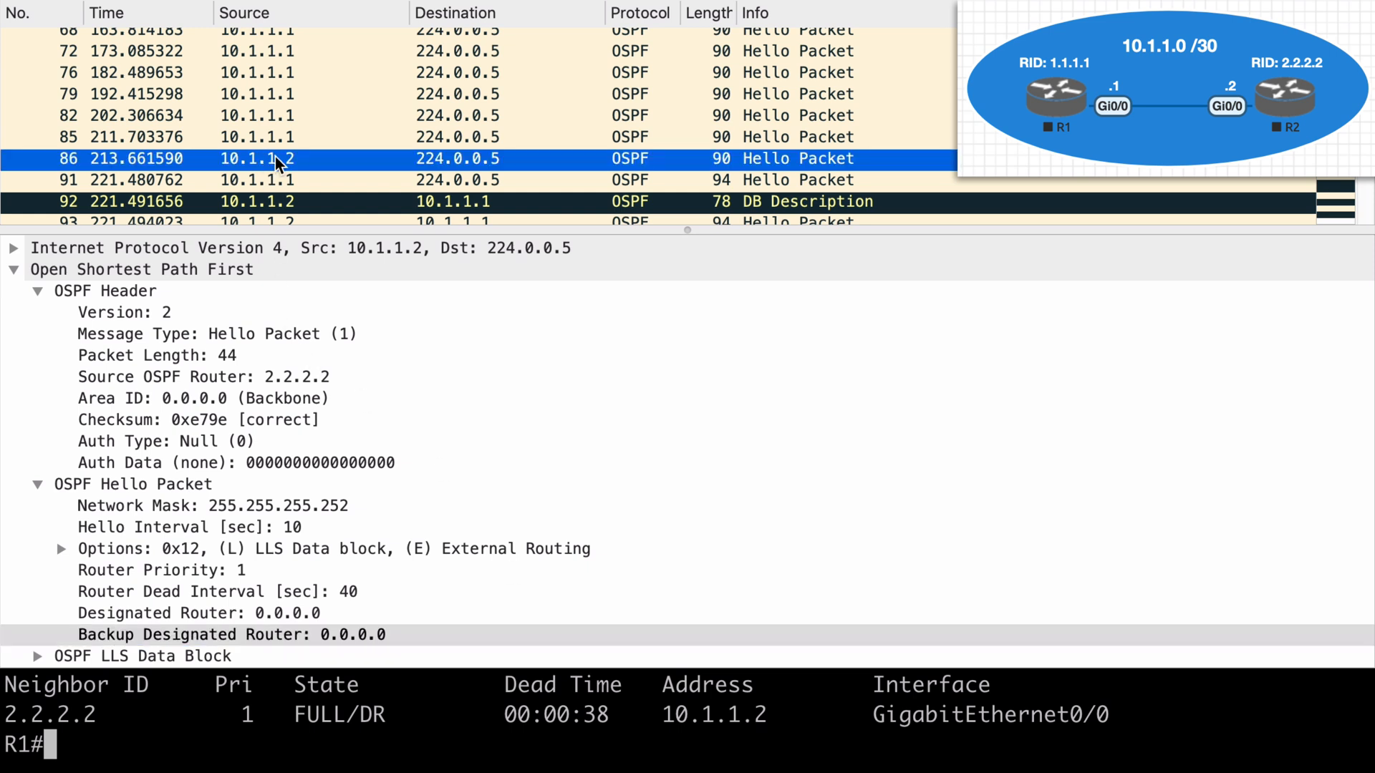
- Check packet 91's active neighbor, then select R2's unicast hello packet 93 to R1
click(264, 181)
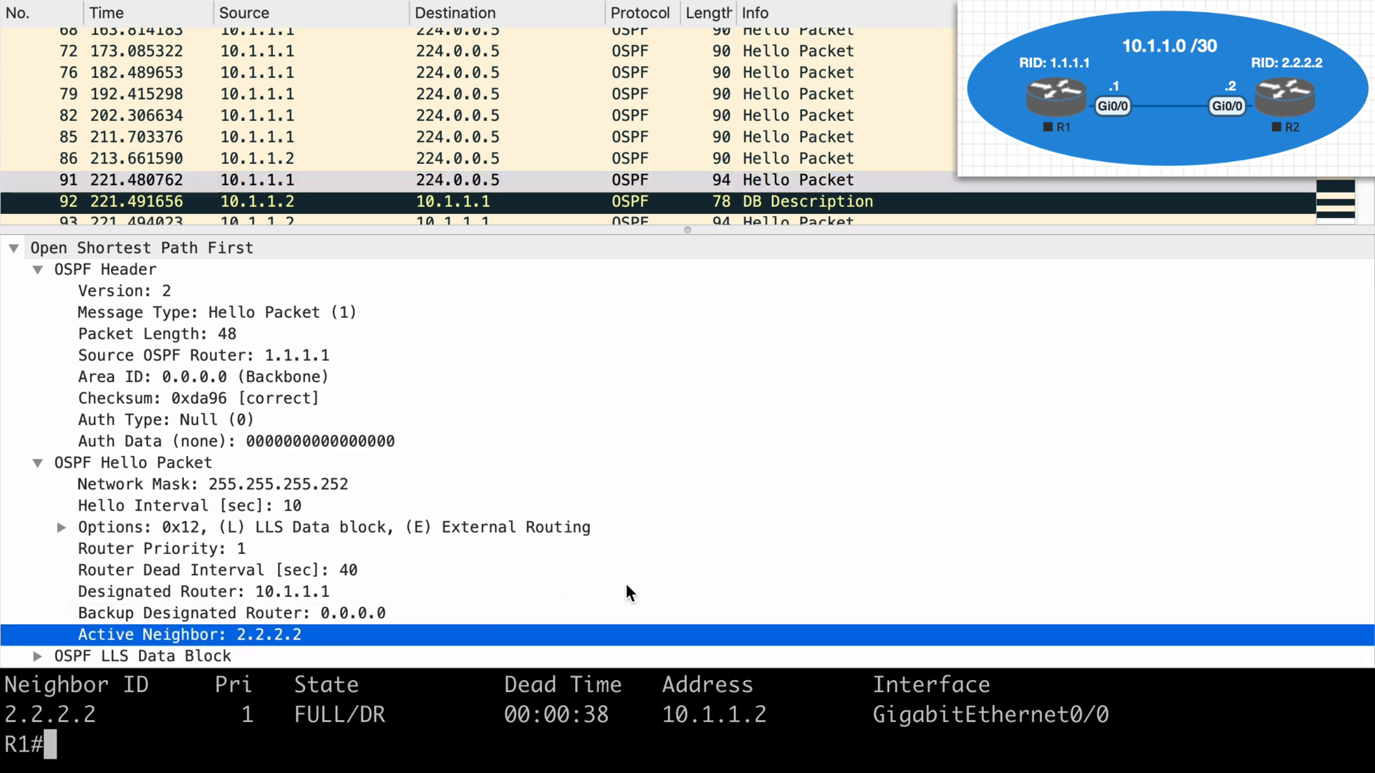
mouse_move(673, 580)
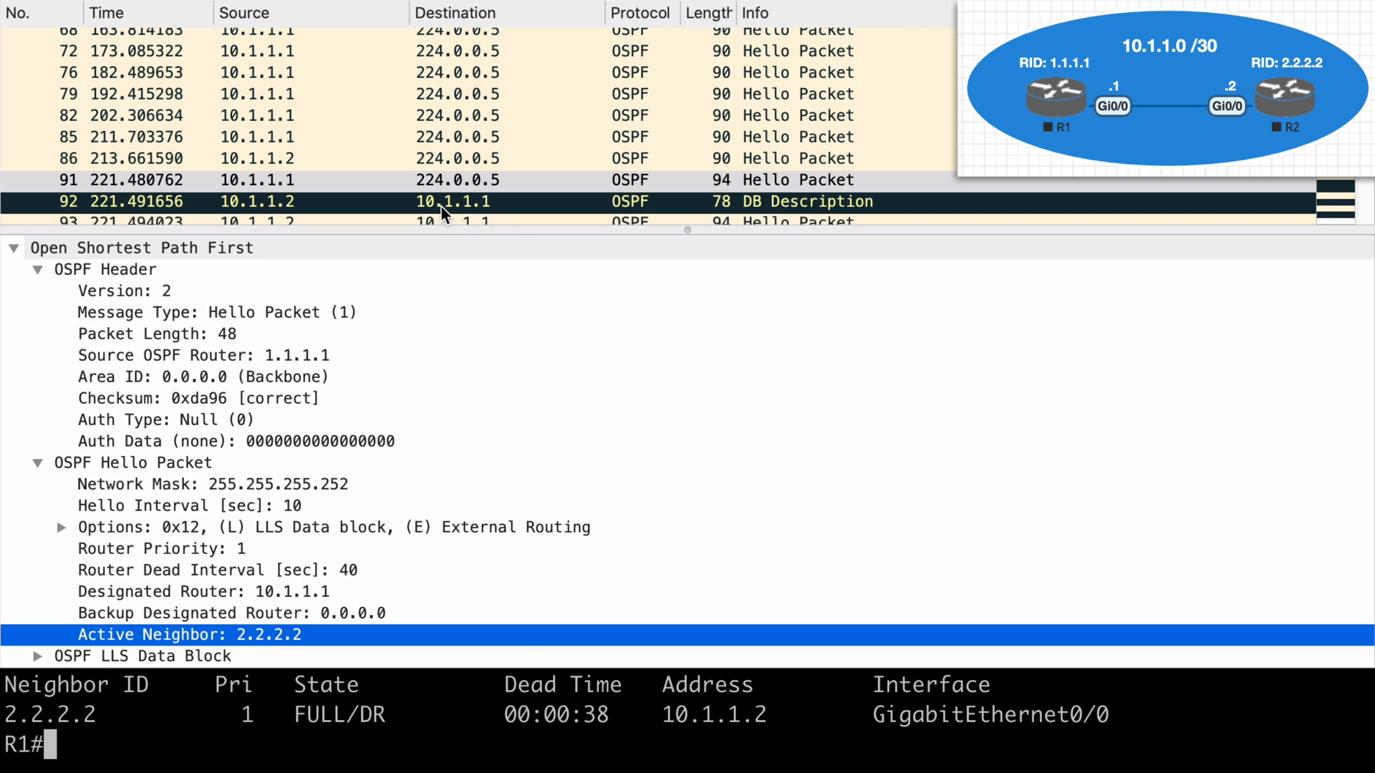
click(438, 202)
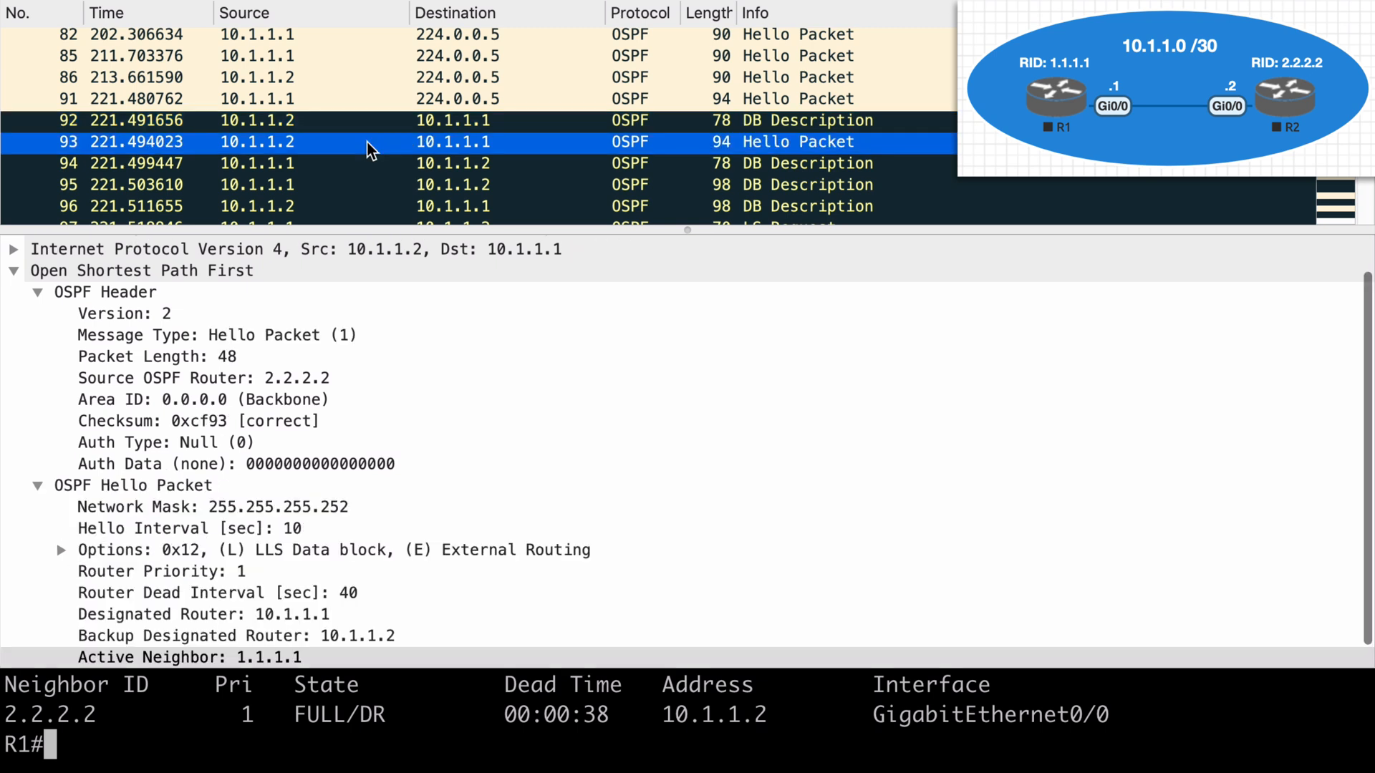
mouse_move(553, 303)
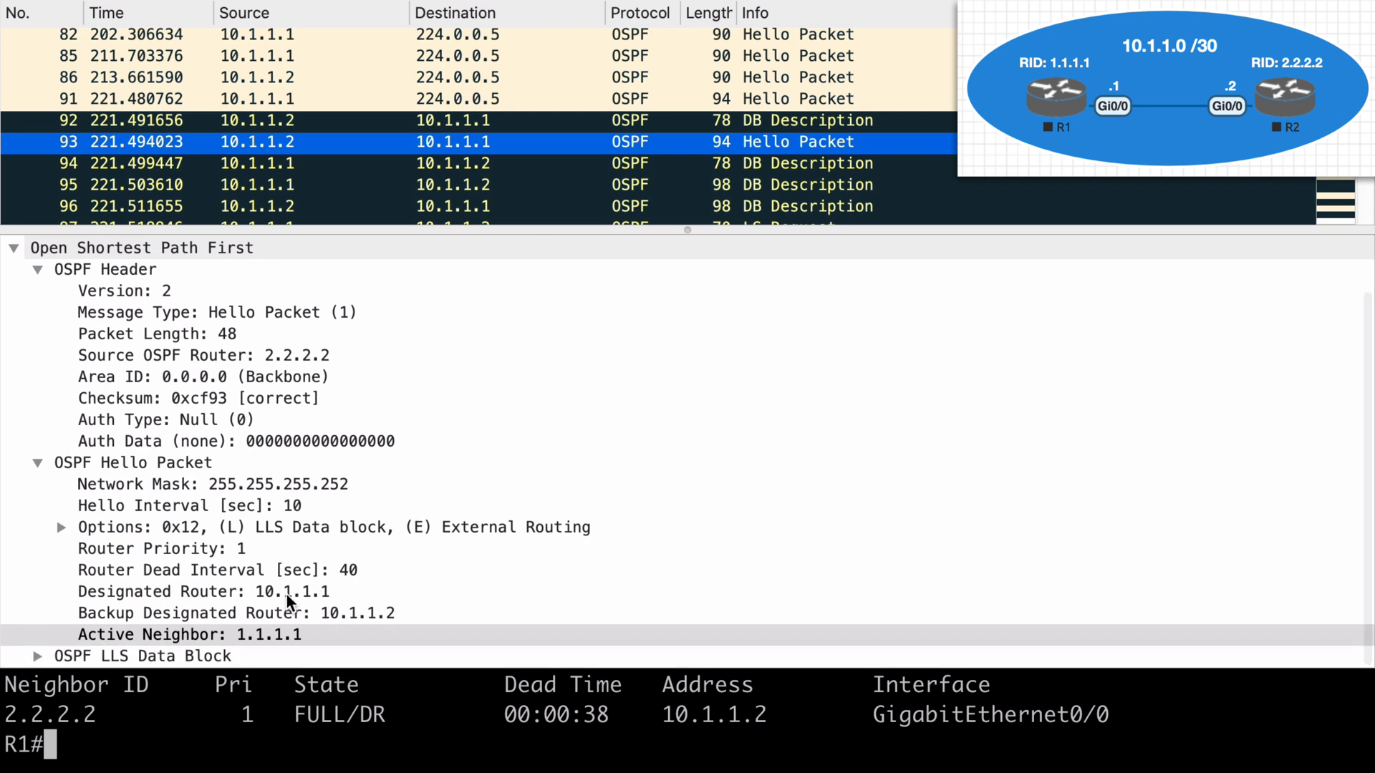
click(190, 634)
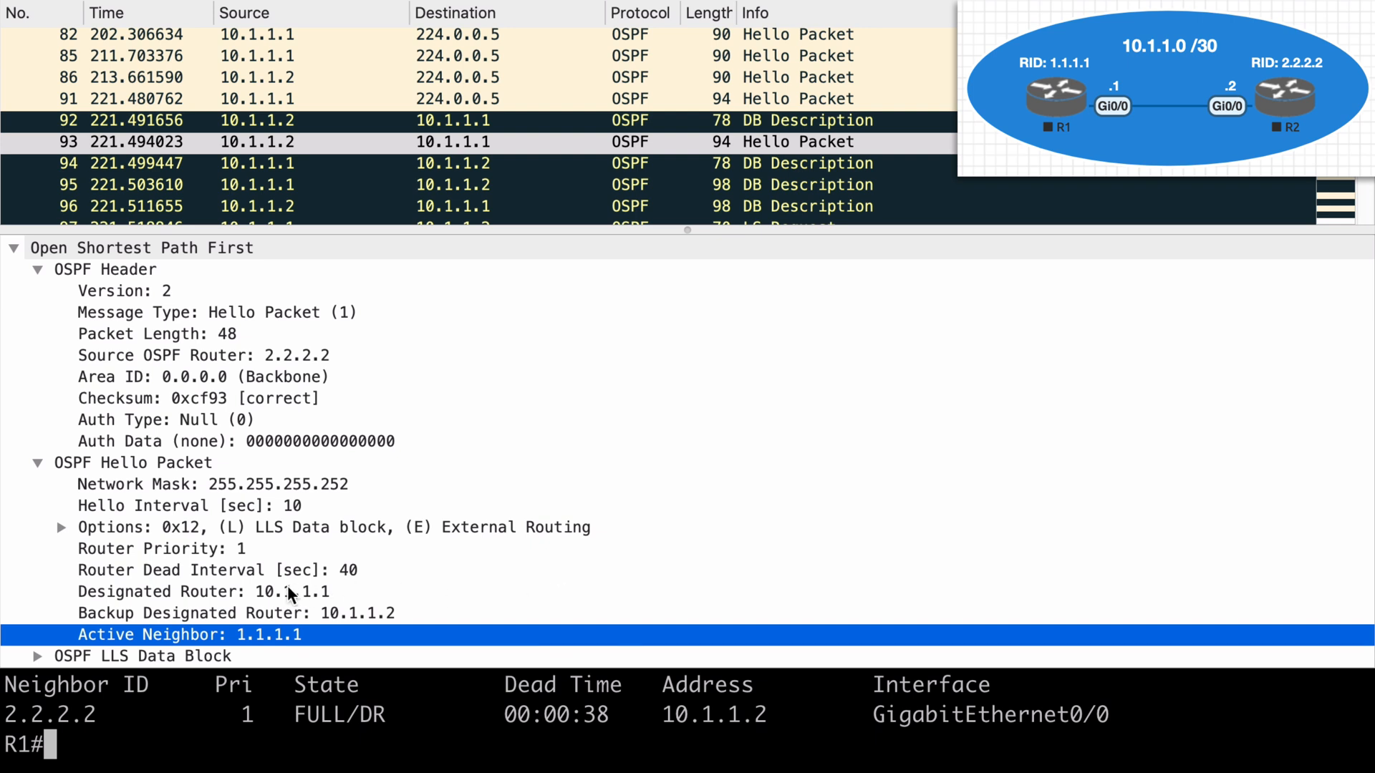
click(237, 614)
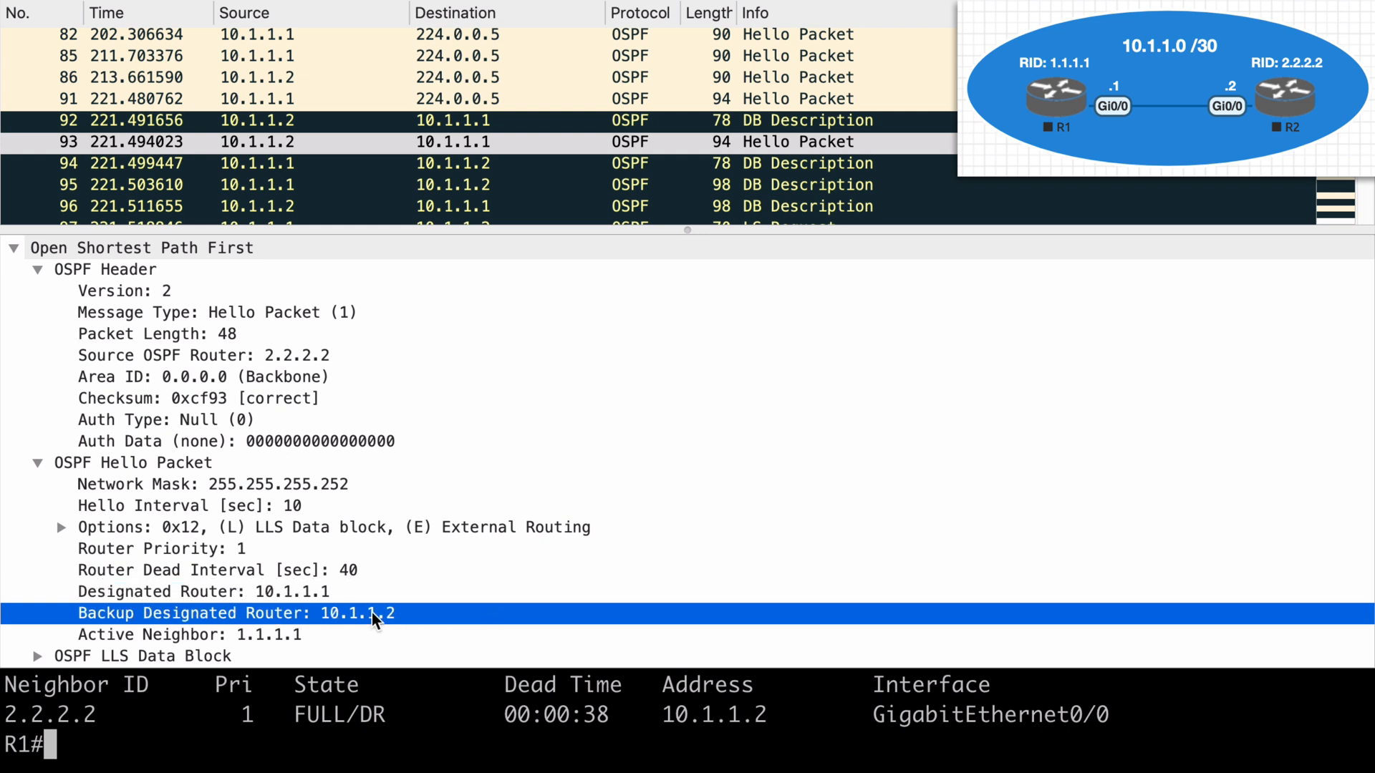
mouse_move(553, 649)
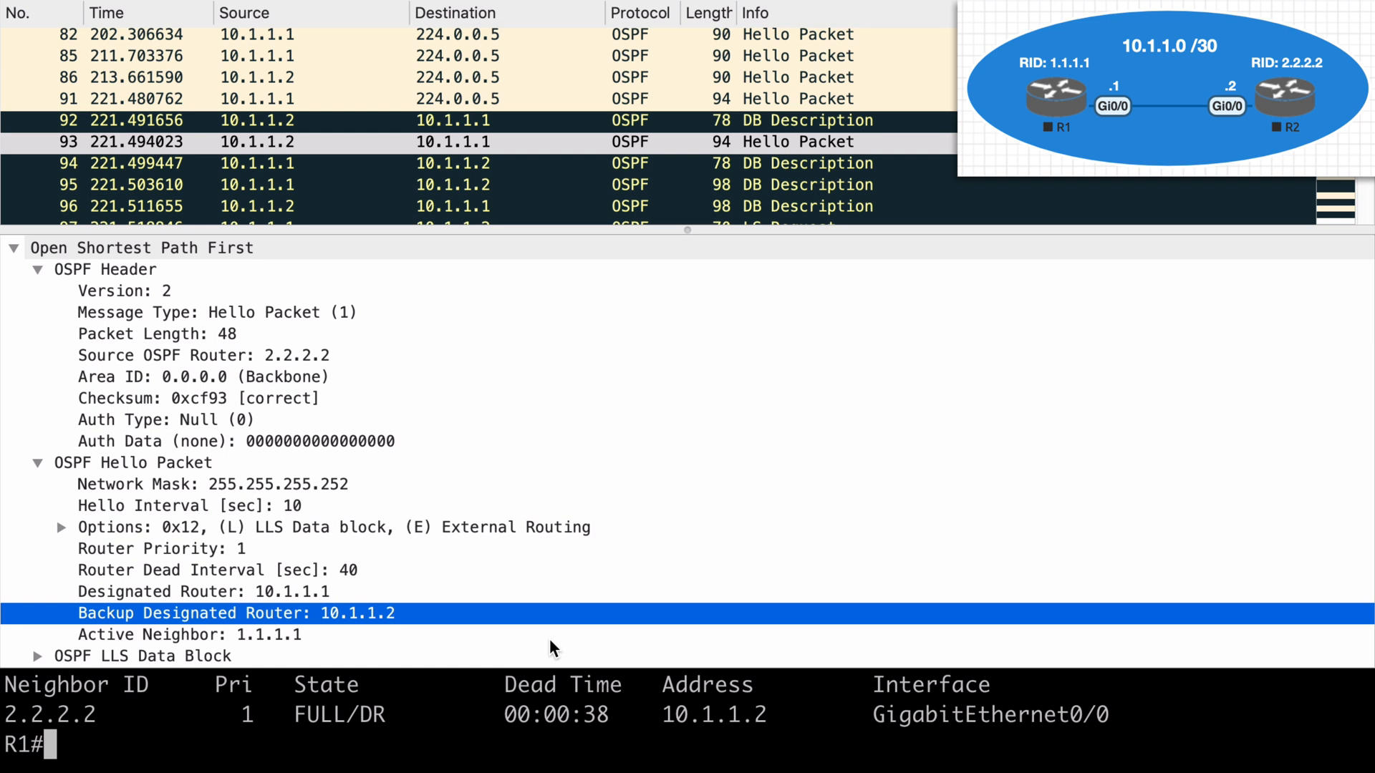
mouse_move(715, 182)
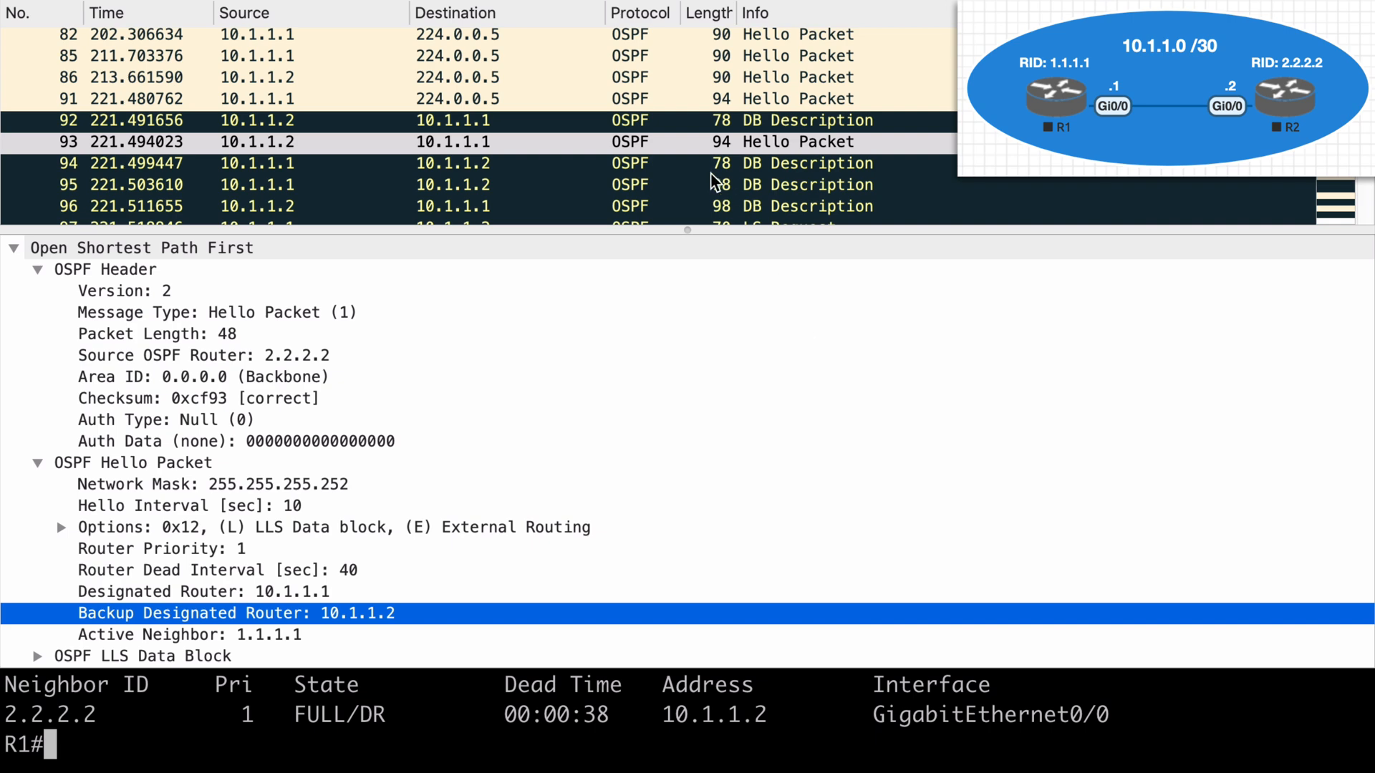
- Expand packet 92's DB Description flags showing the Master bit set and DD sequence 4493
scroll(down, 3)
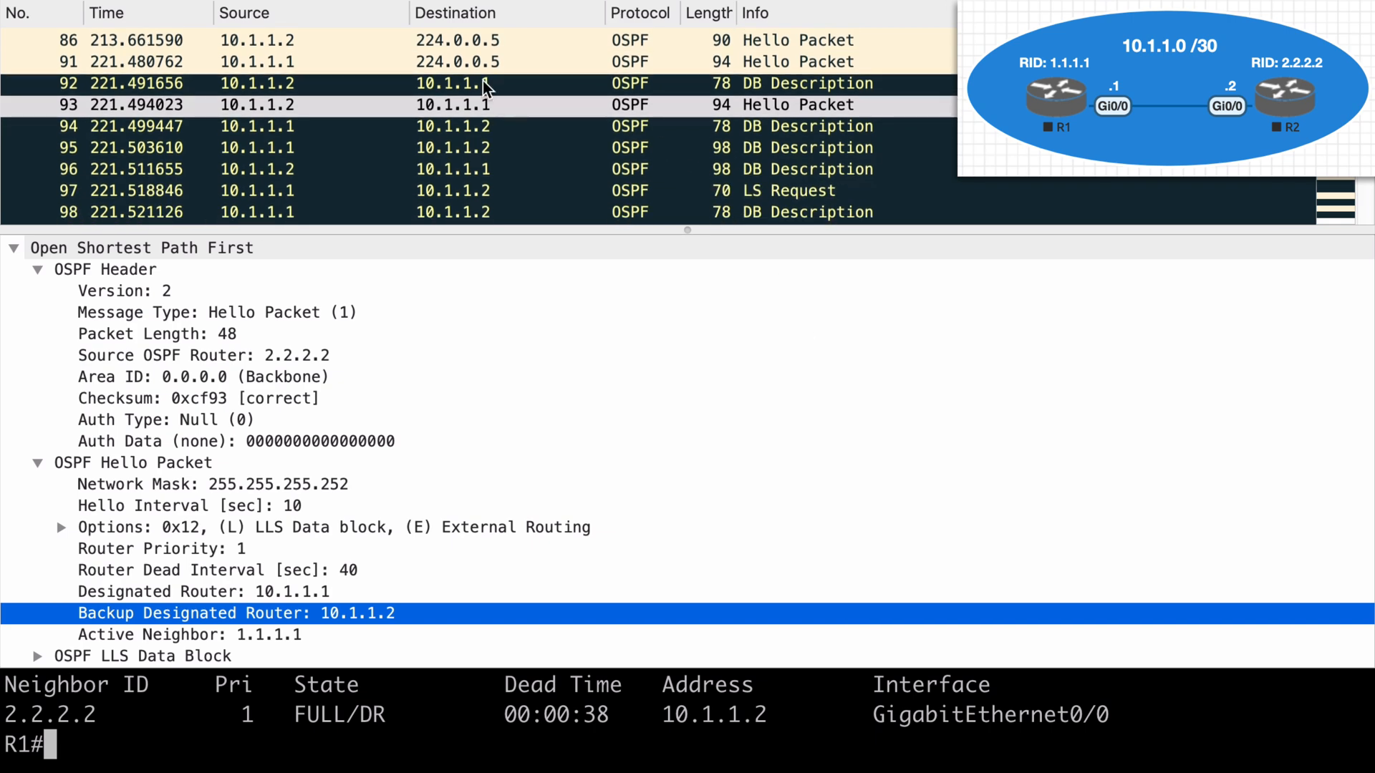
click(464, 83)
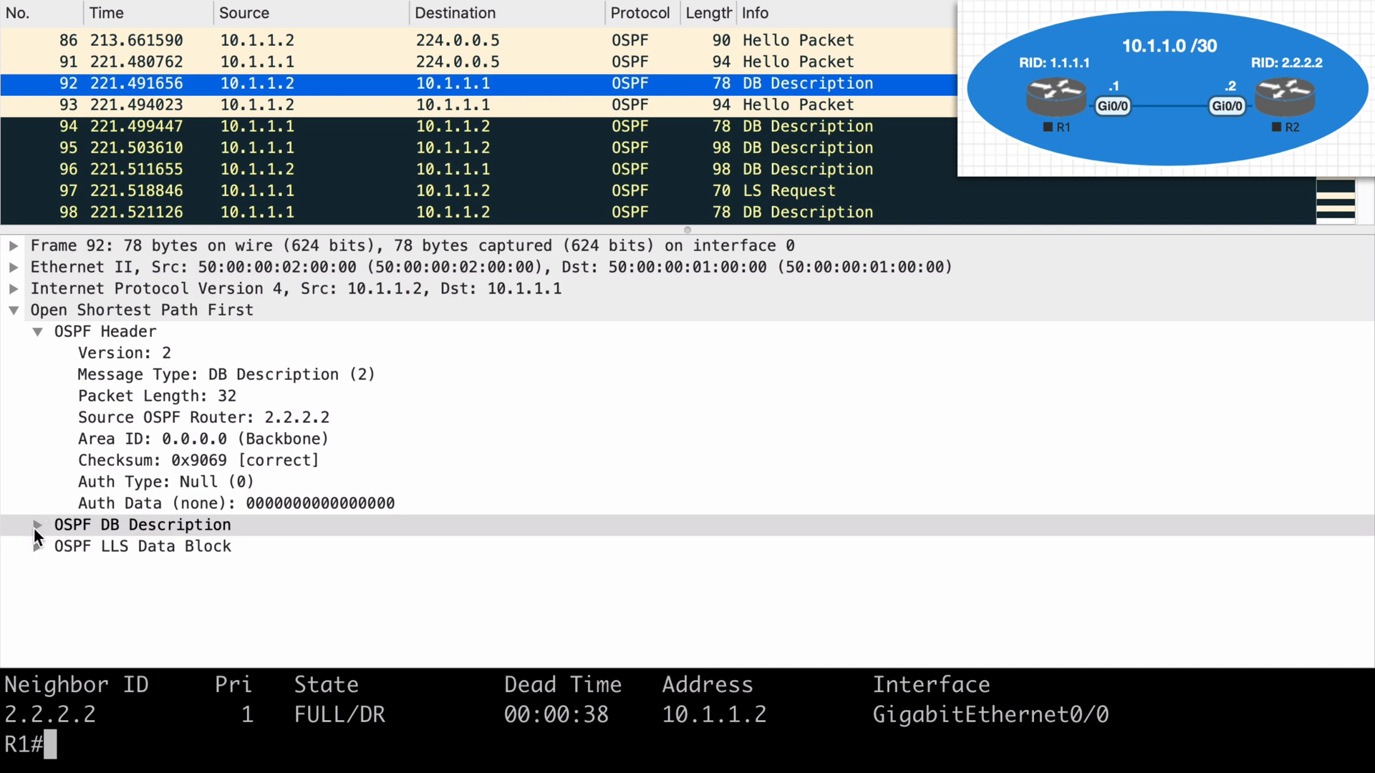
click(39, 525)
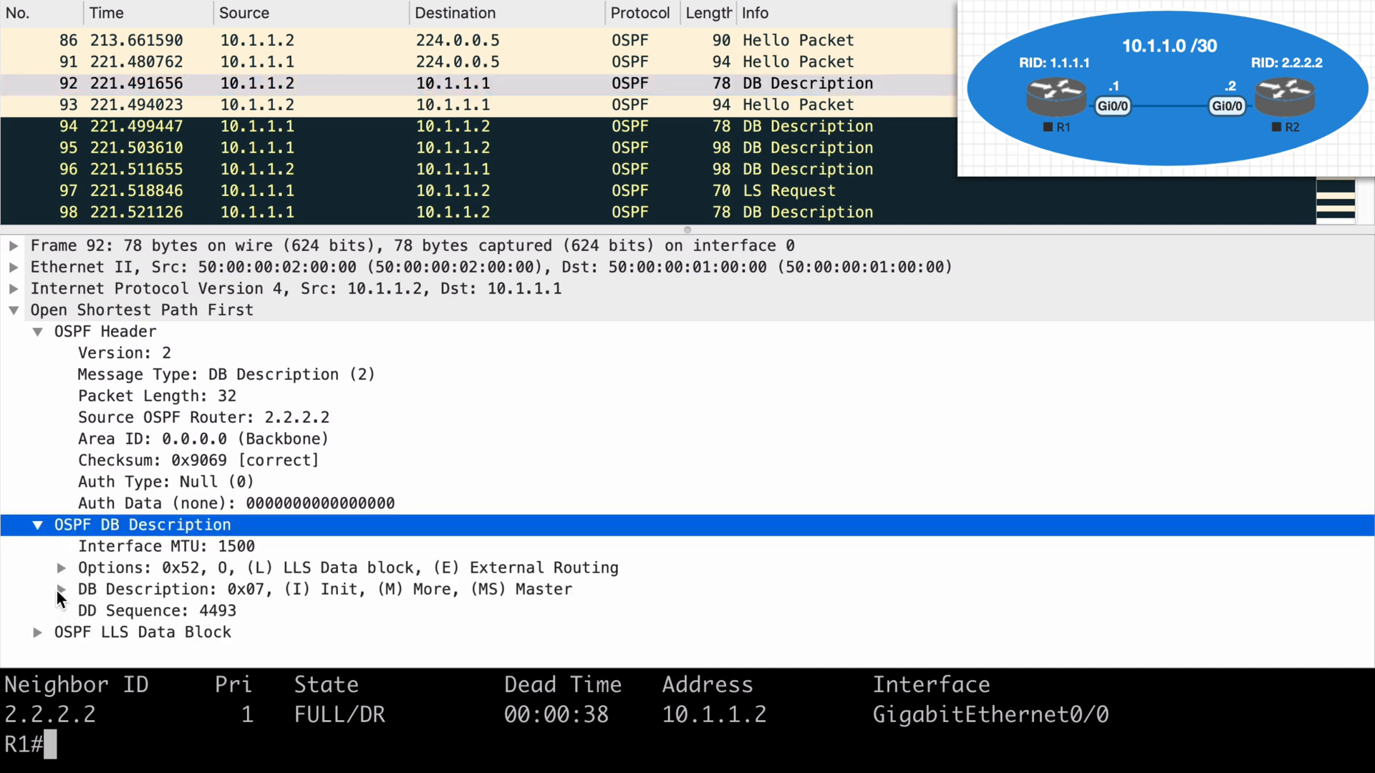
click(61, 588)
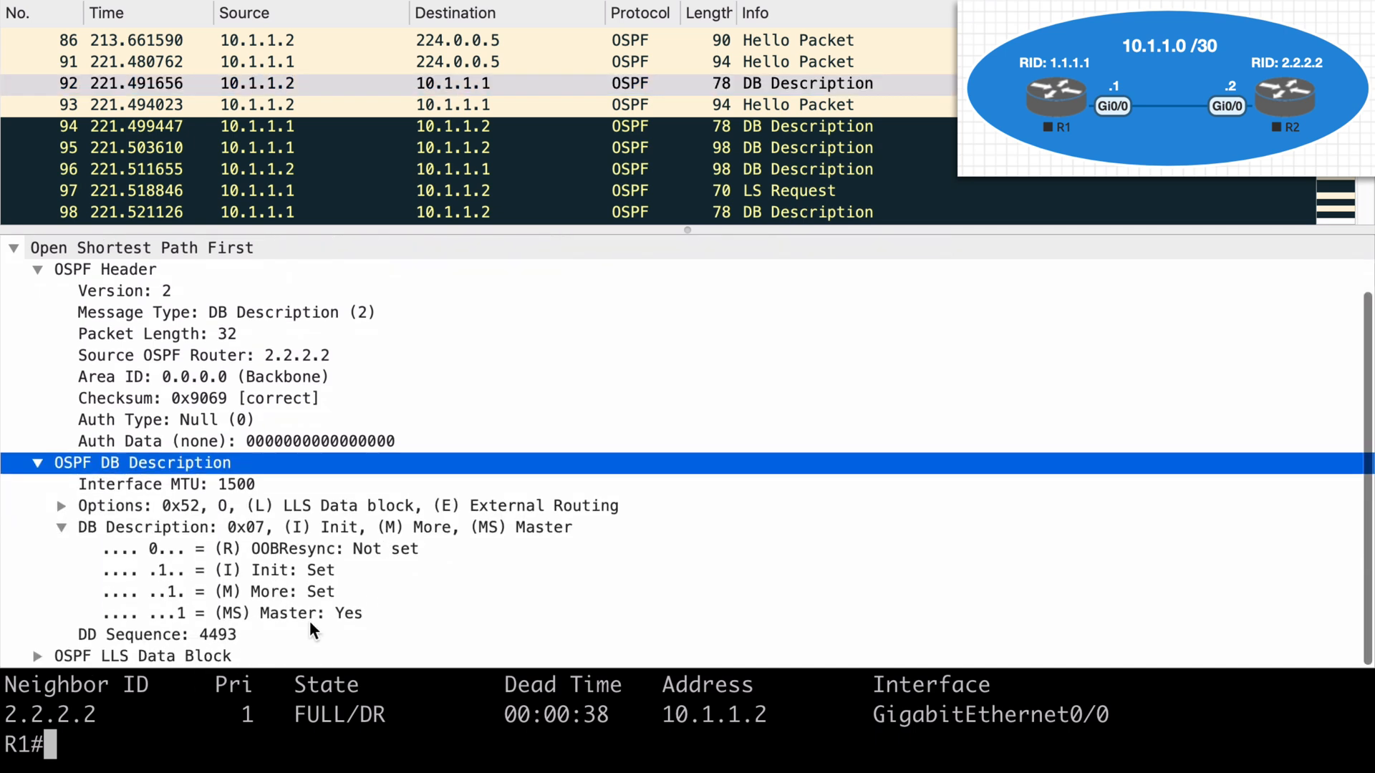
click(219, 614)
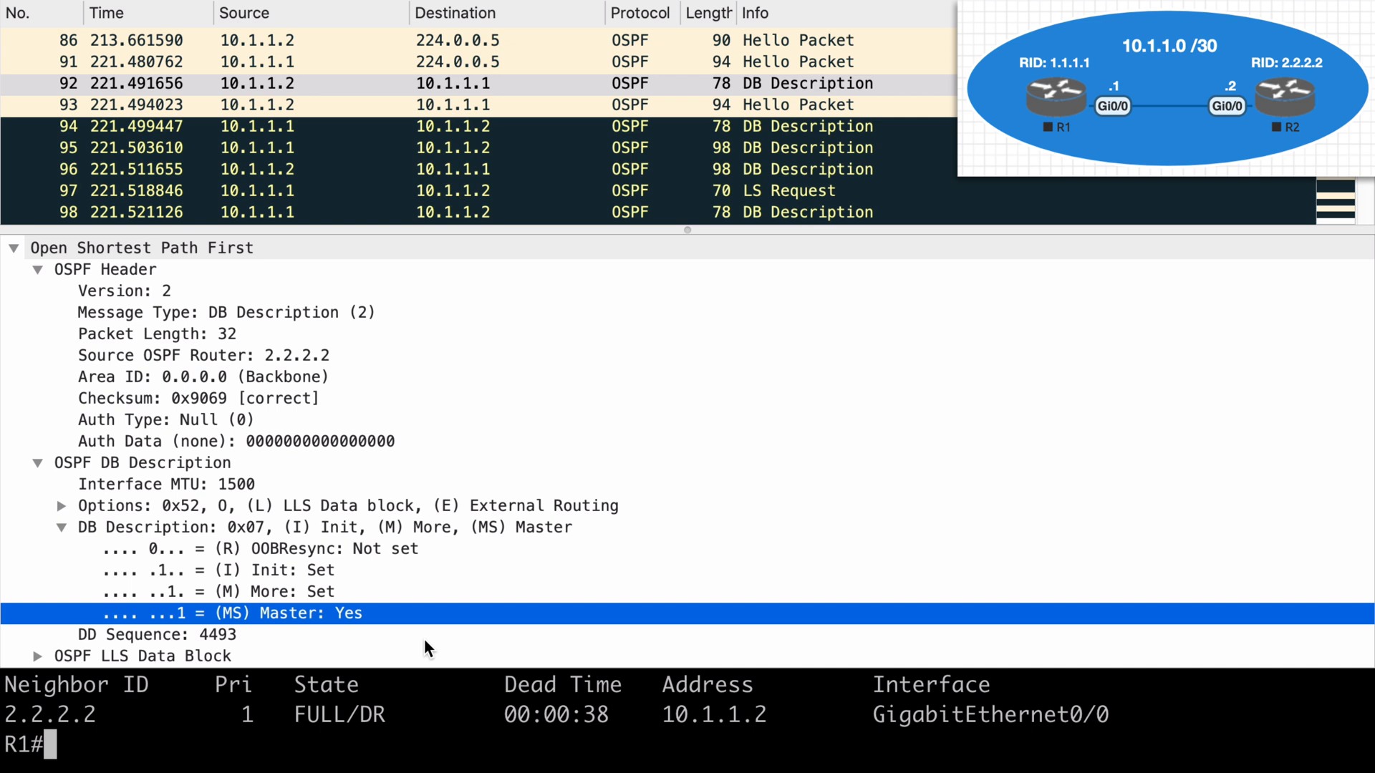
click(153, 635)
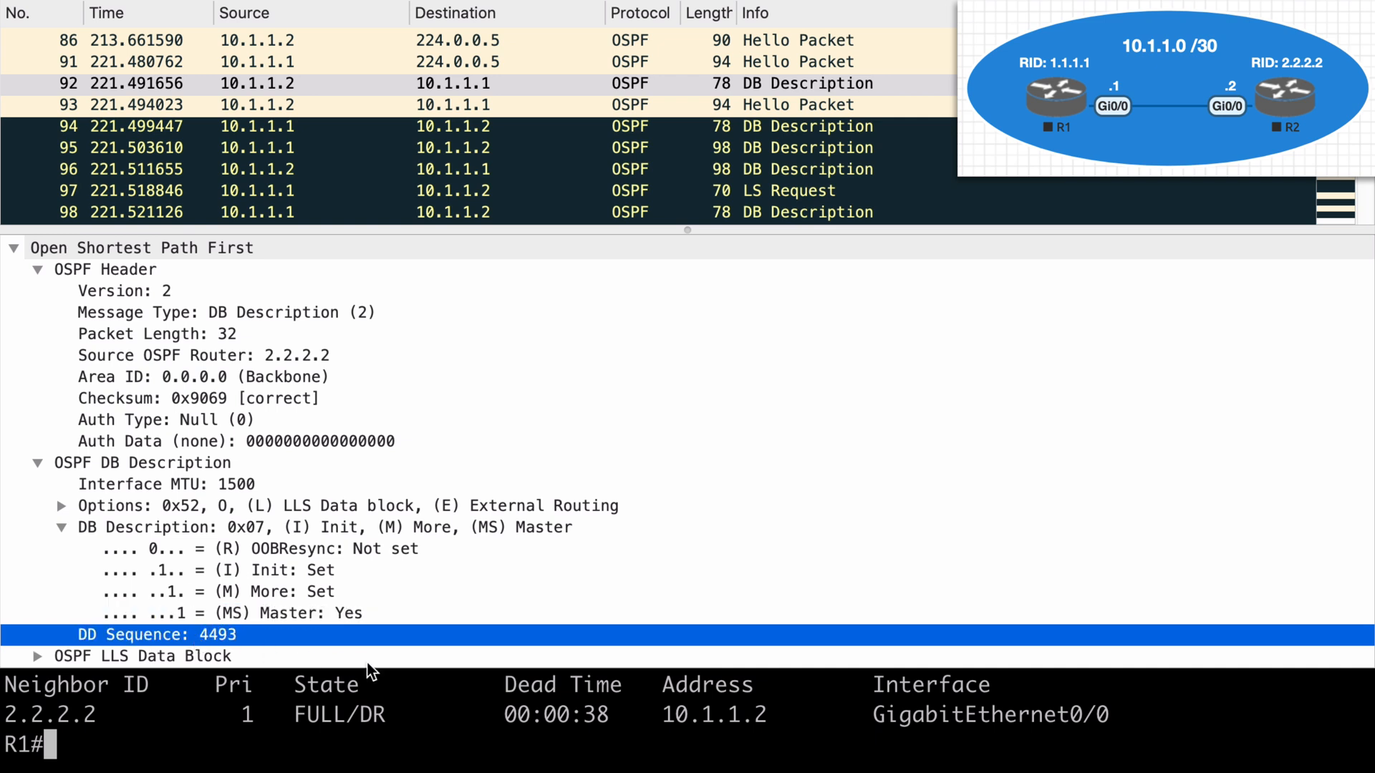
mouse_move(370, 653)
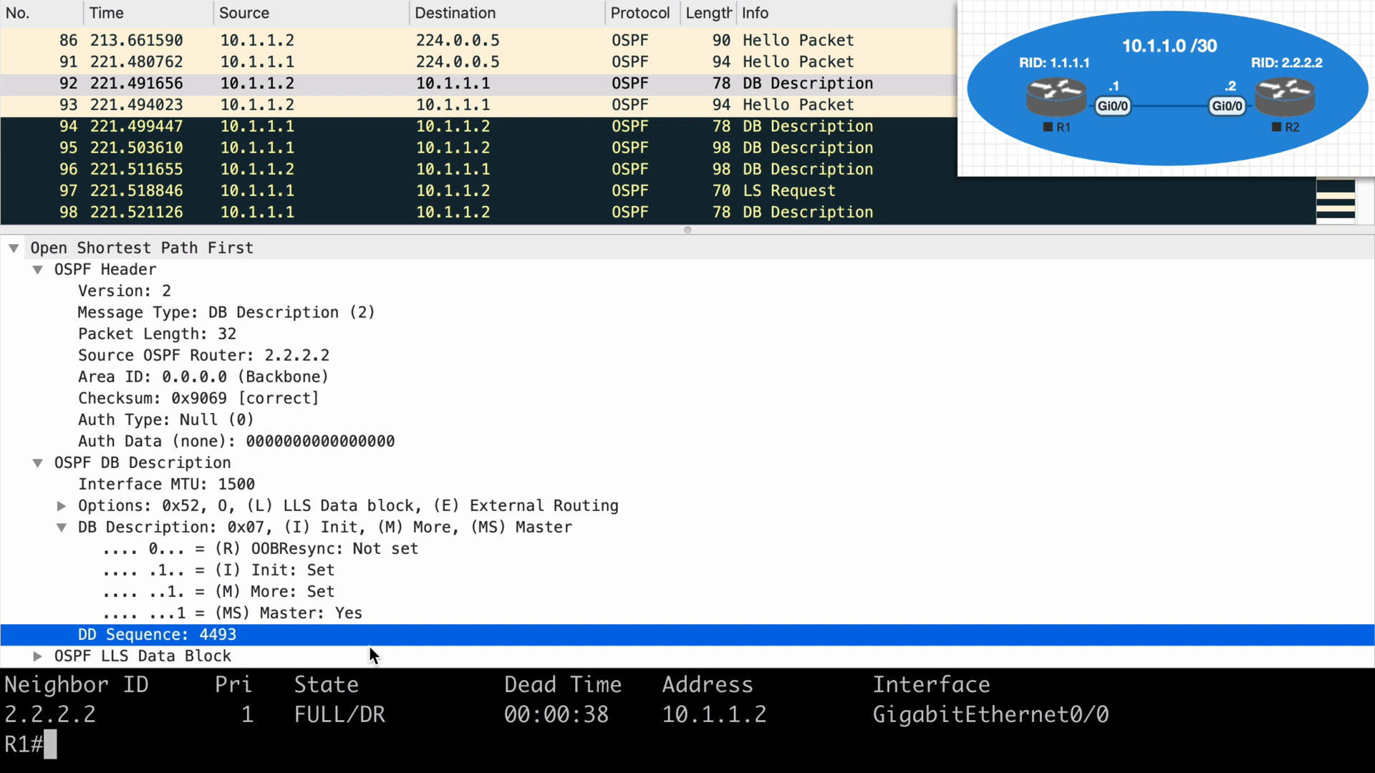
mouse_move(439, 169)
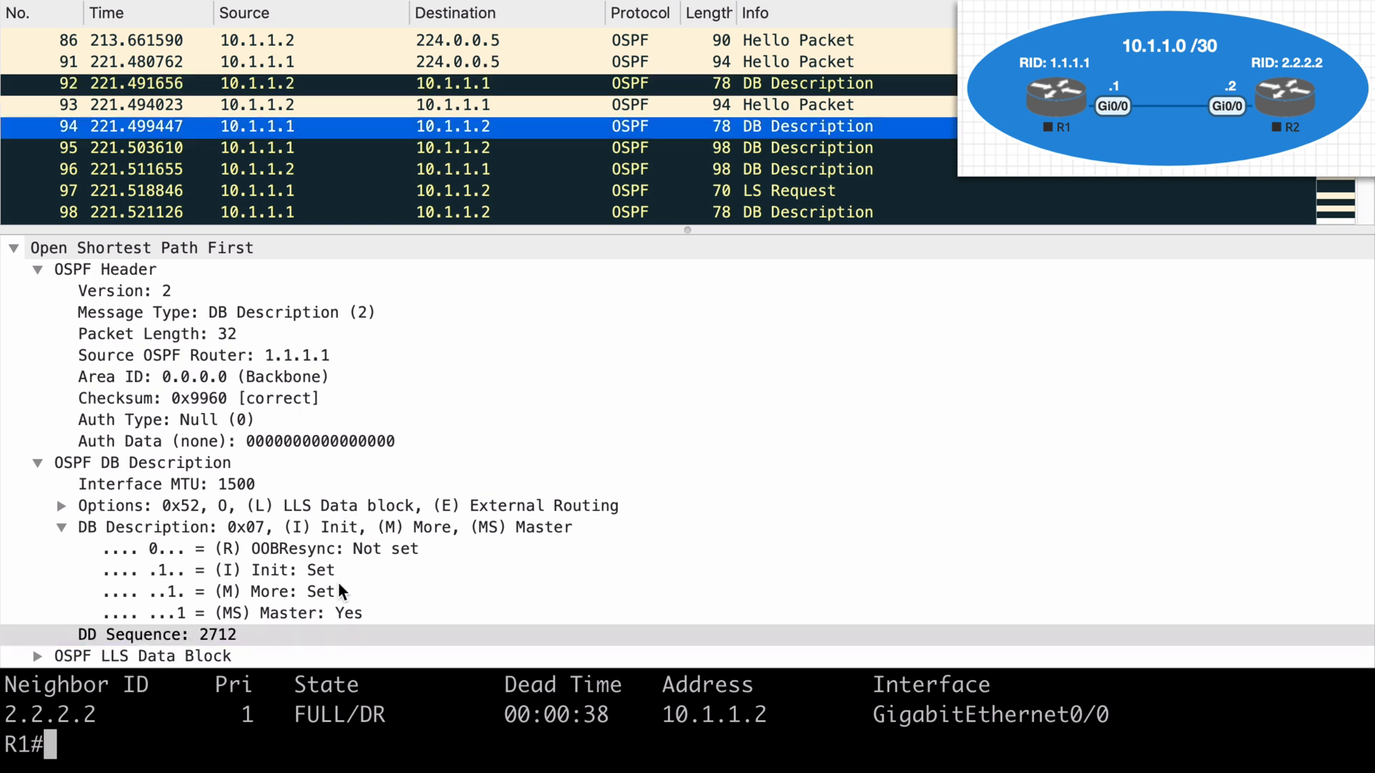
click(219, 613)
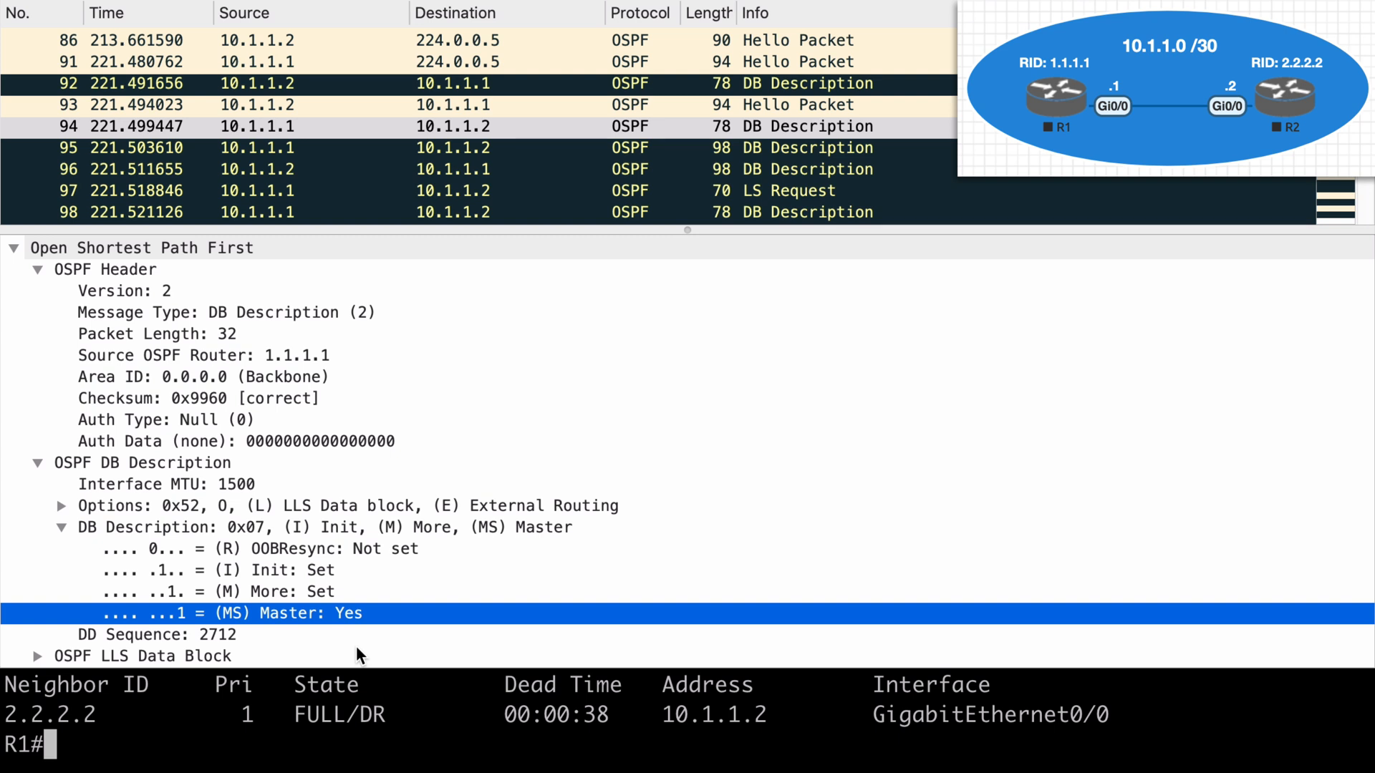
click(157, 635)
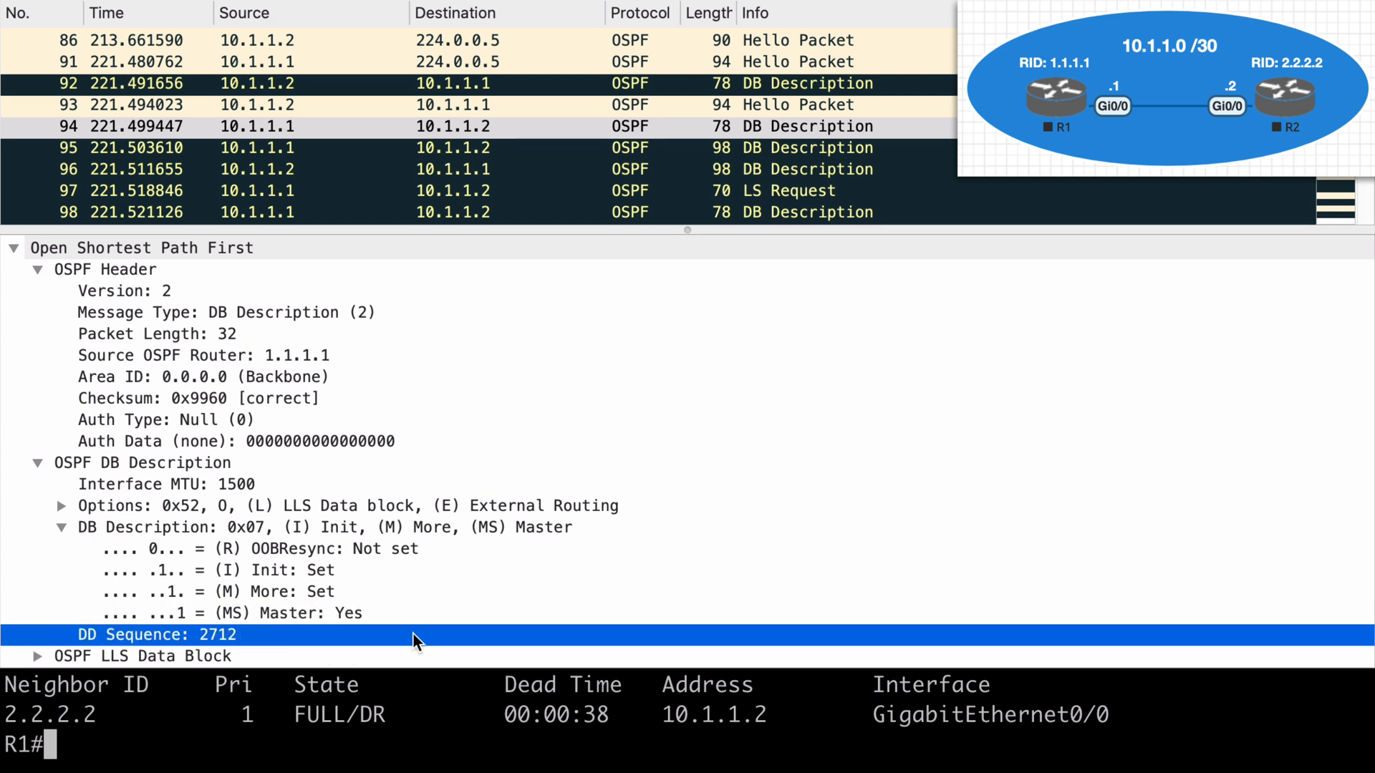
mouse_move(686, 553)
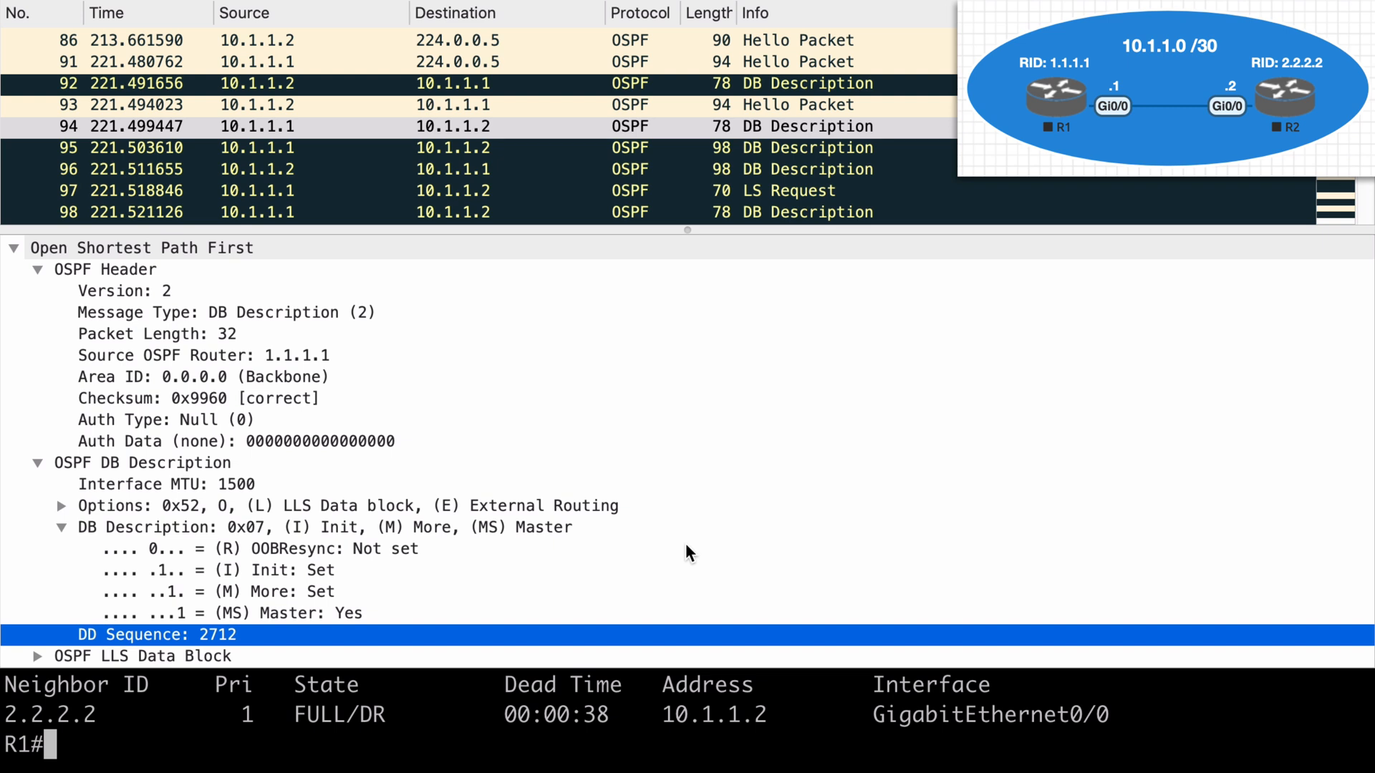
- Compare DD sequence 4493 in packets 92 and 95, then select packet 96 from 2.2.2.2
click(298, 148)
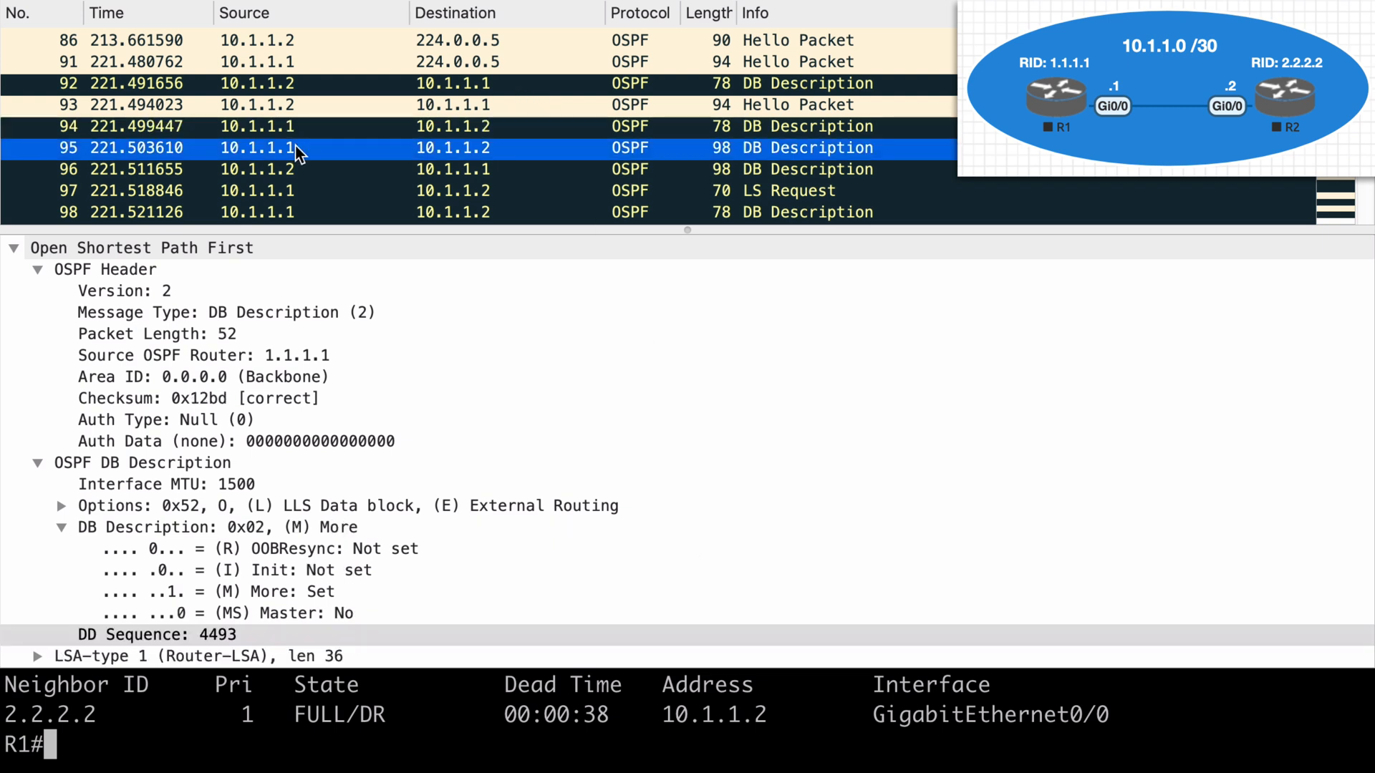
mouse_move(304, 614)
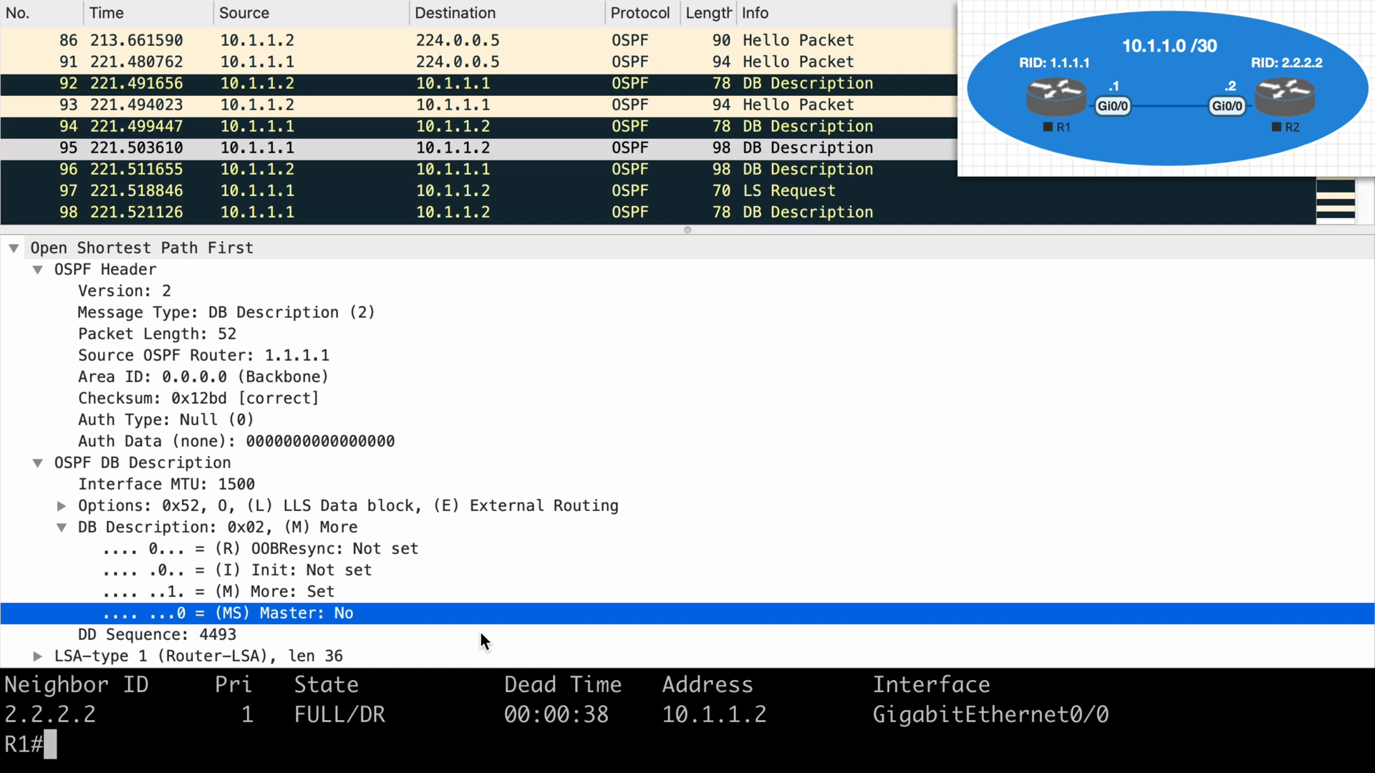
mouse_move(202, 641)
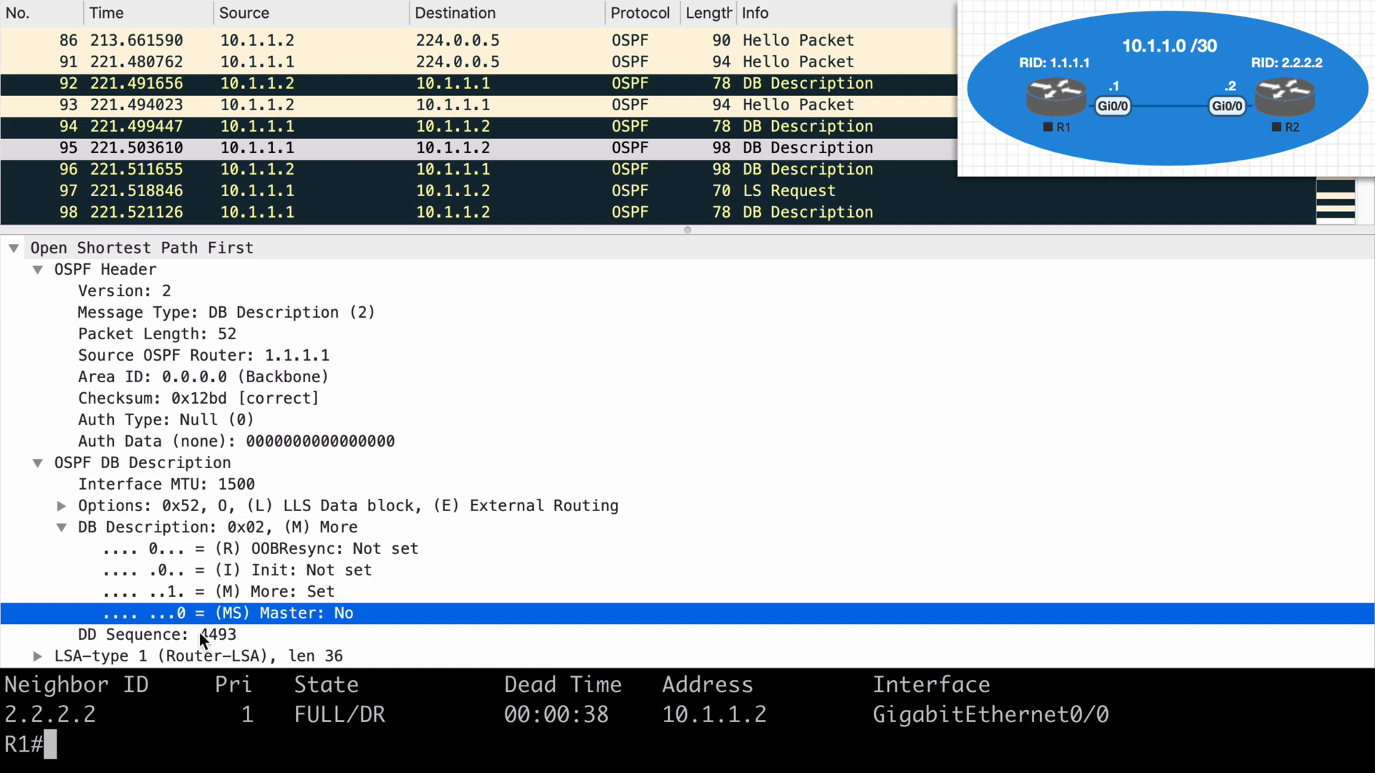
click(174, 634)
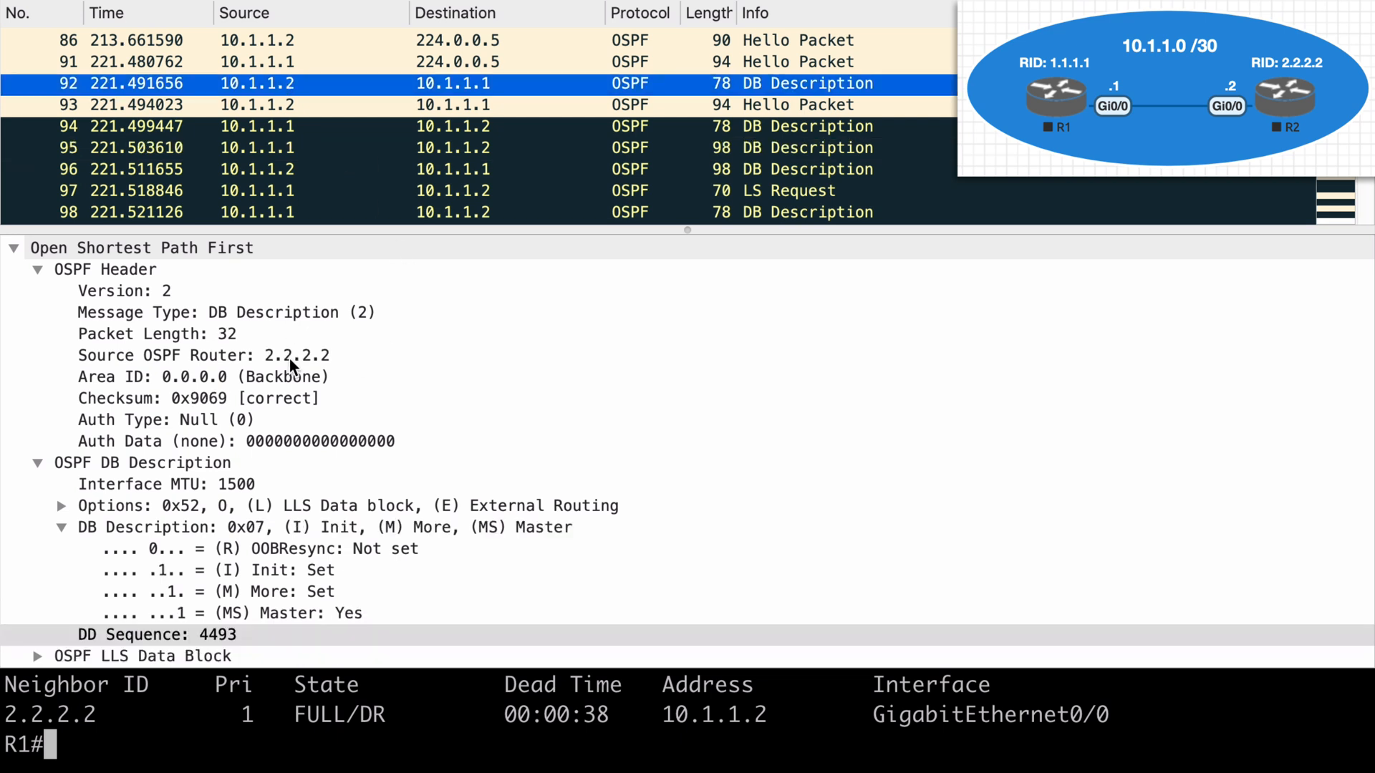
mouse_move(198, 640)
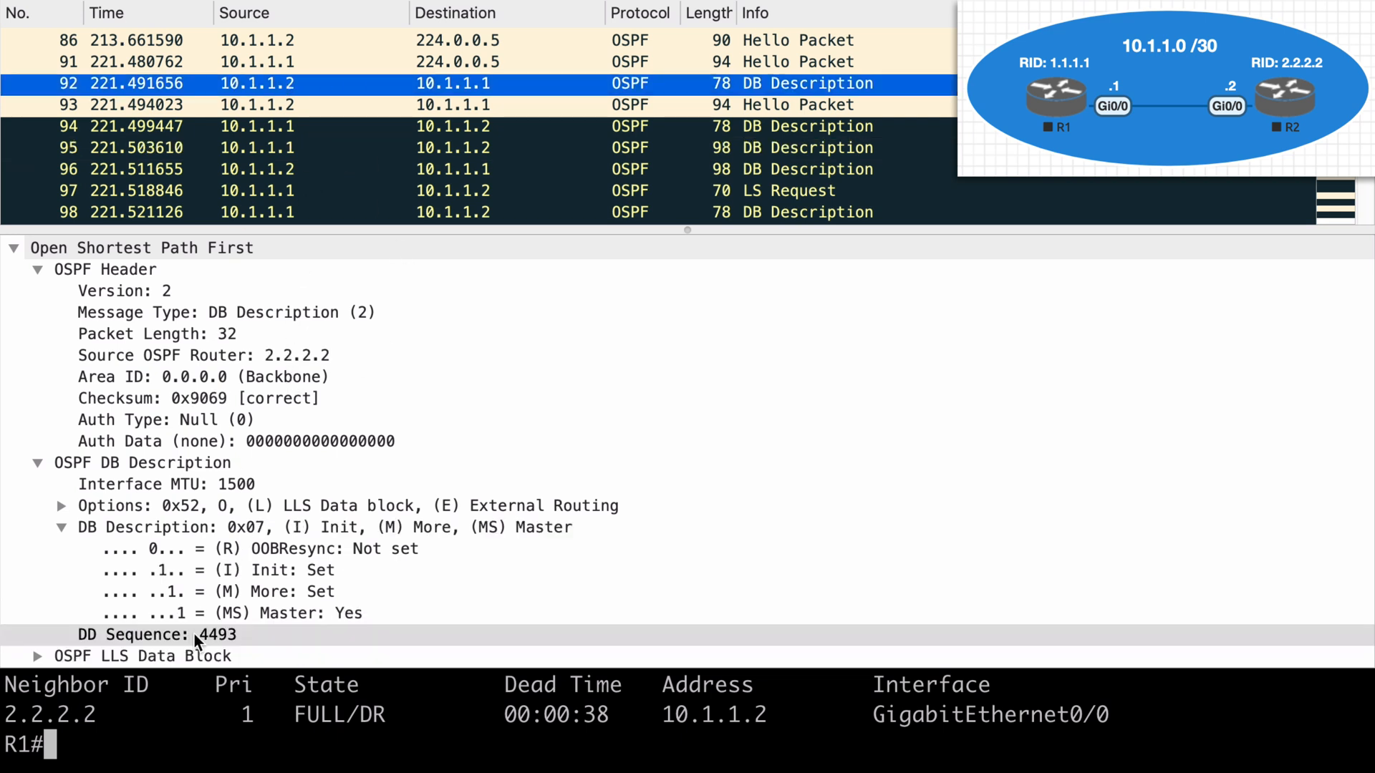
click(158, 634)
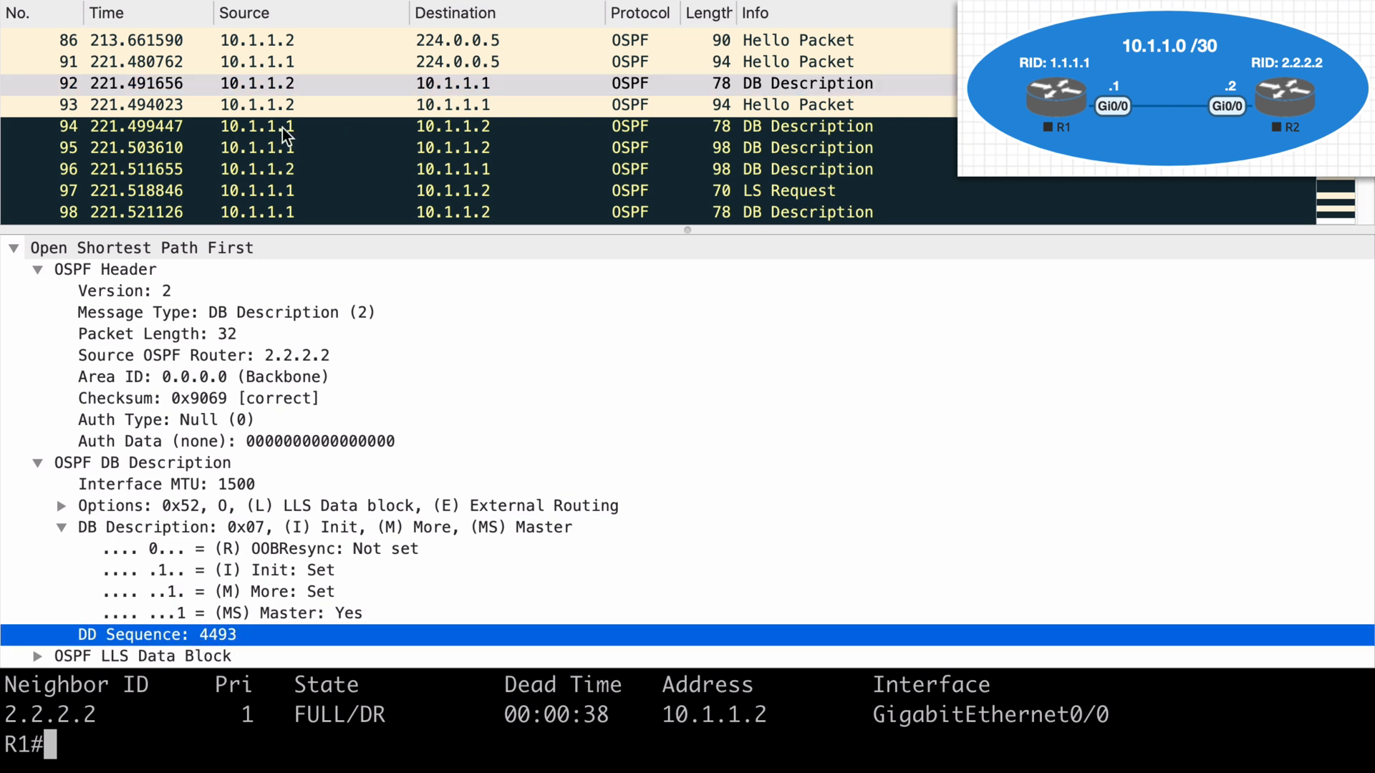
click(452, 147)
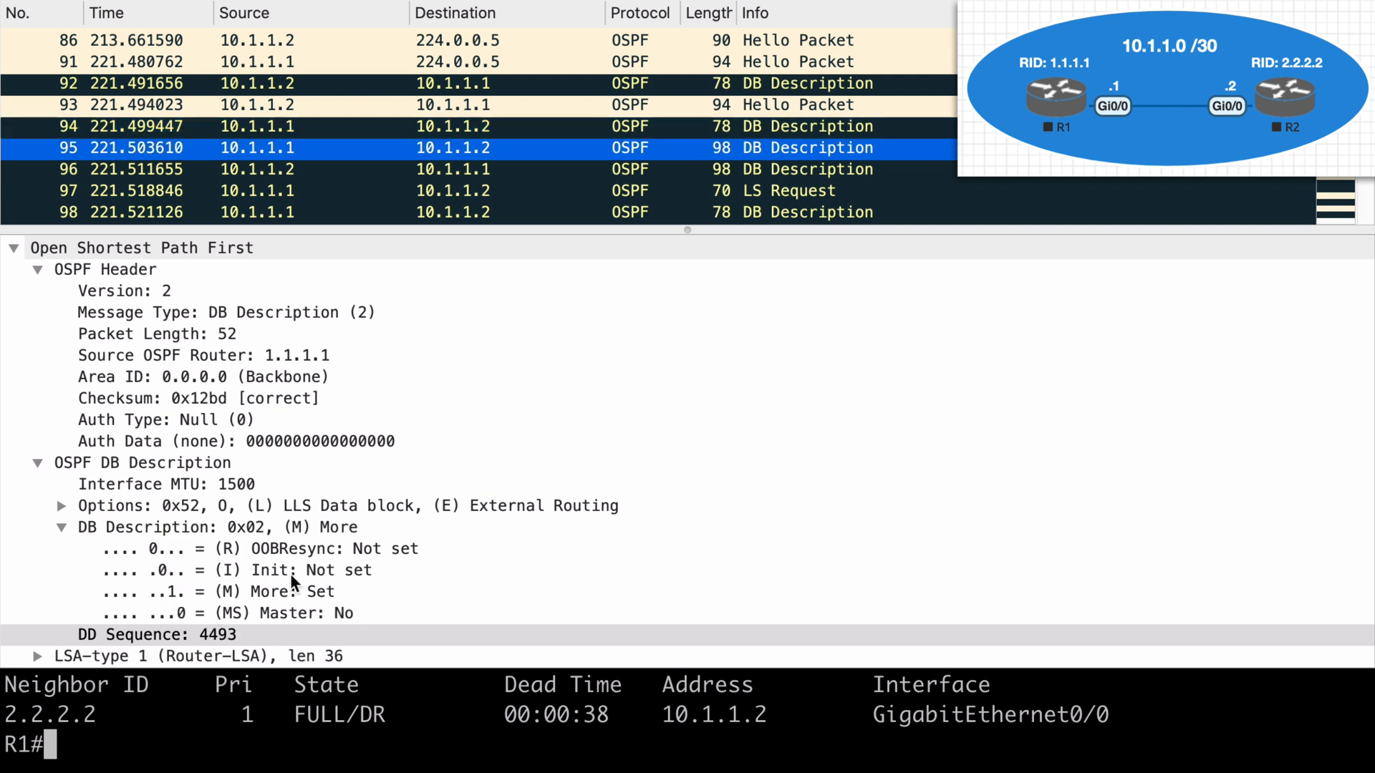
click(158, 635)
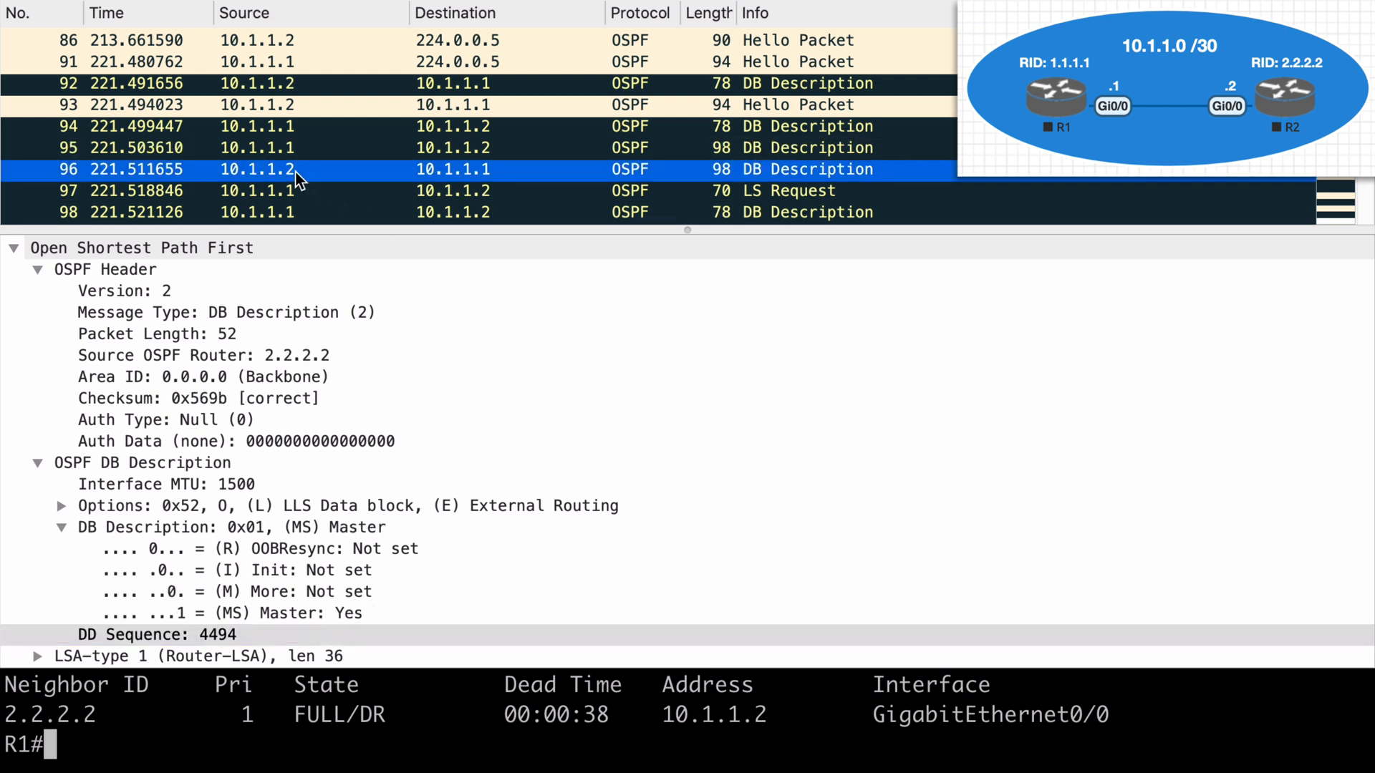
mouse_move(292, 646)
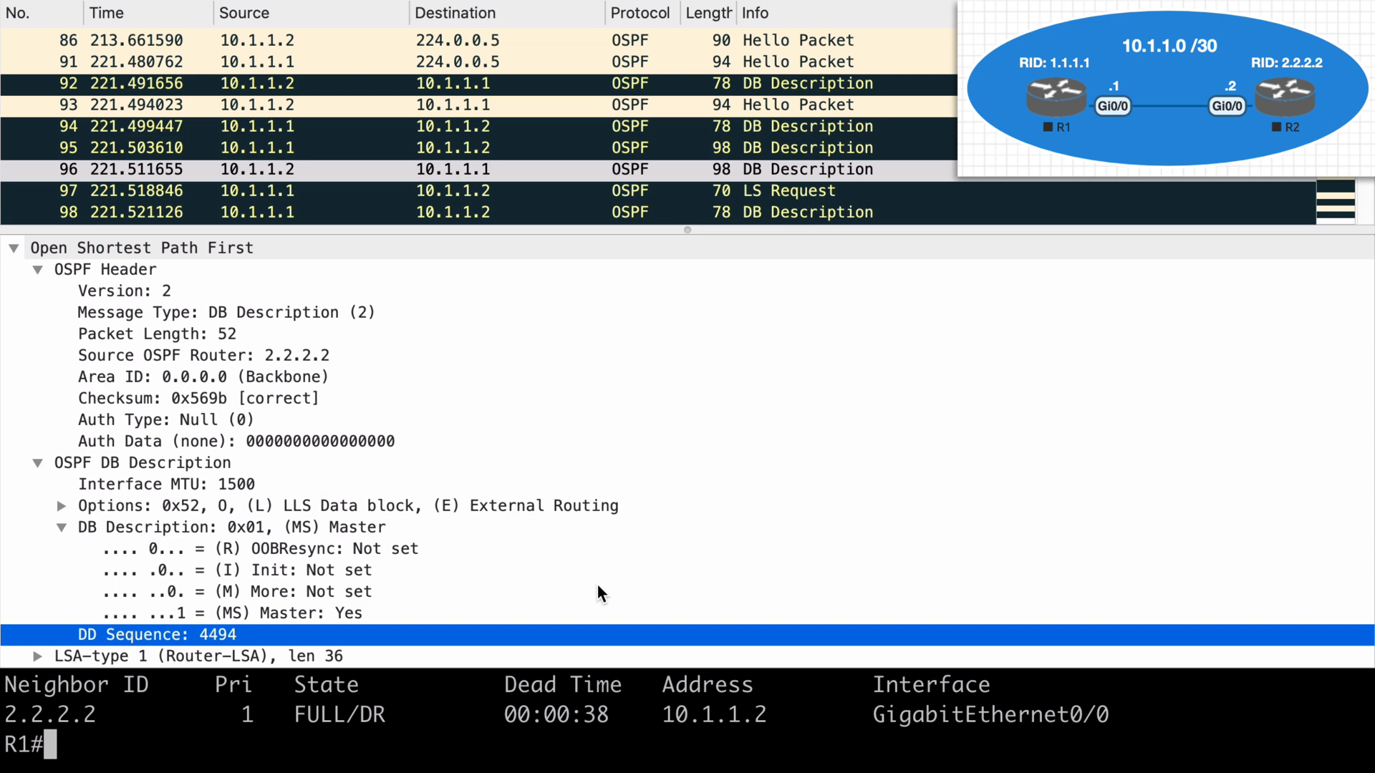
mouse_move(711, 187)
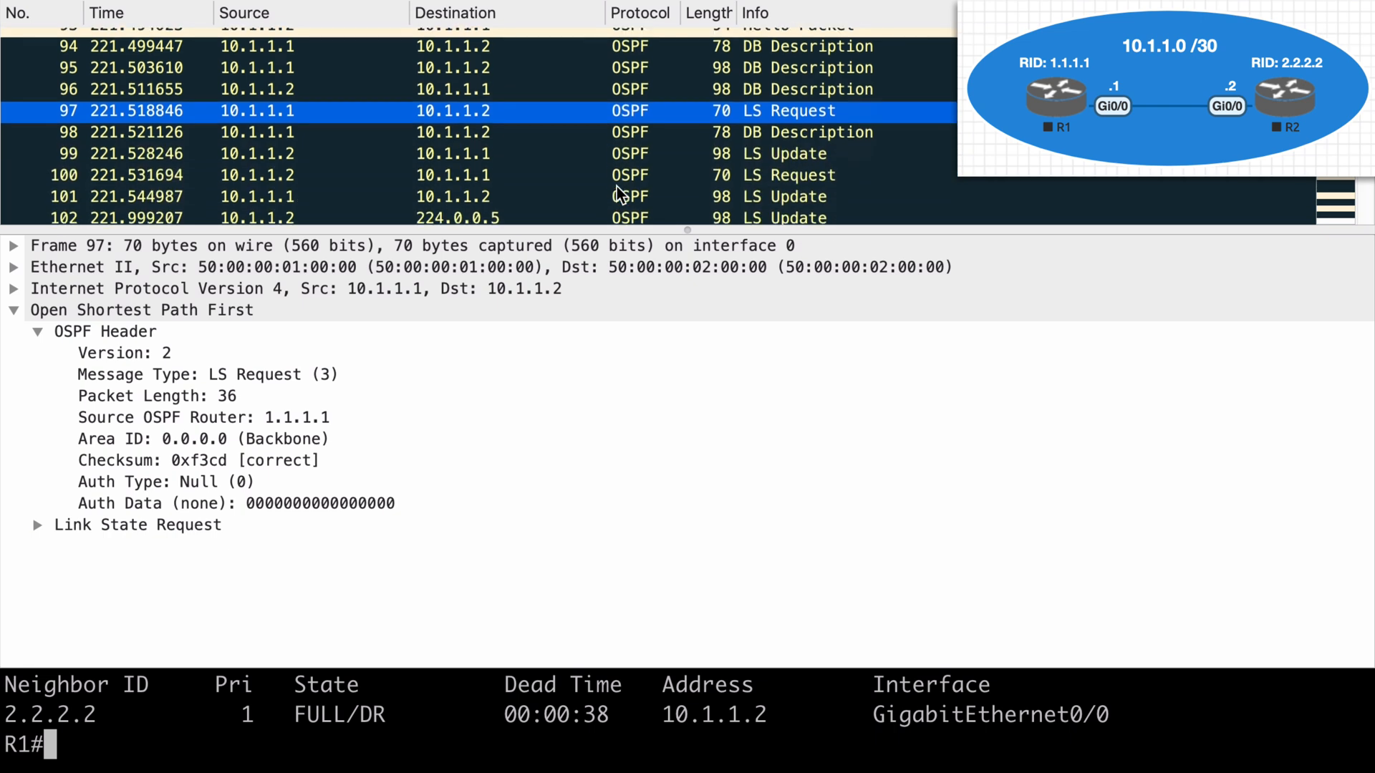
- Select LS Update 99, LS Request 100, unicast LS Update 101, then multicast LS Update 104 to 224.0.0.5
click(454, 142)
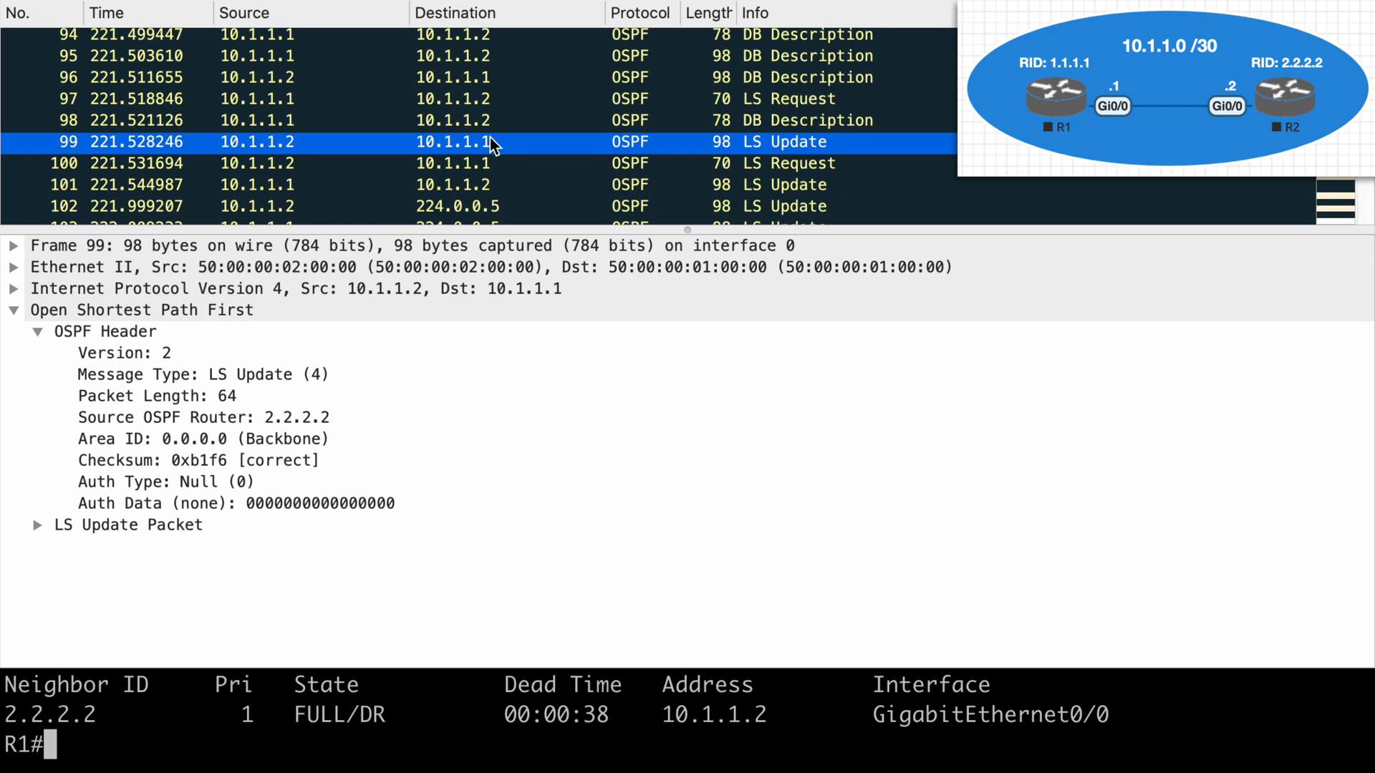
click(453, 163)
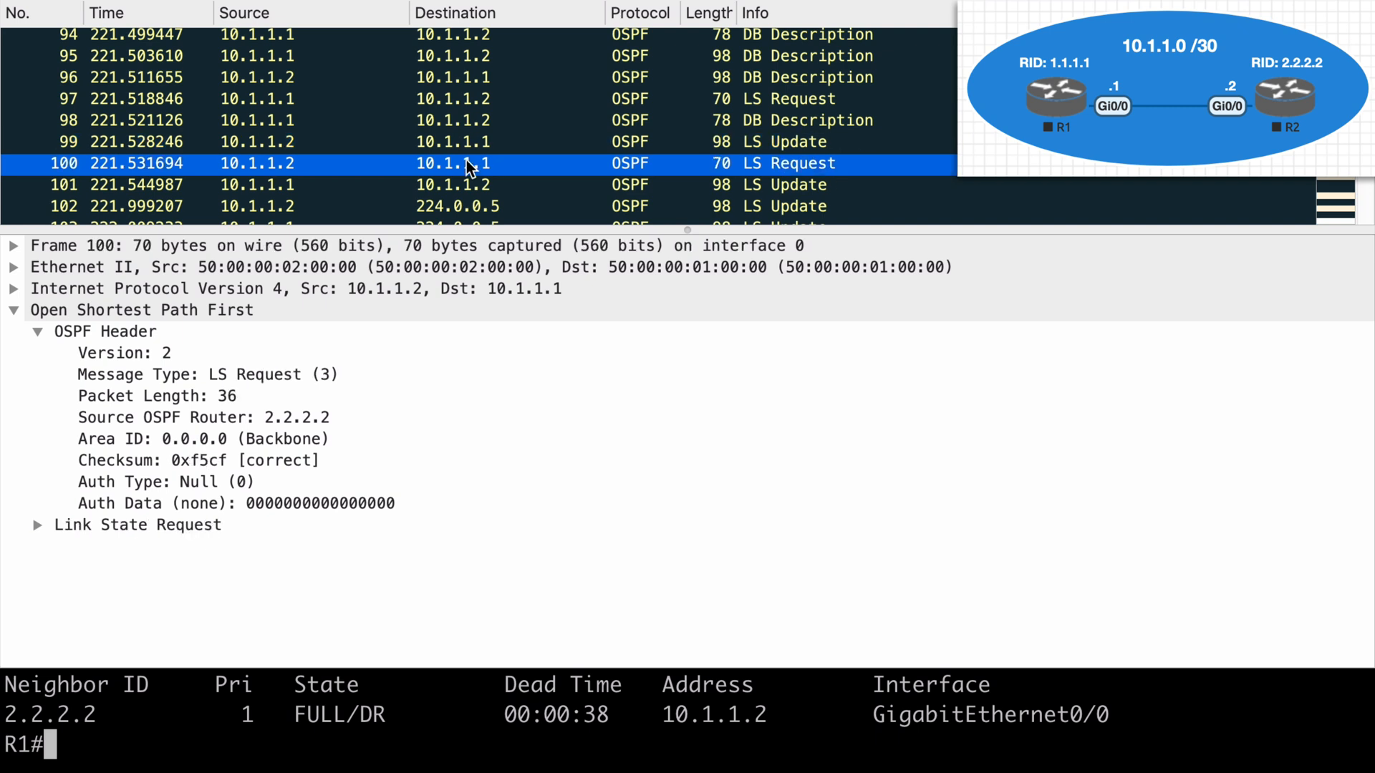
scroll(down, 3)
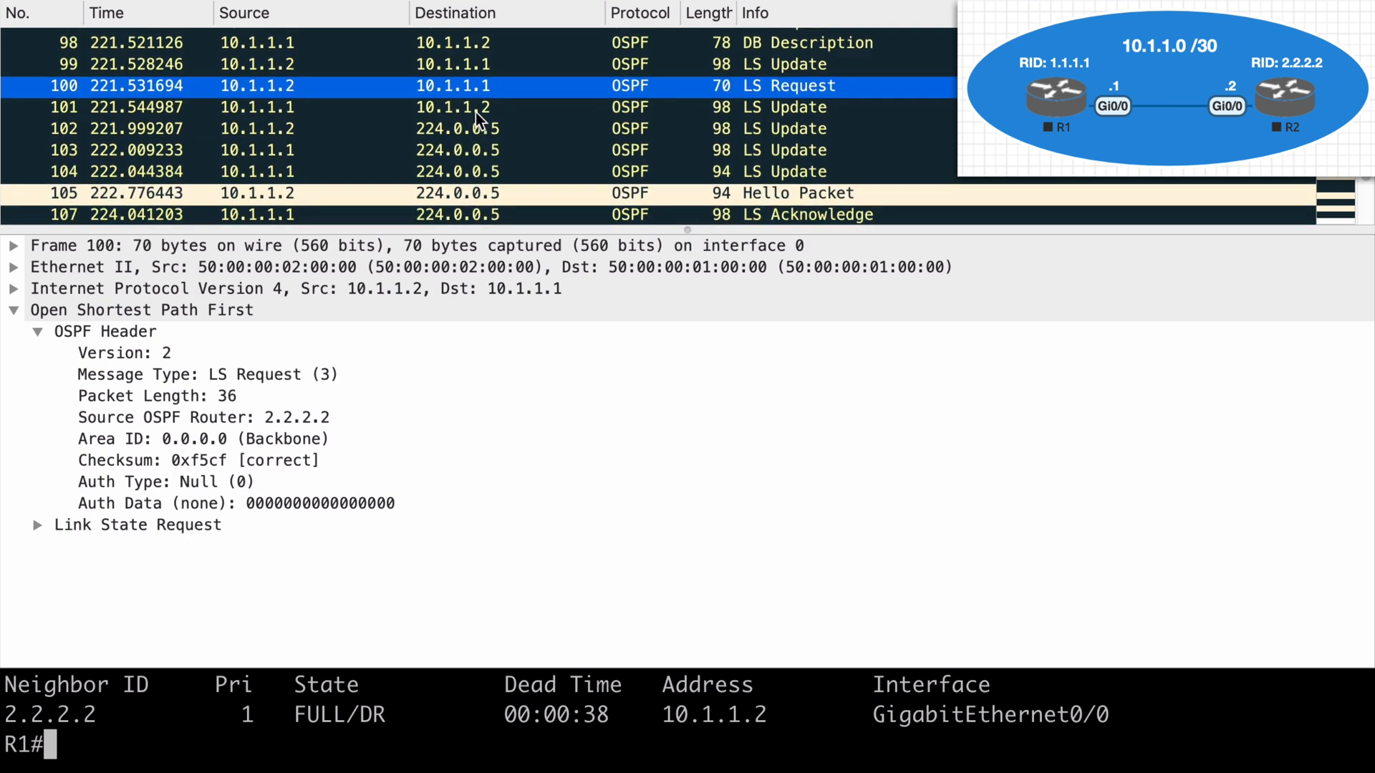
click(454, 107)
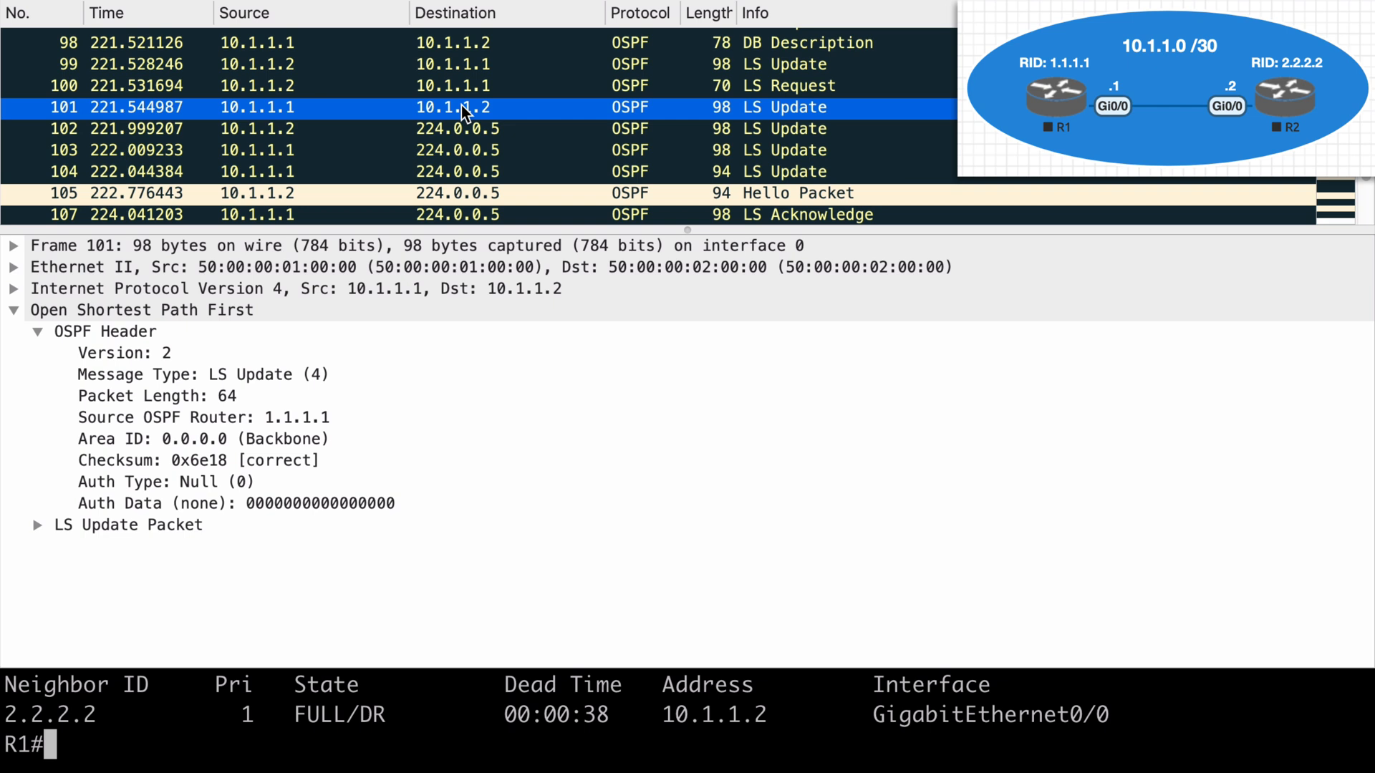
click(455, 128)
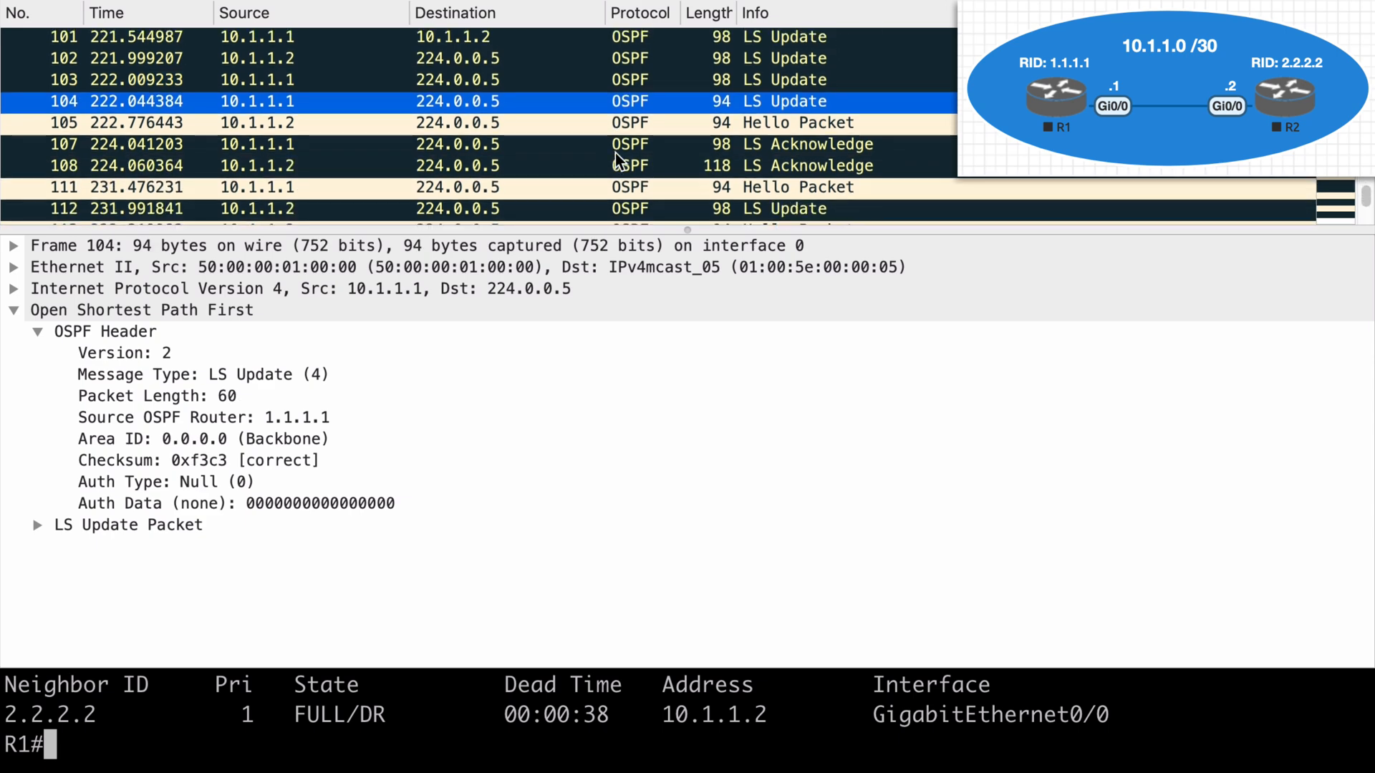
- Select packet 108, R2's LS Acknowledge covering two Router-LSAs and one Network-LSA
scroll(down, 3)
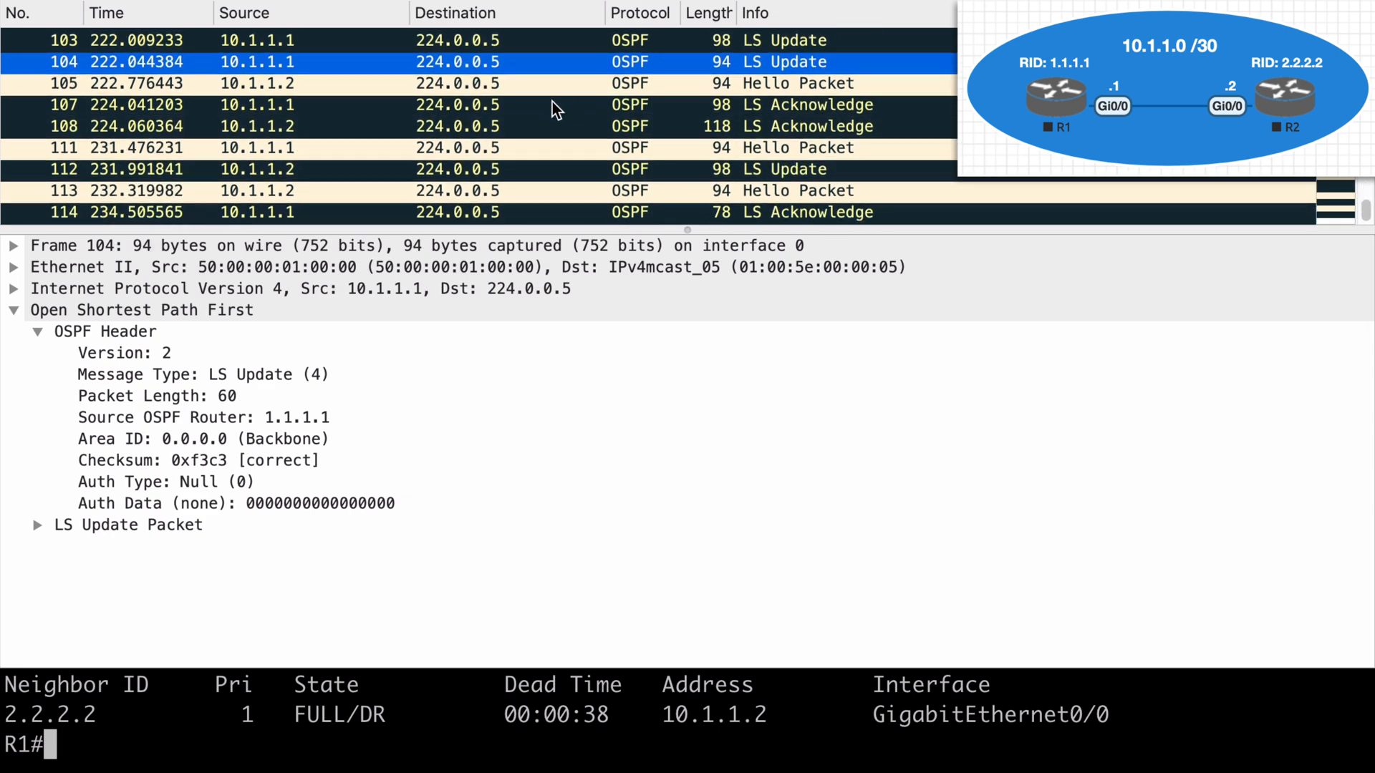
click(457, 126)
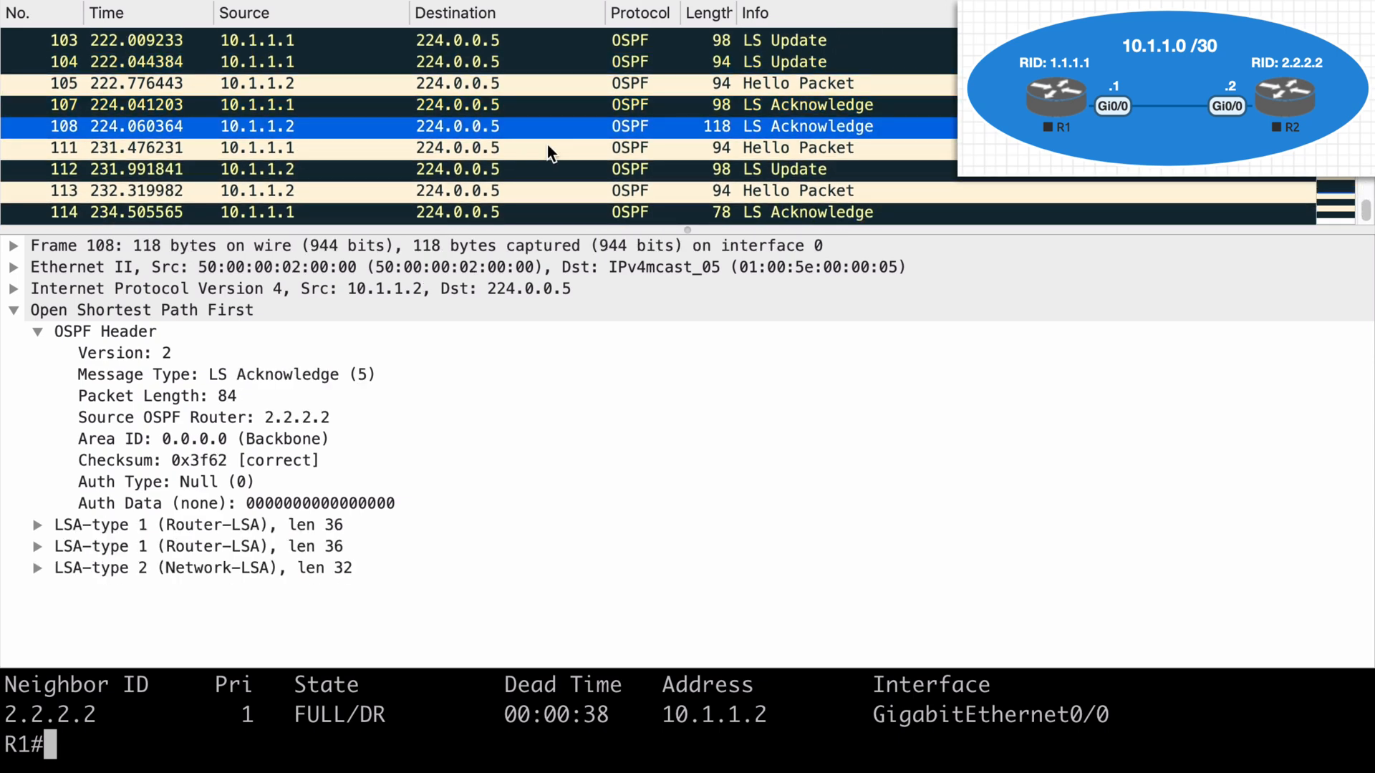